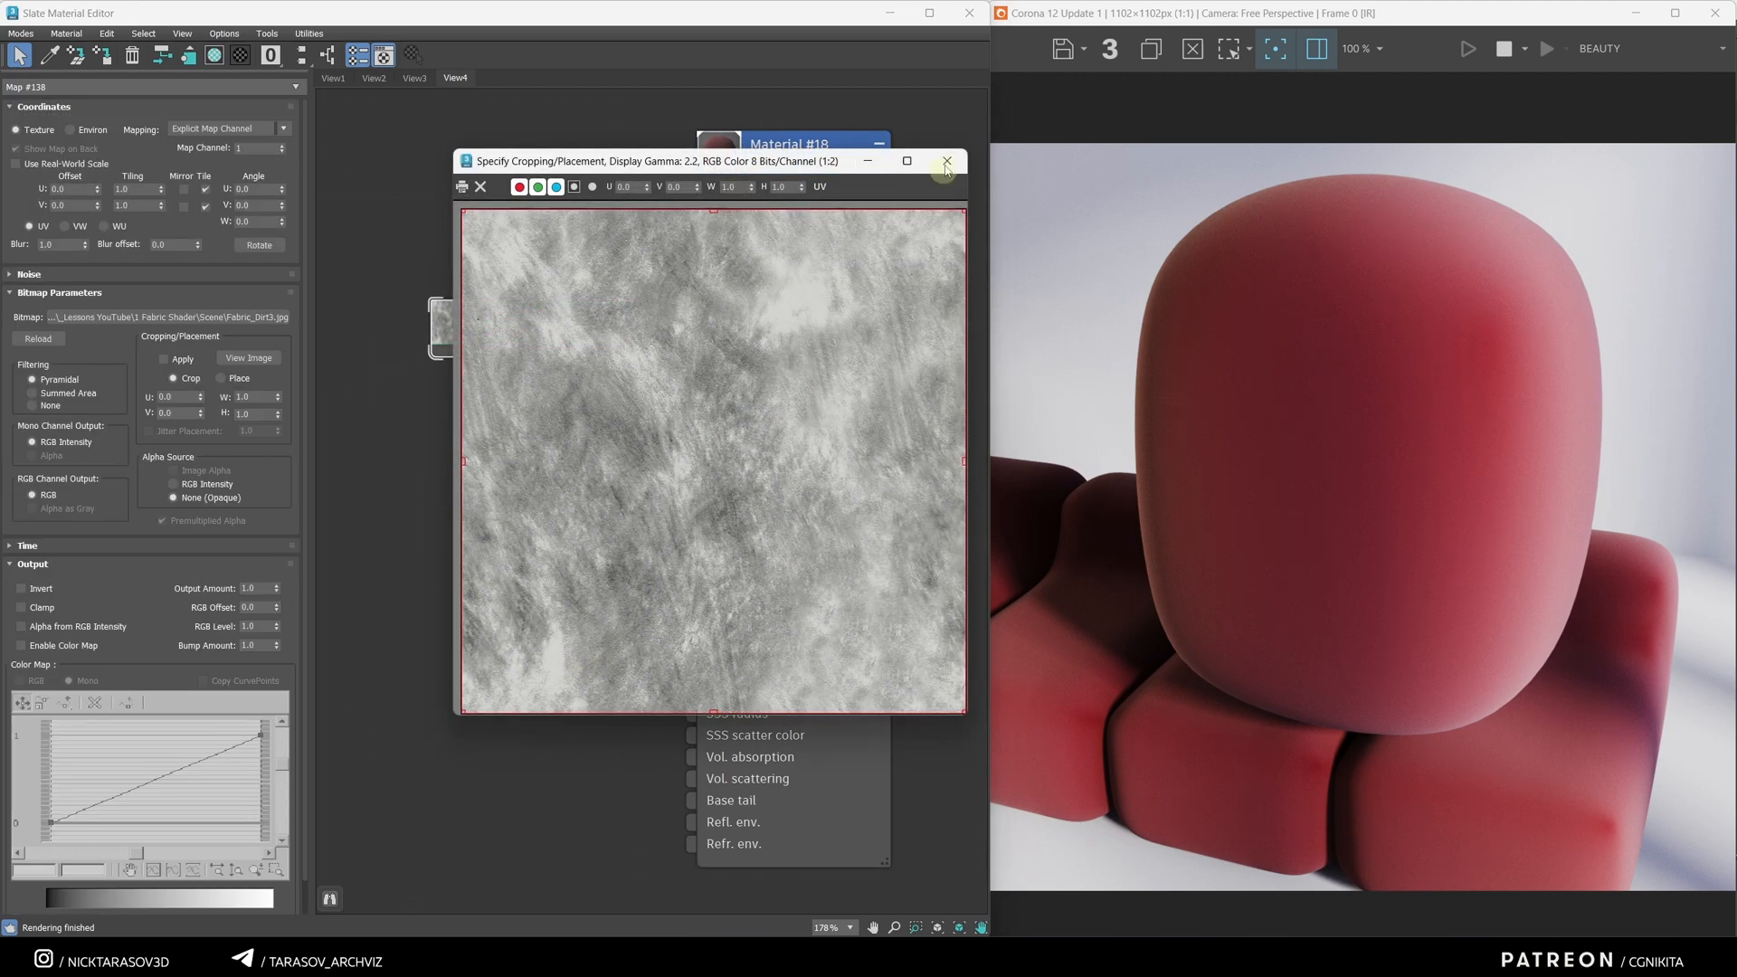
Step: Feed the dirt bitmap into Material #18's Base color map at a few percent amount
click(947, 162)
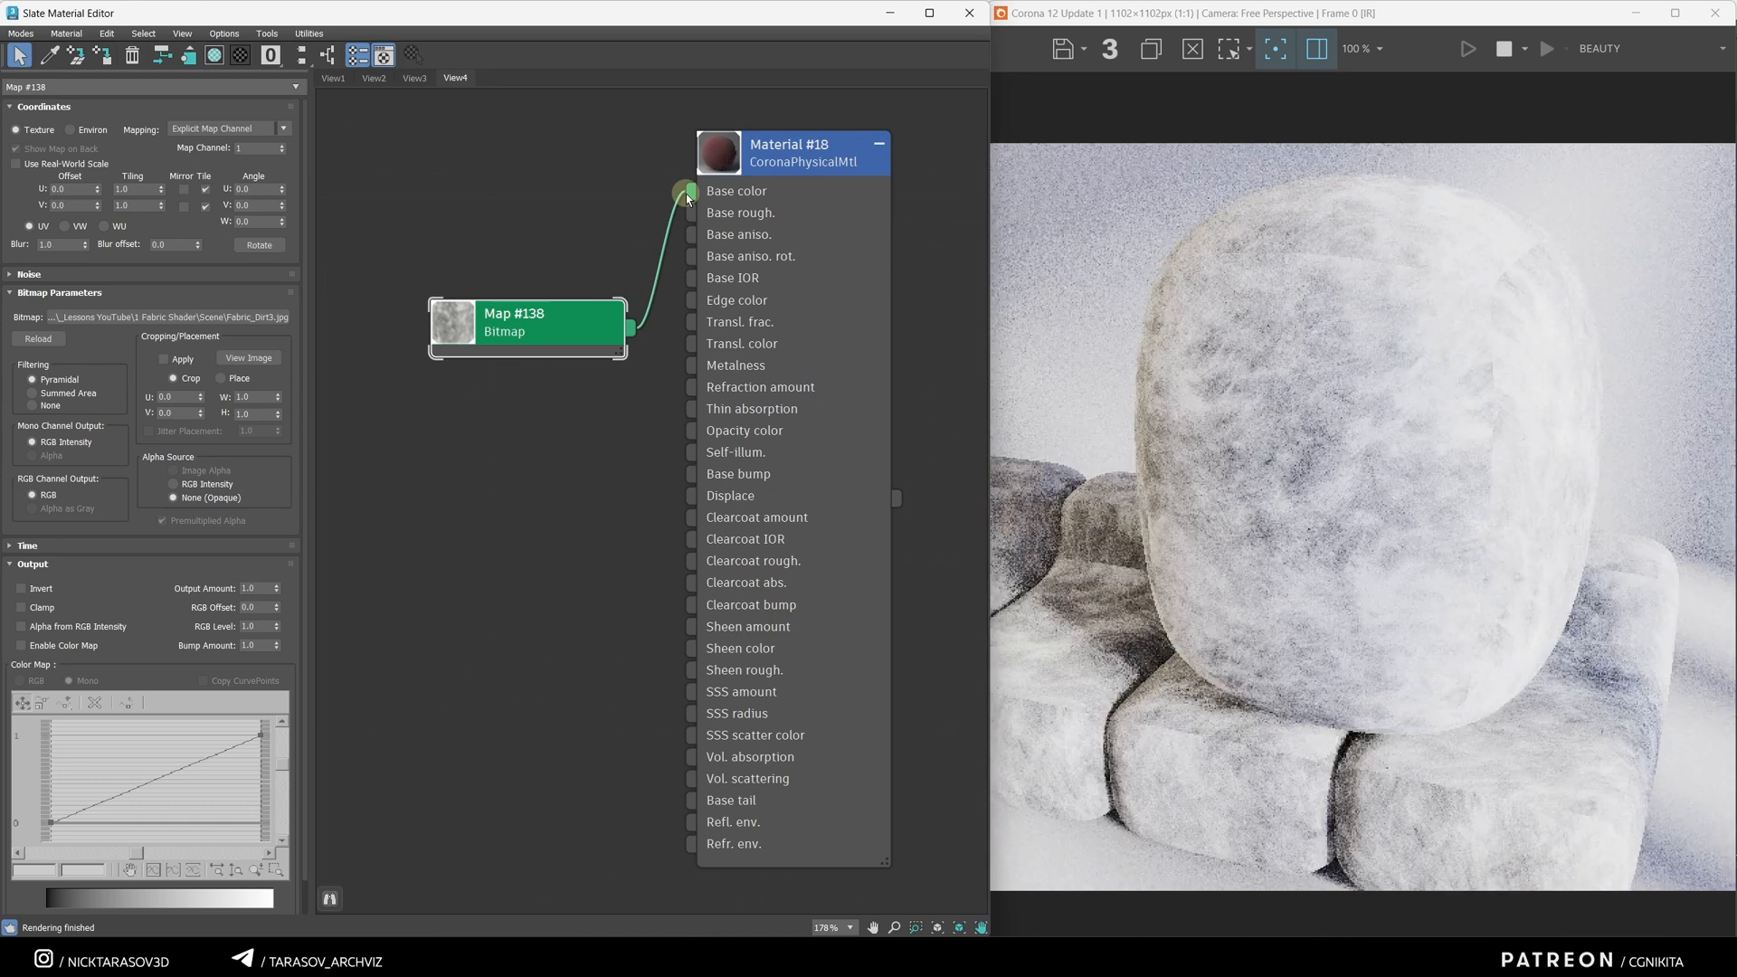
click(789, 153)
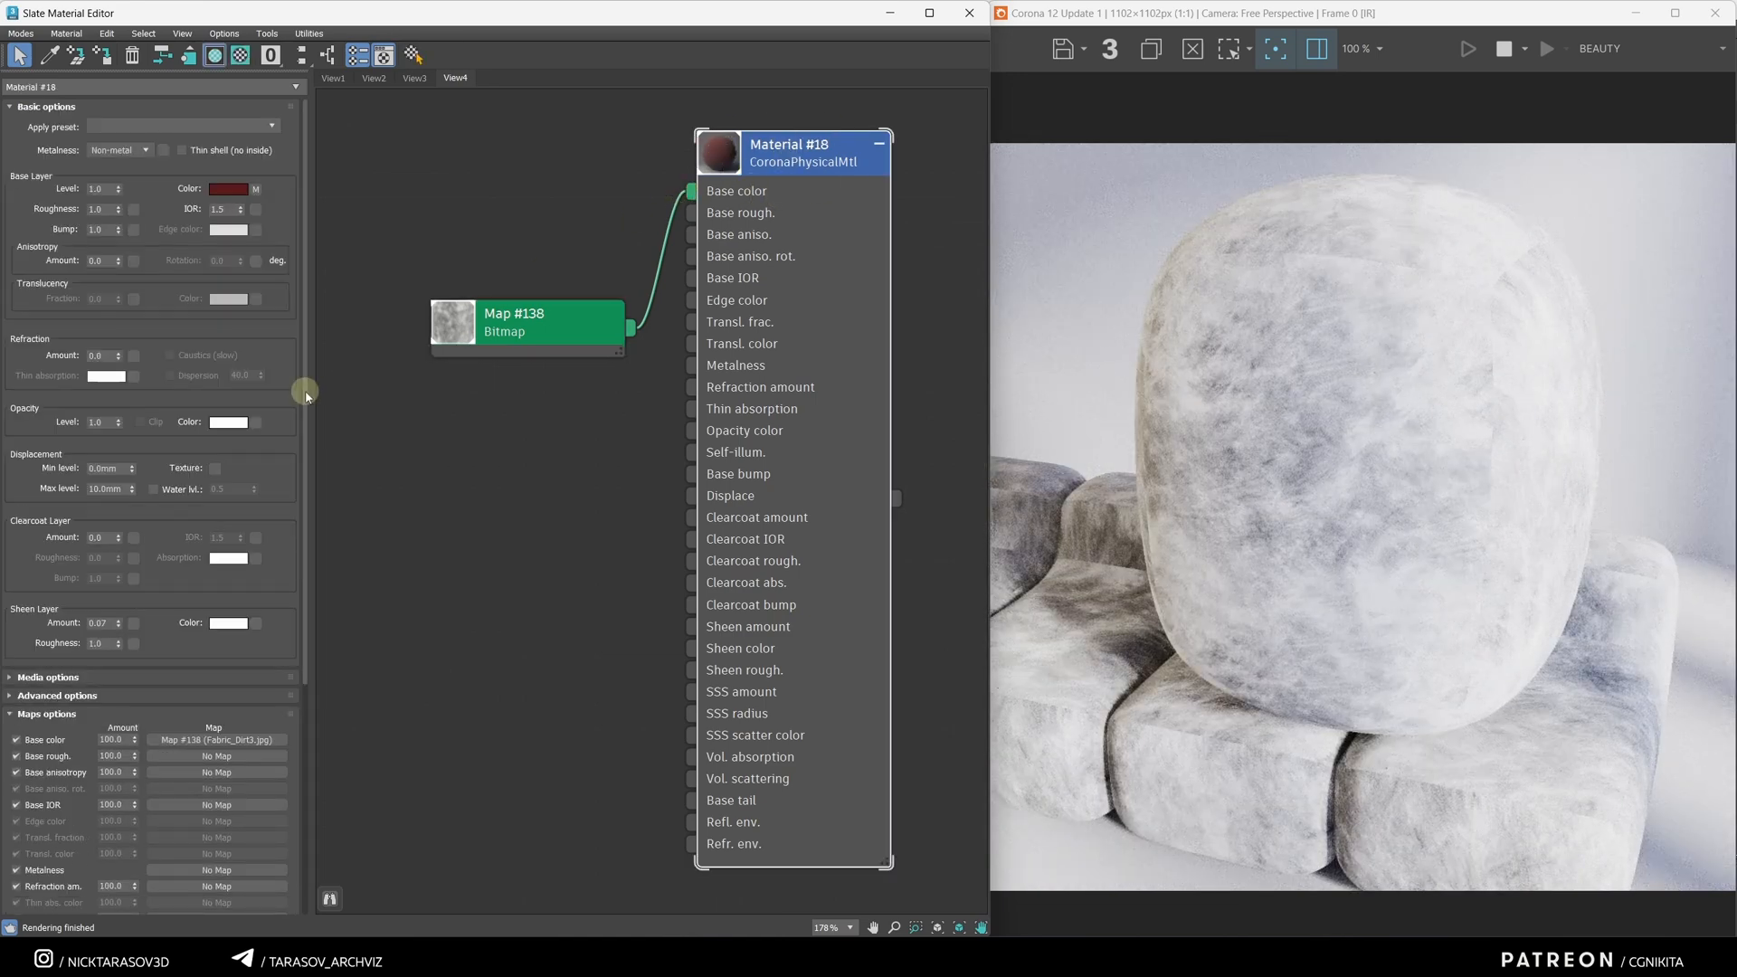
scroll(down, 3)
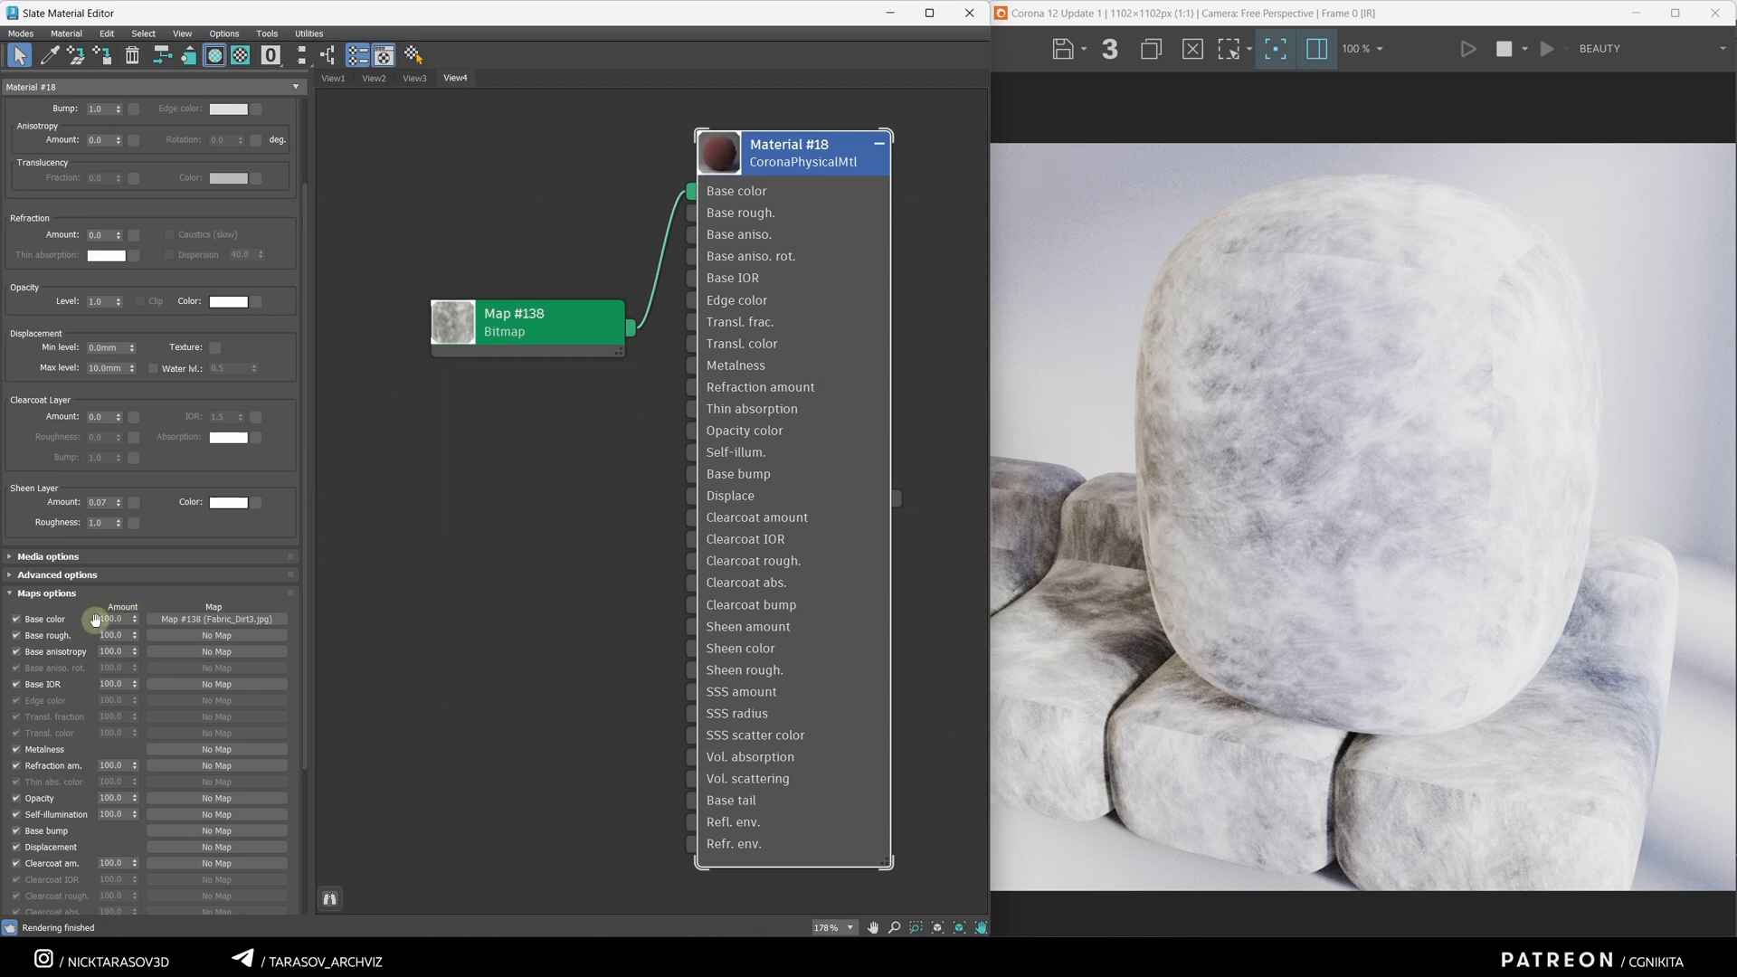
mouse_move(137, 619)
text(5)
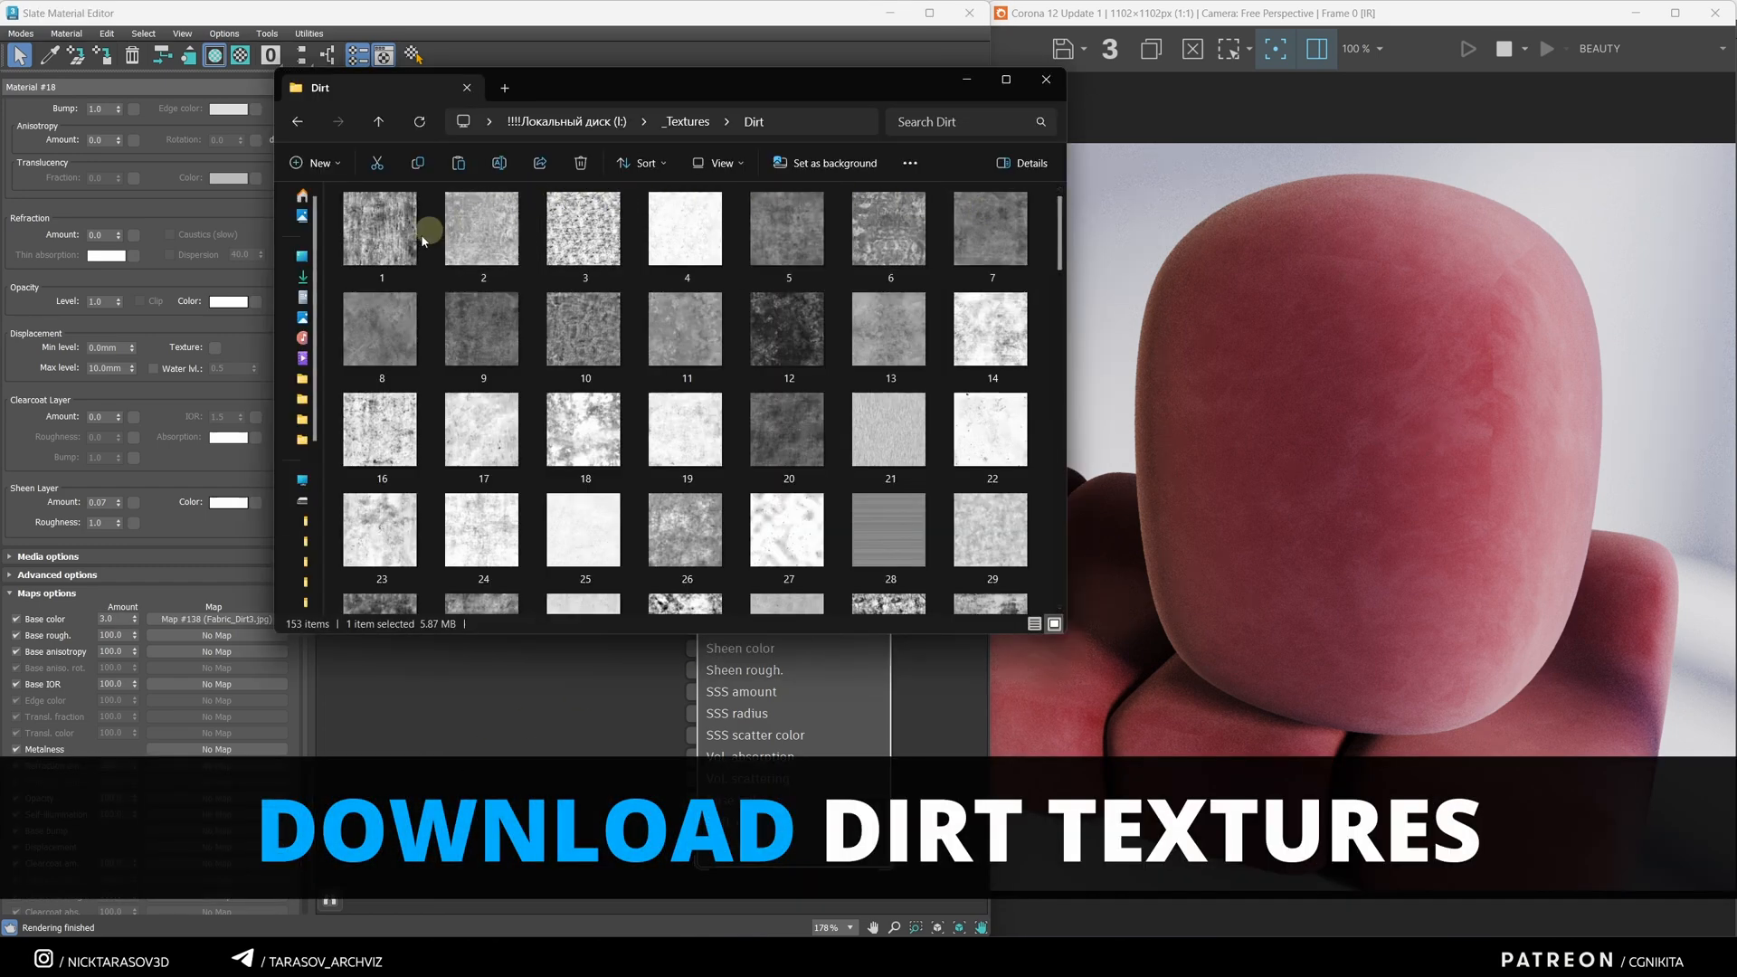
double_click(786, 229)
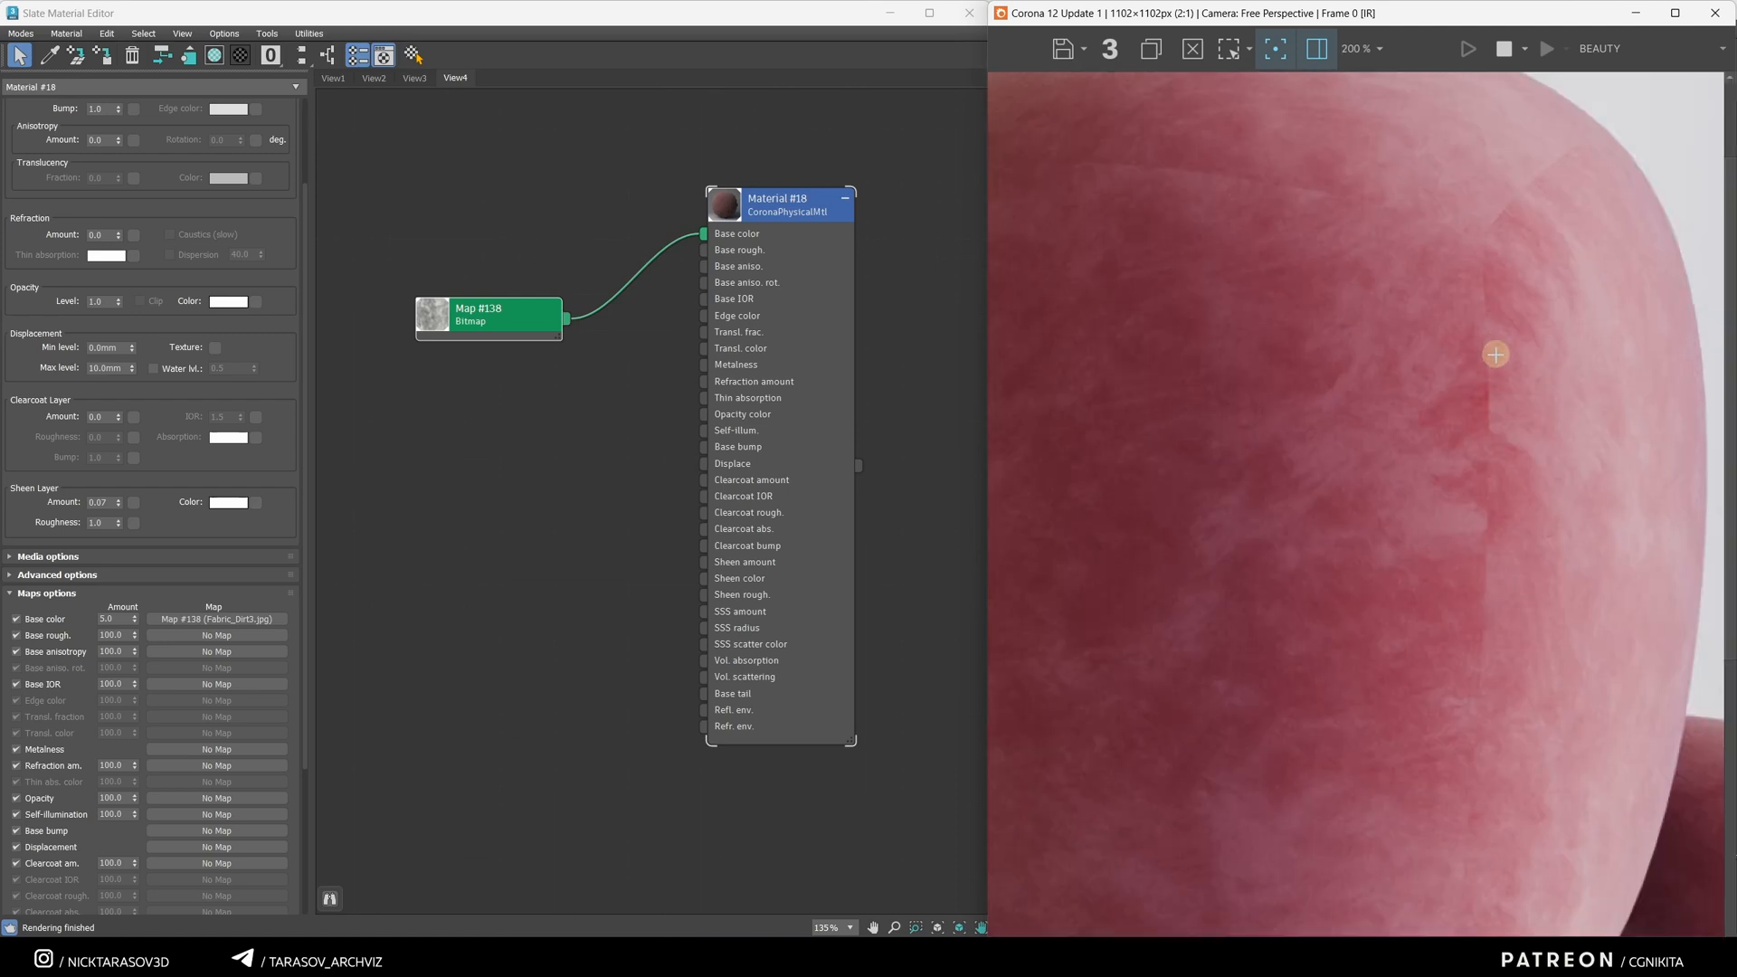
Step: Add a CoronaTriplanar map and wire dirt bitmap Map #138 into its X input
right_click(592, 430)
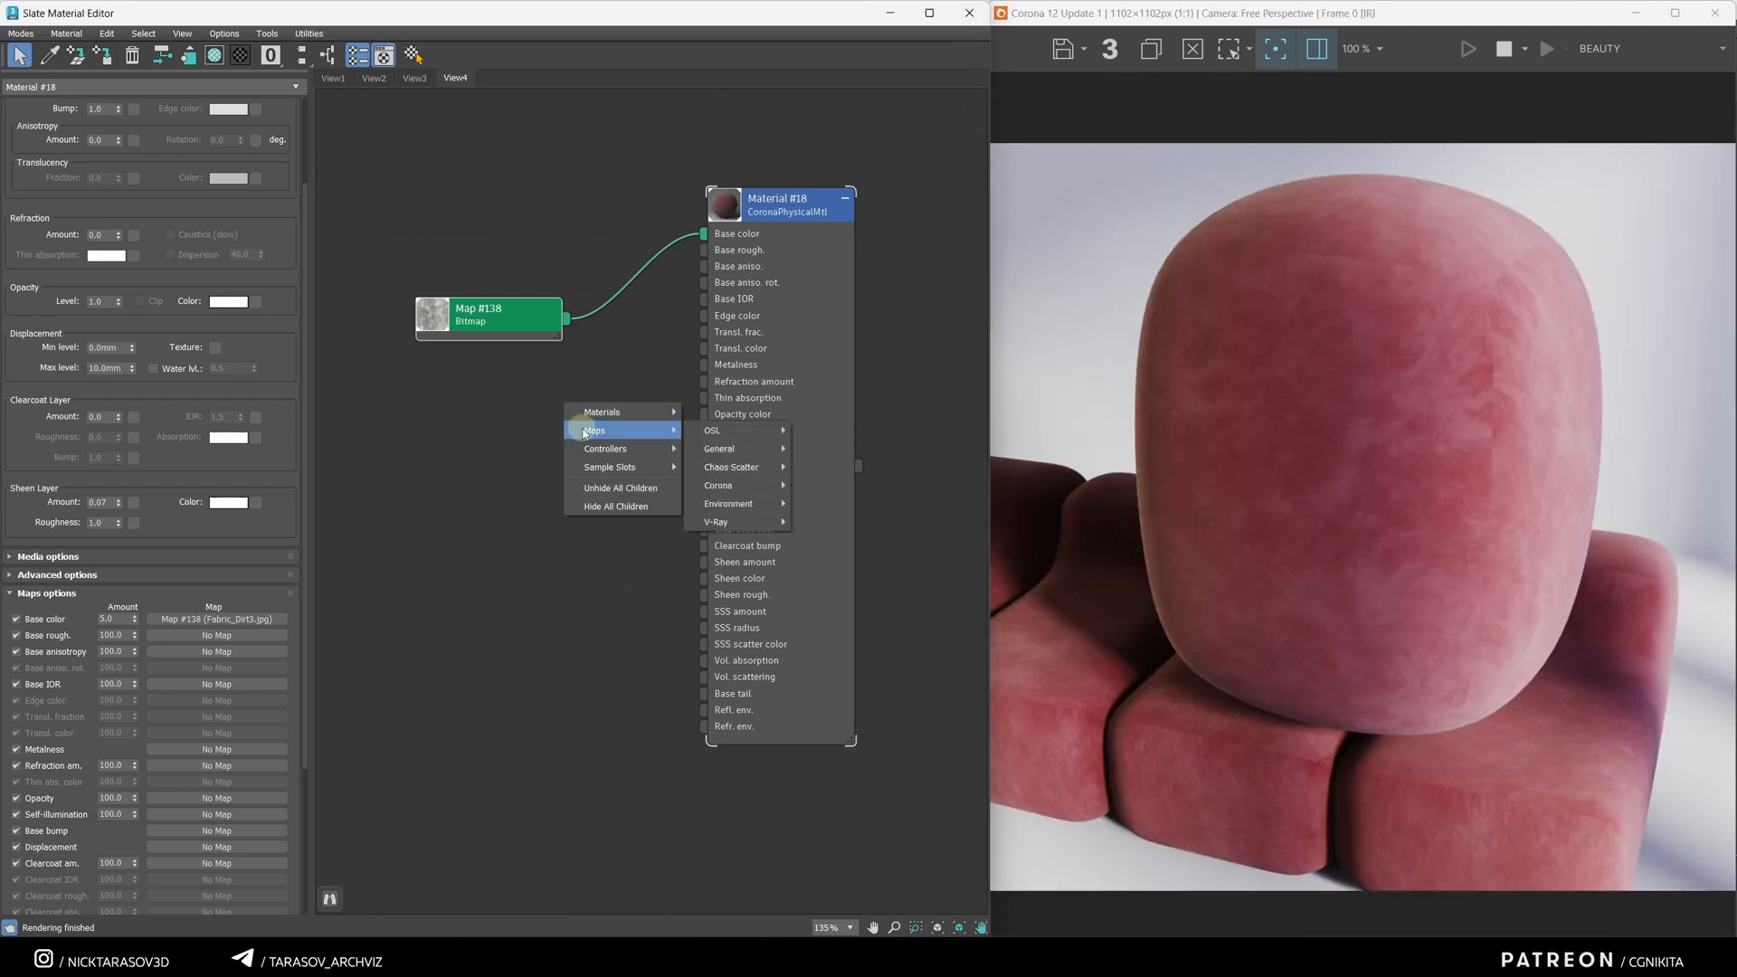
mouse_move(718, 484)
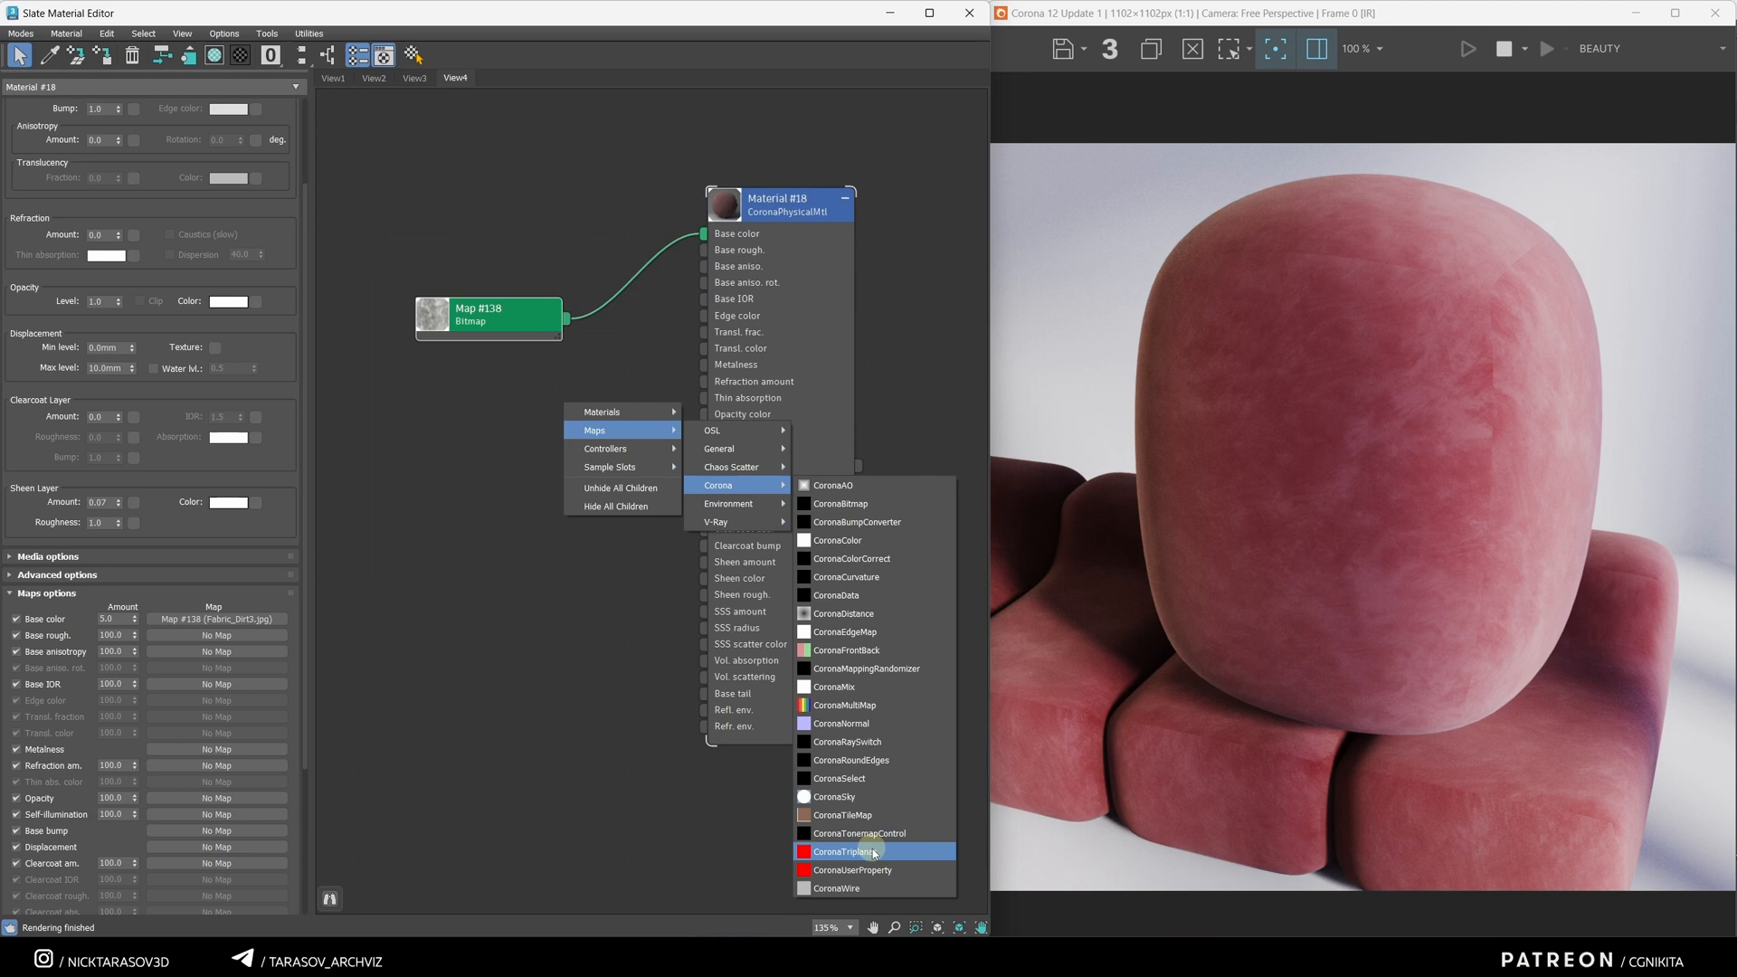
click(844, 850)
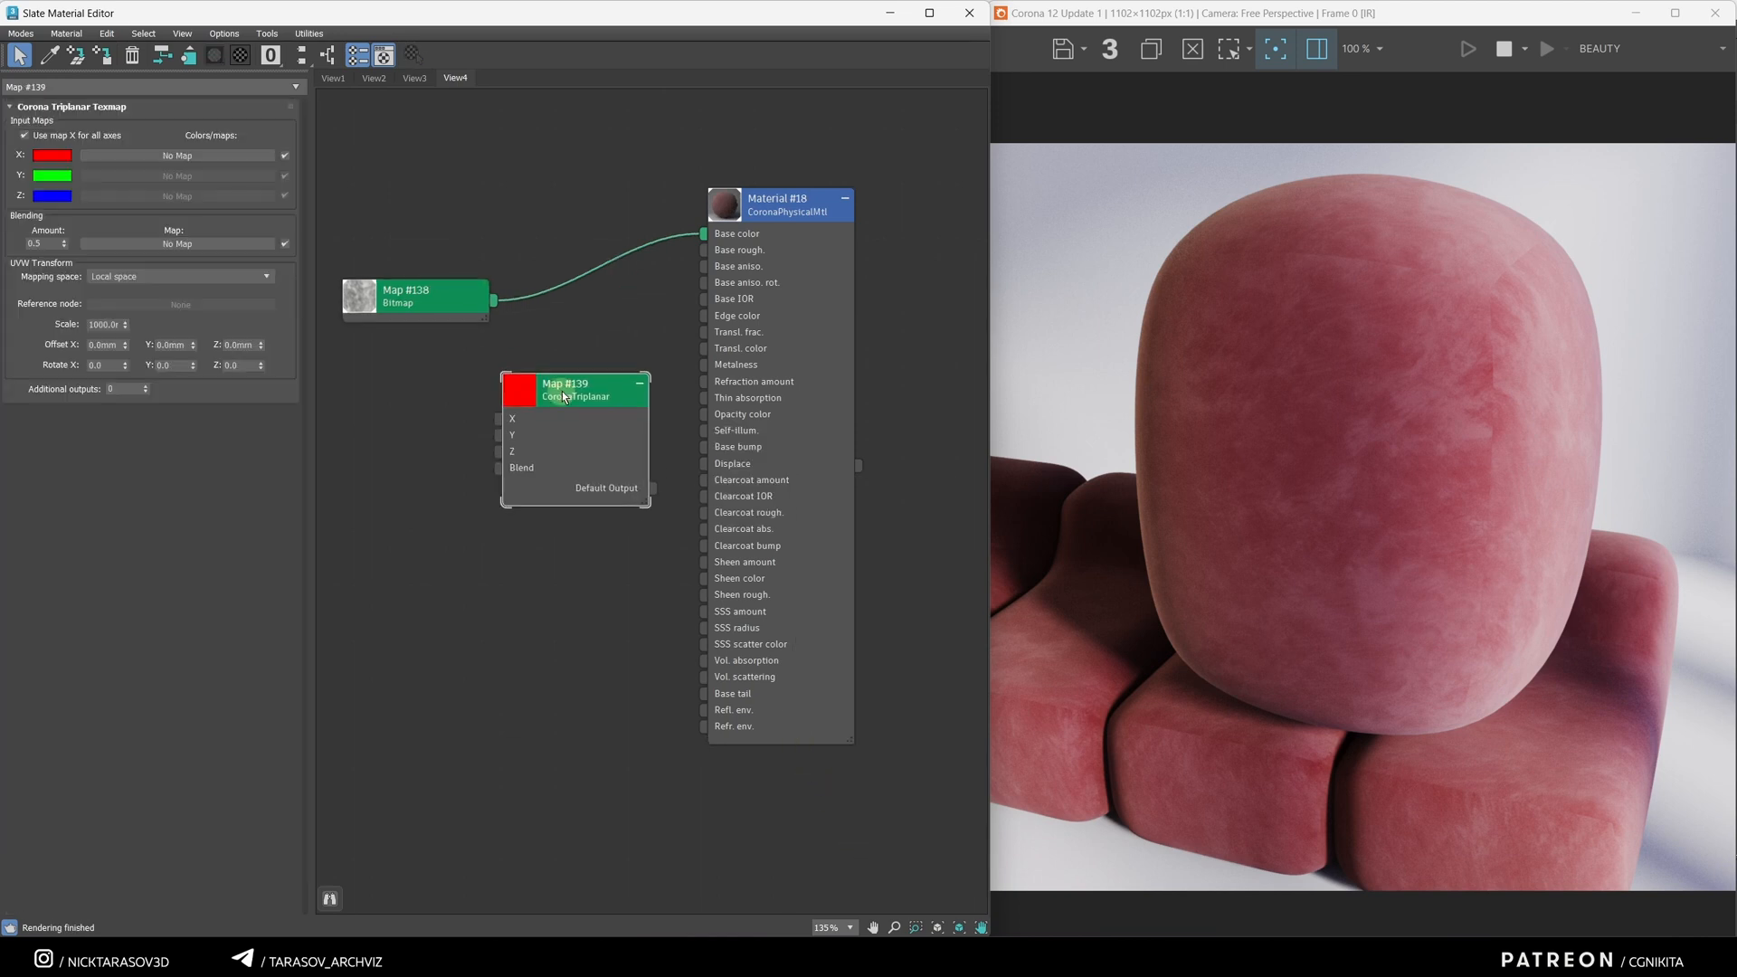
drag(564, 390, 583, 271)
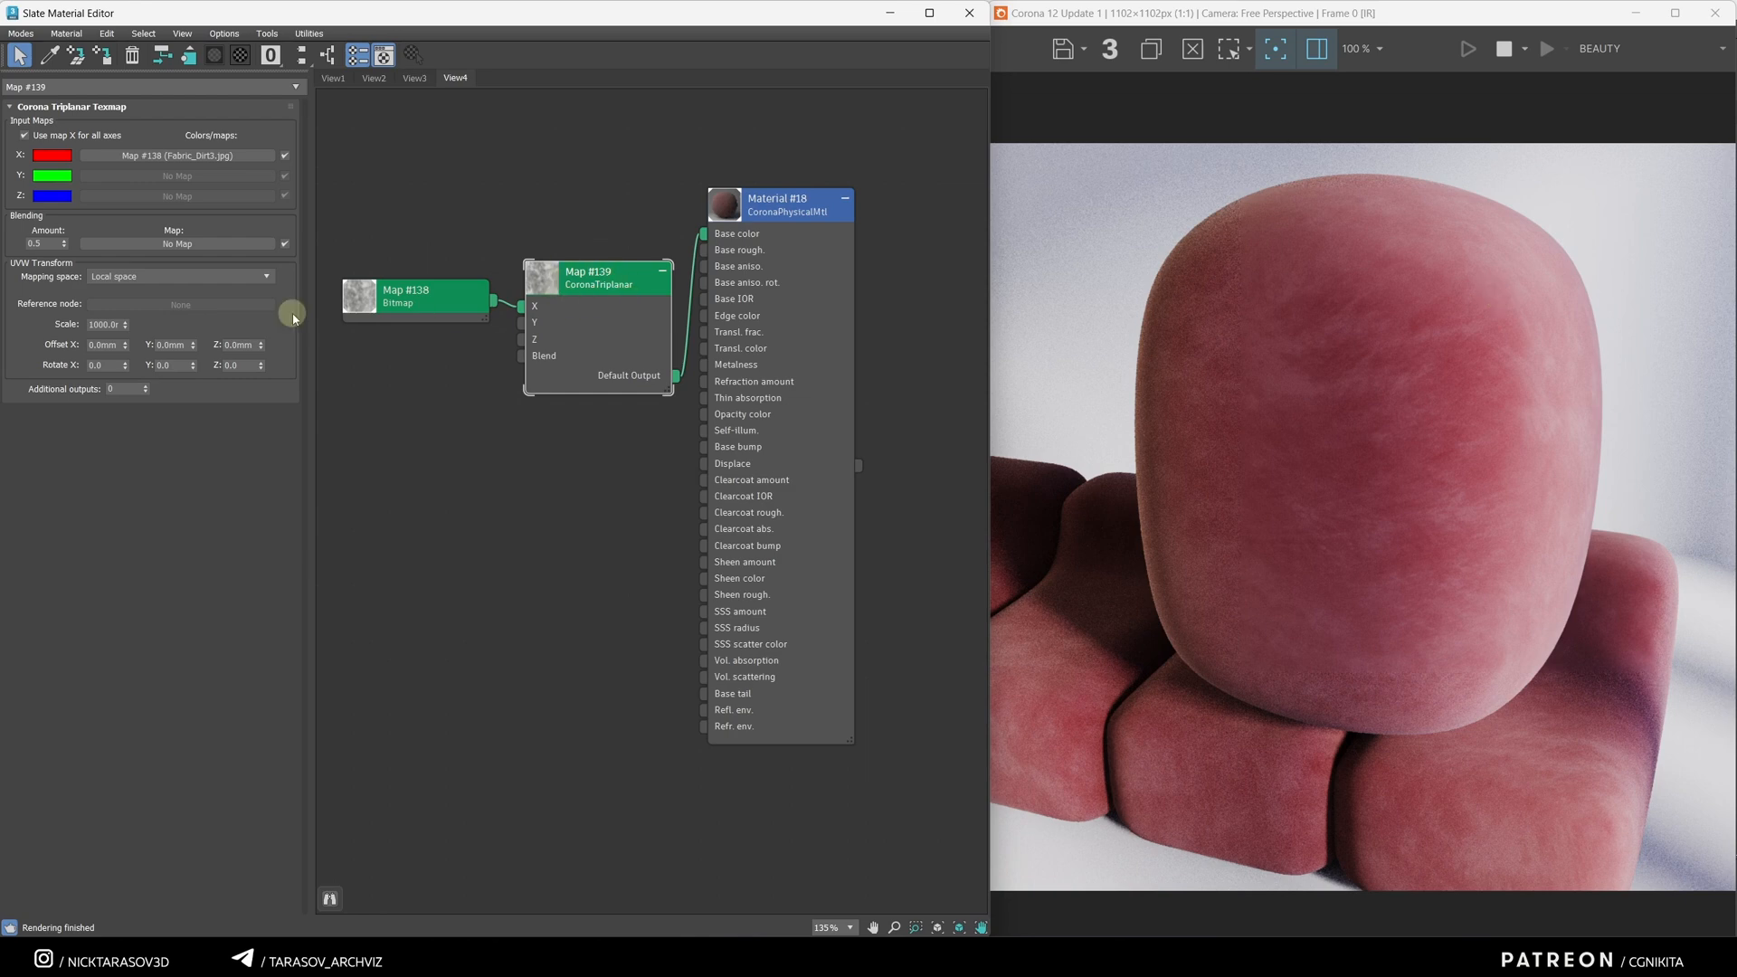
mouse_move(105, 324)
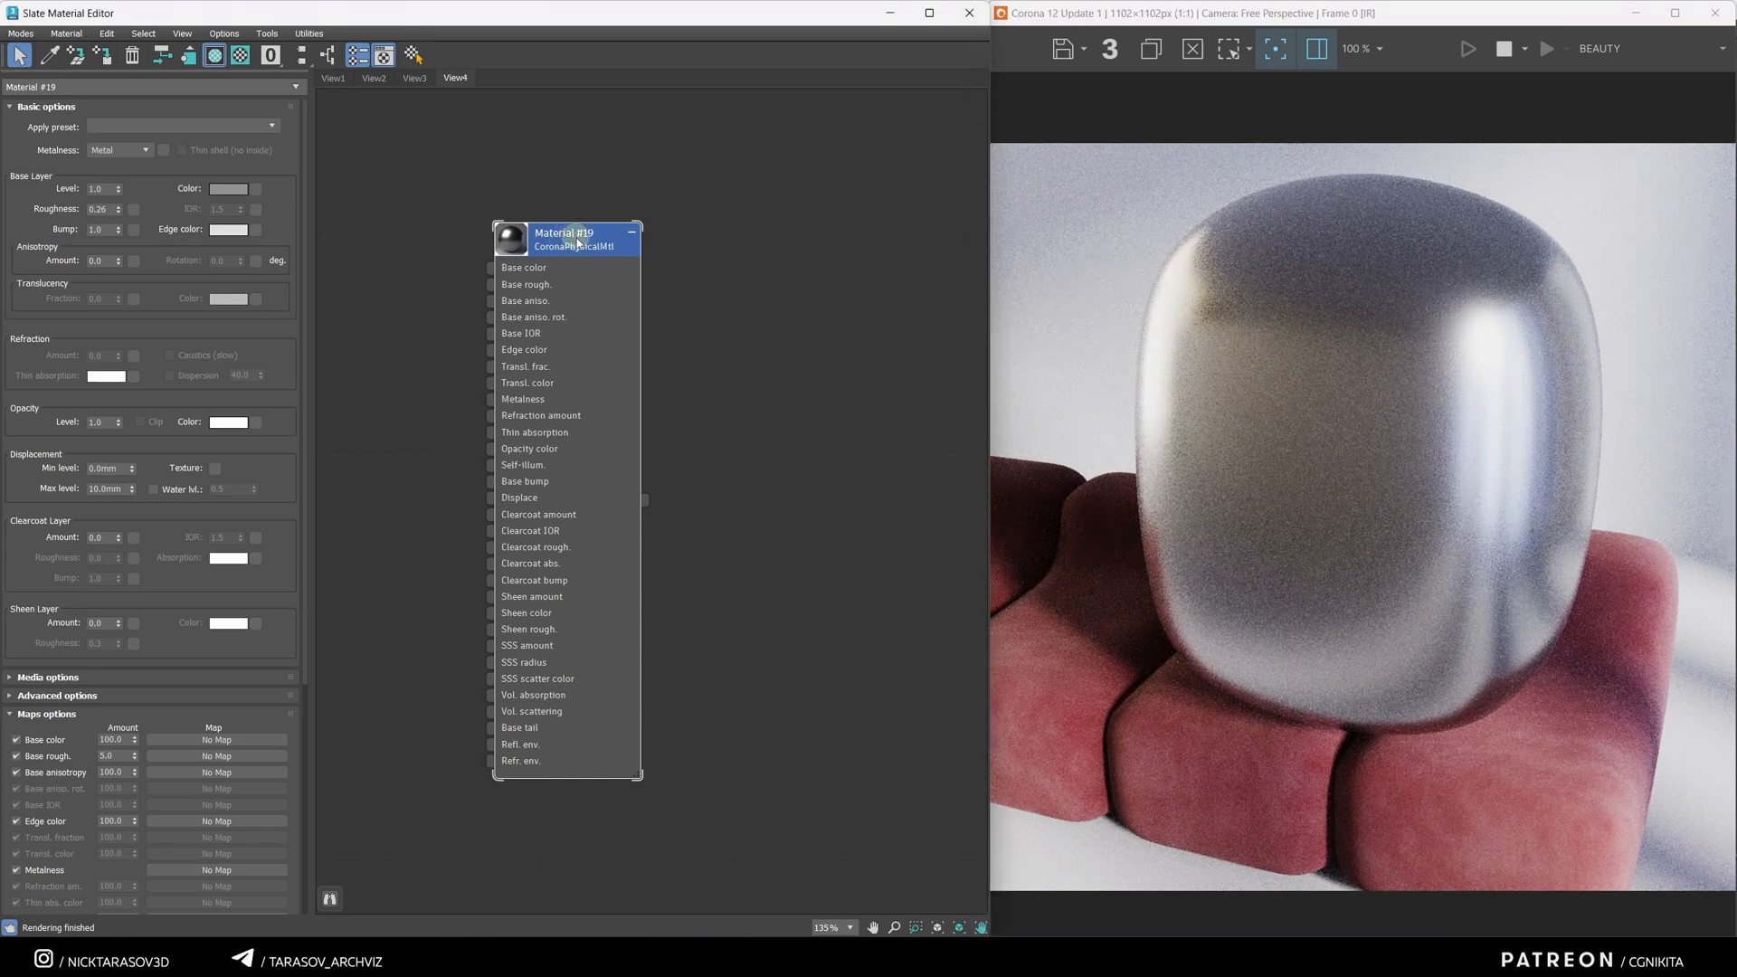
mouse_move(129, 153)
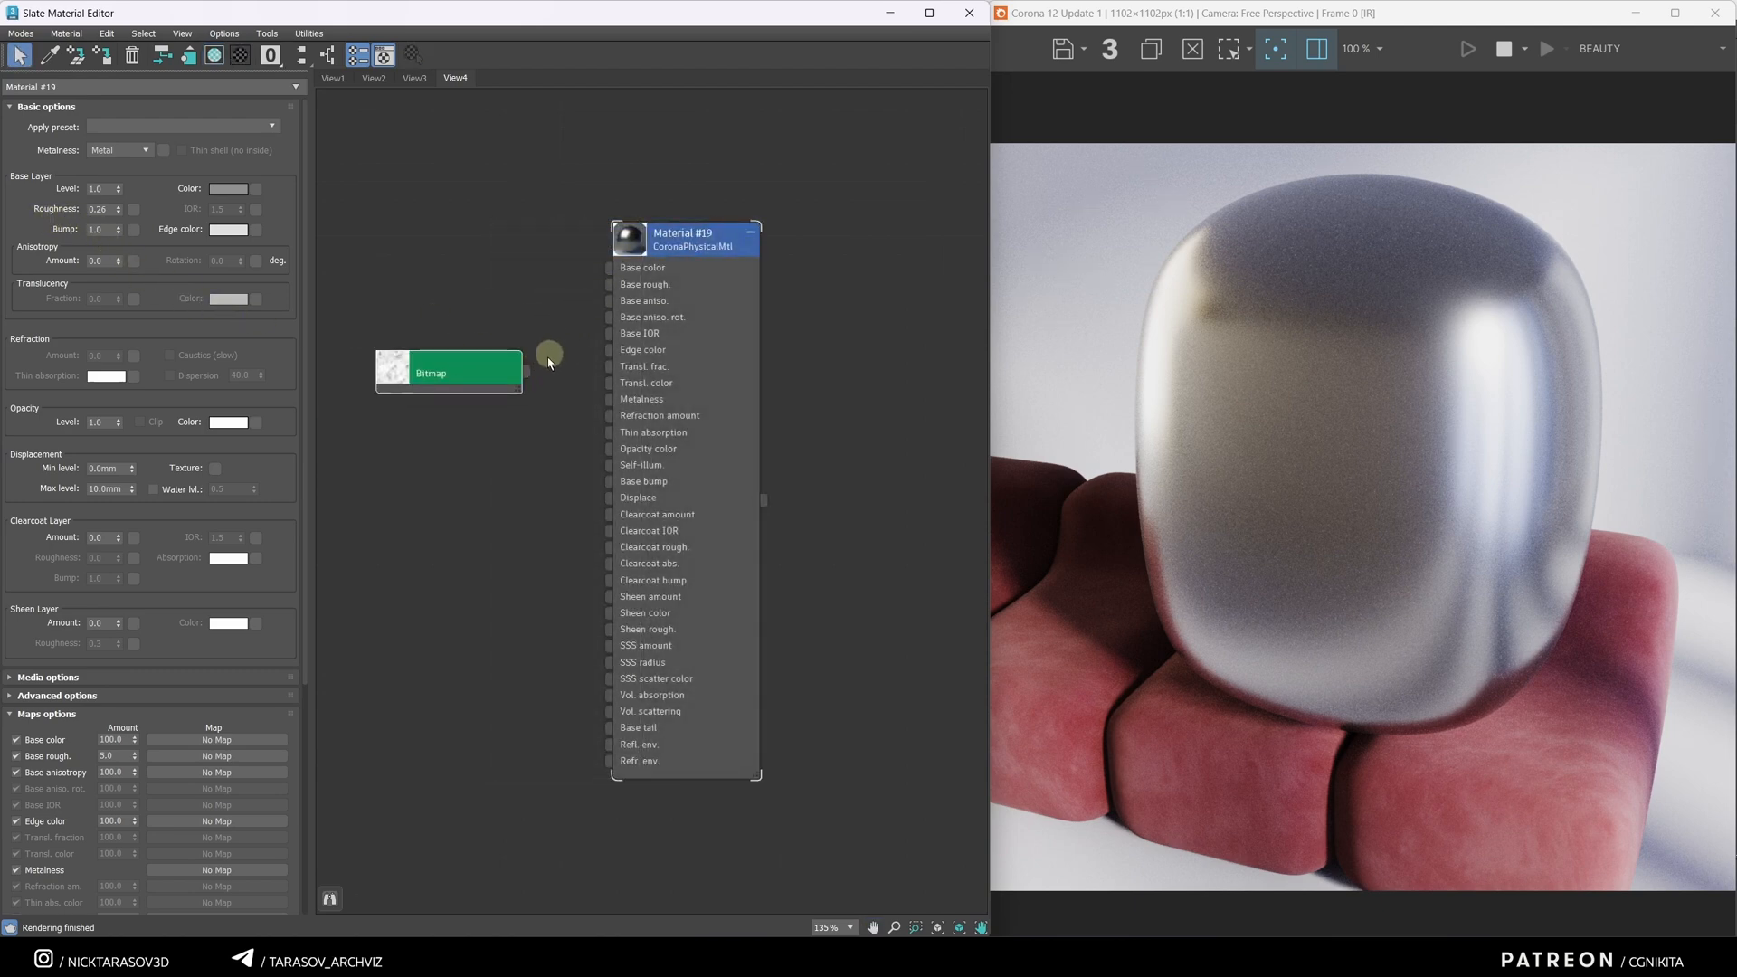
Step: Wire the bitmap into Material #19's Base rough. socket with map amount 9.0
click(250, 358)
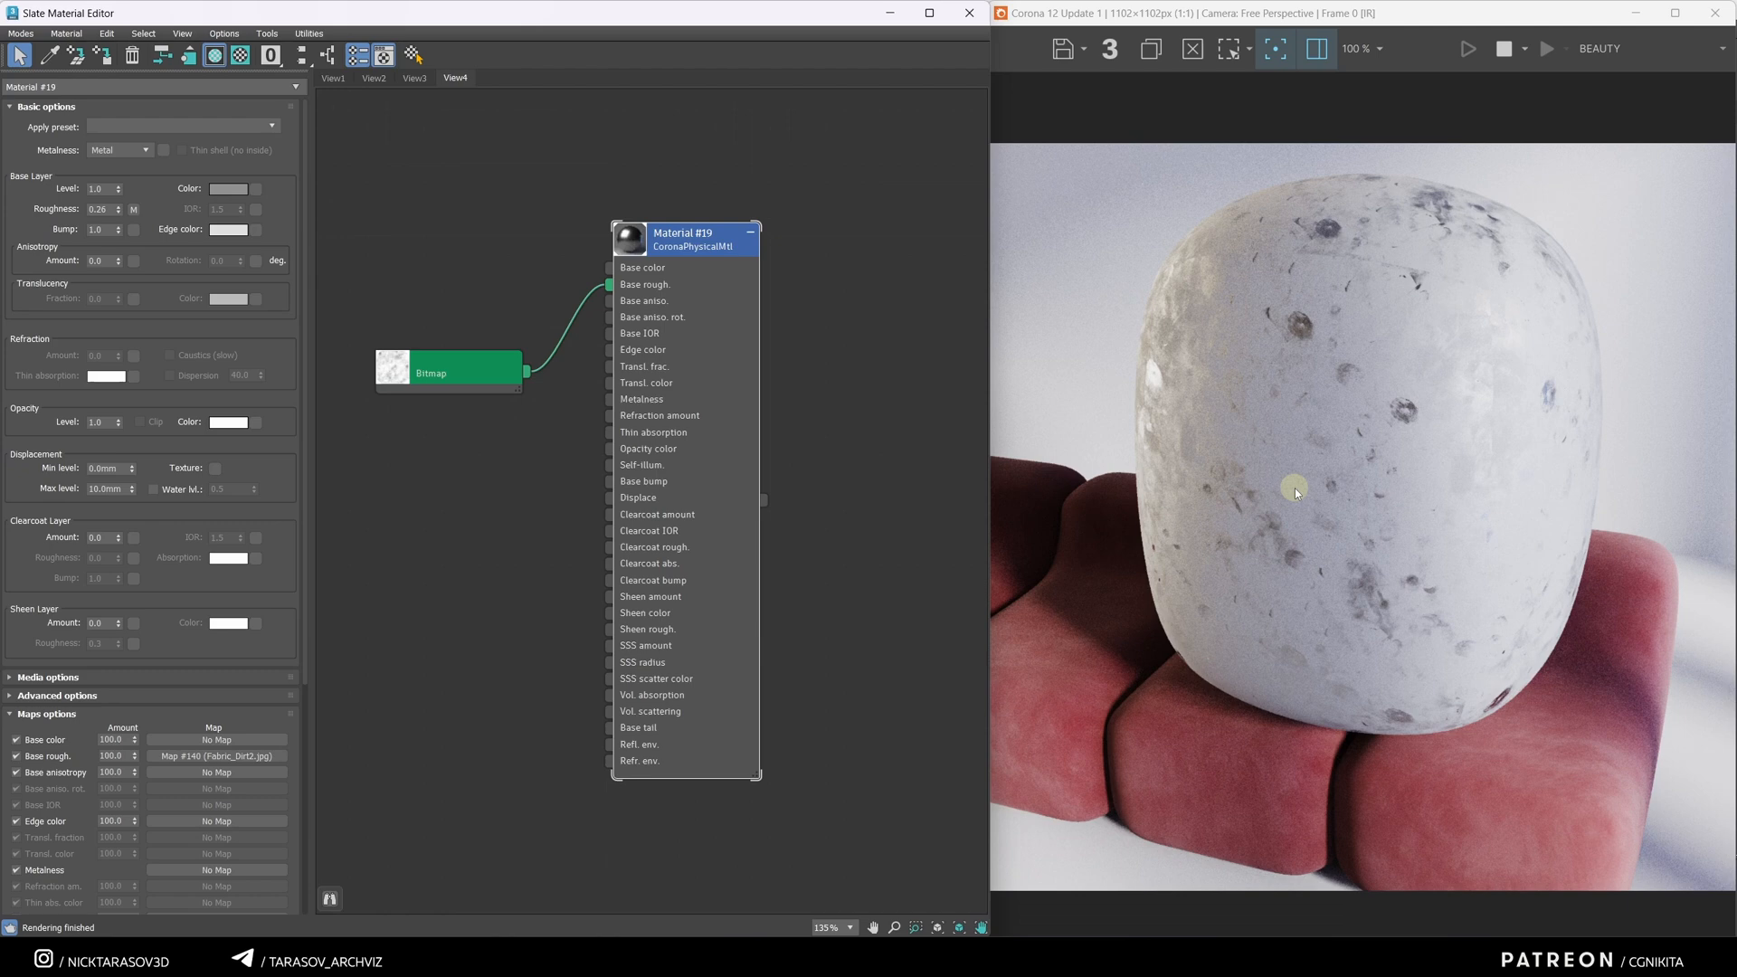
mouse_move(1269, 321)
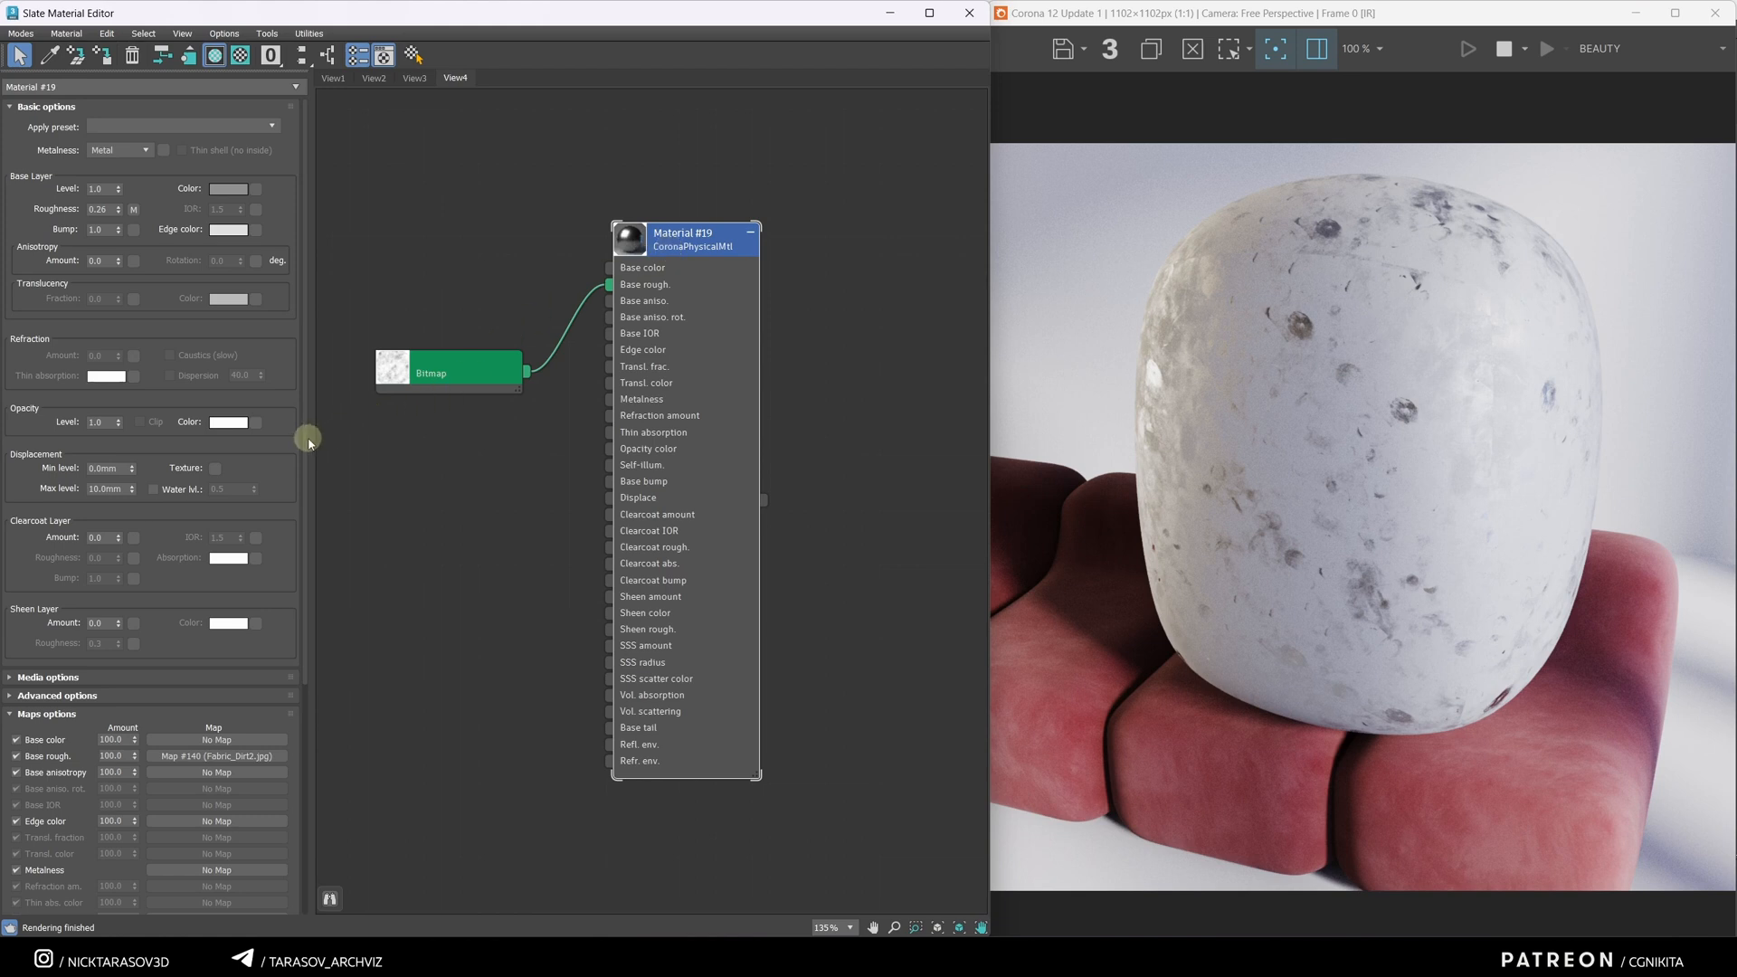
scroll(down, 3)
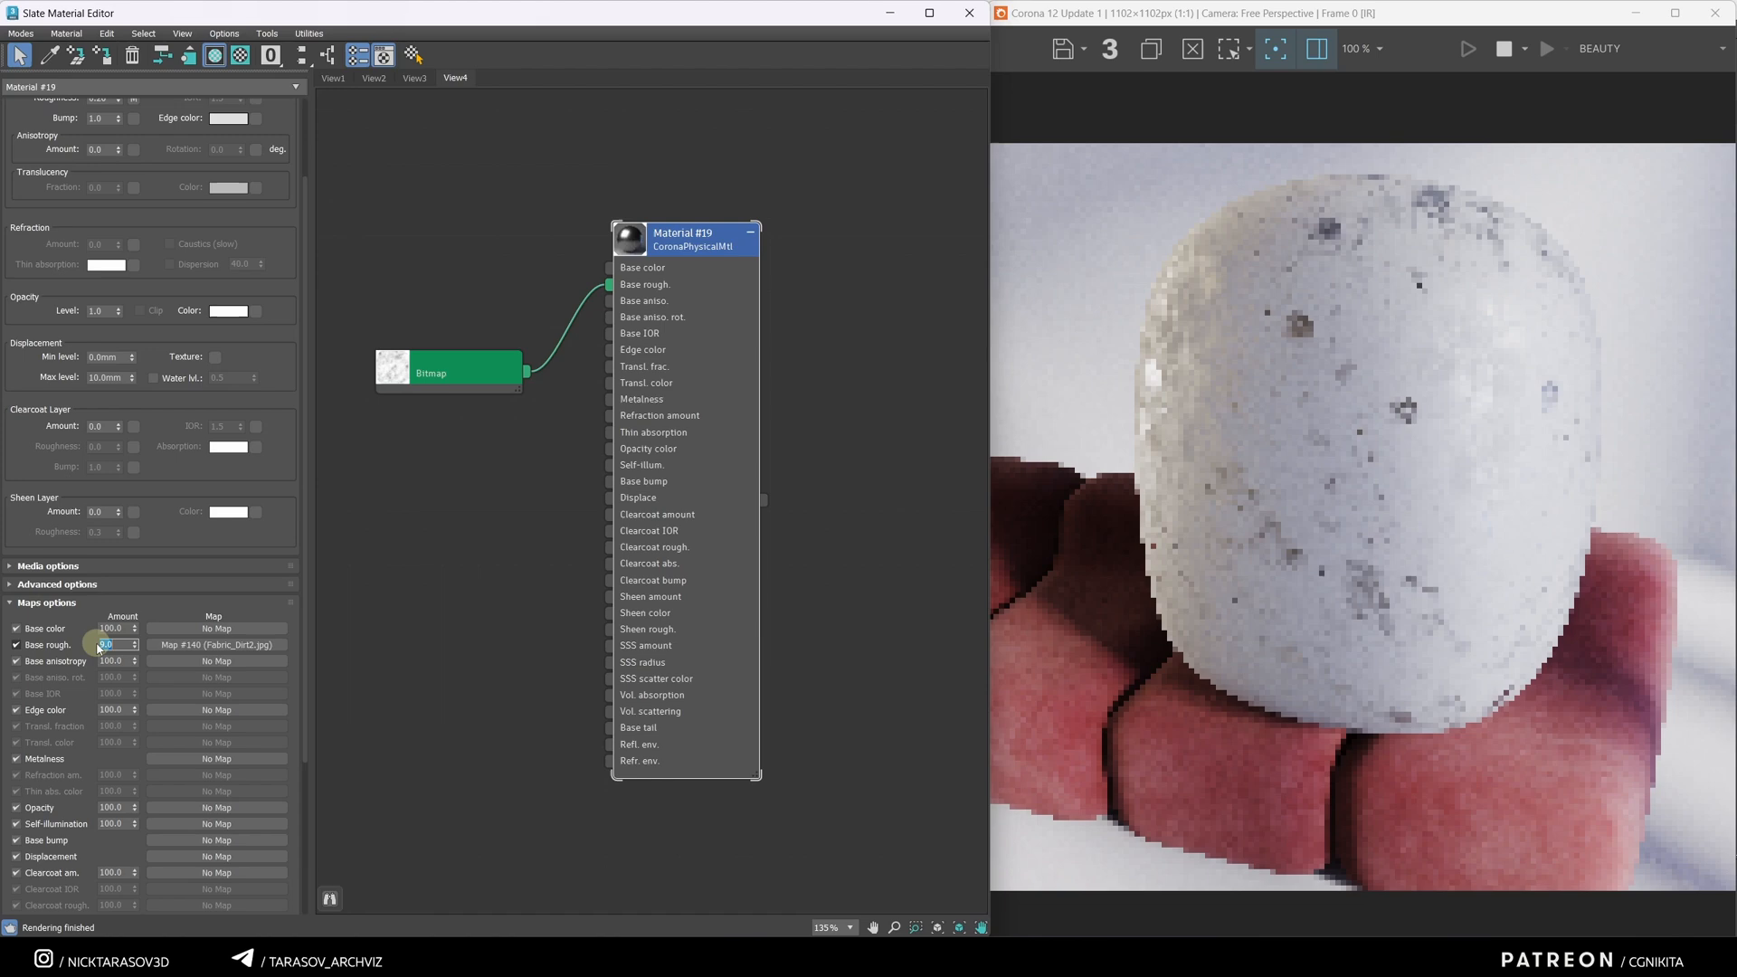
text(9.0)
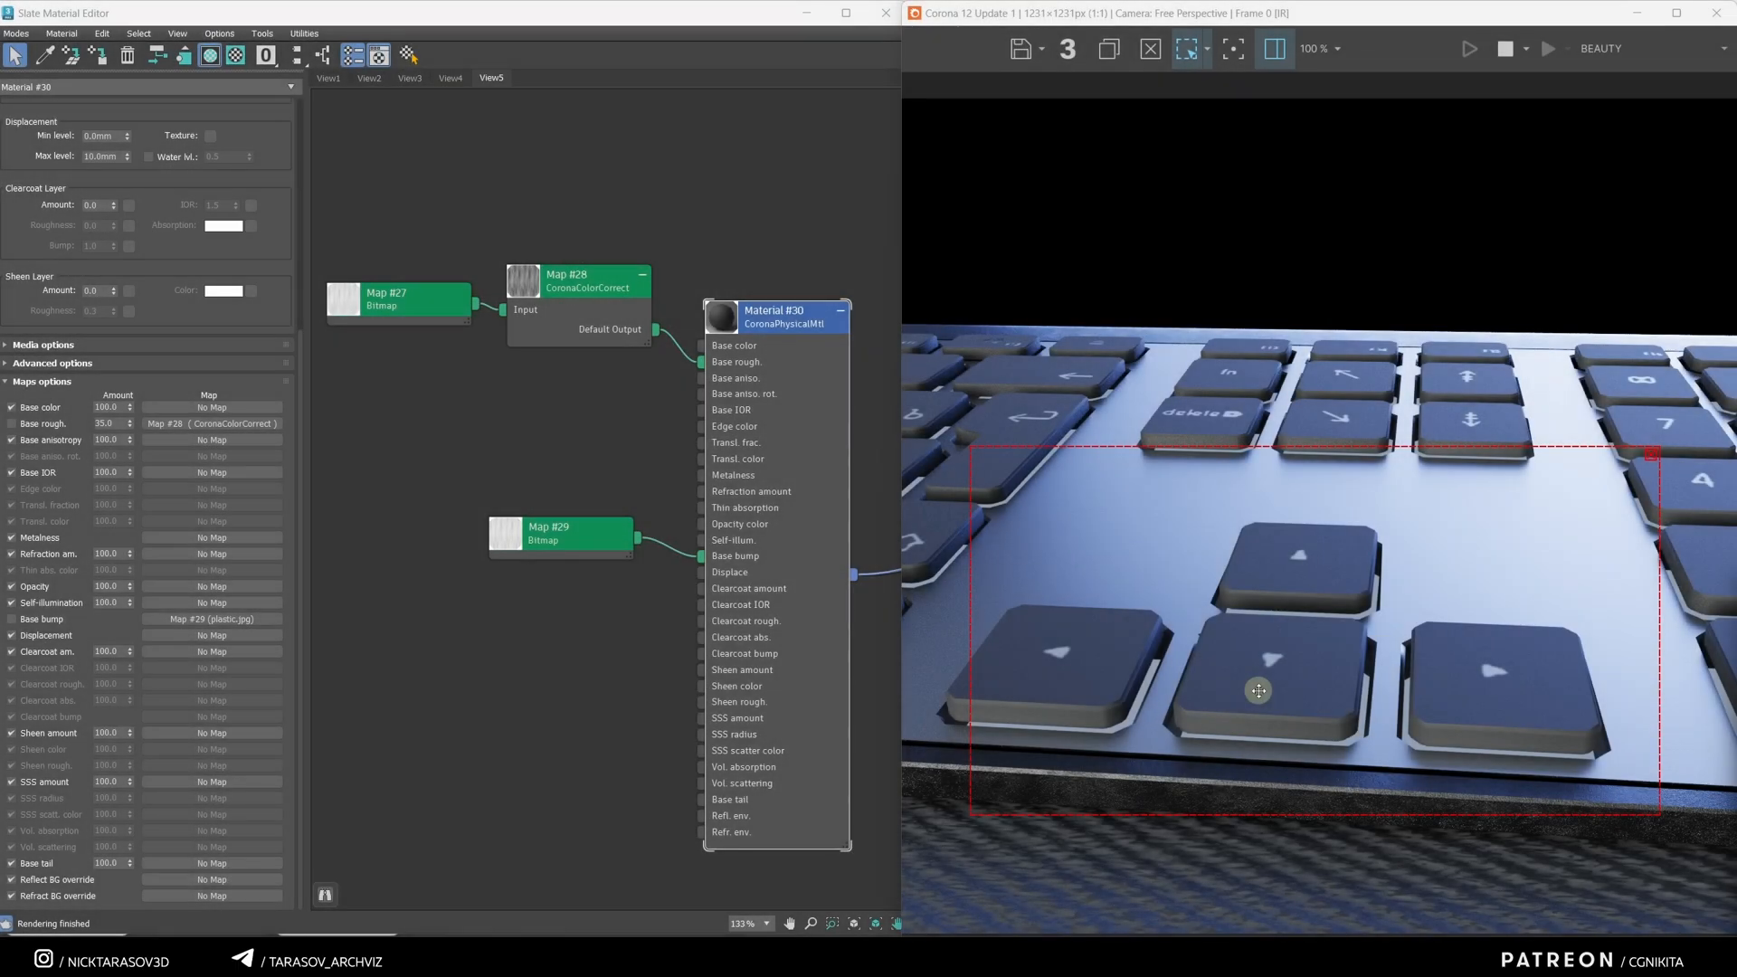
mouse_move(578, 463)
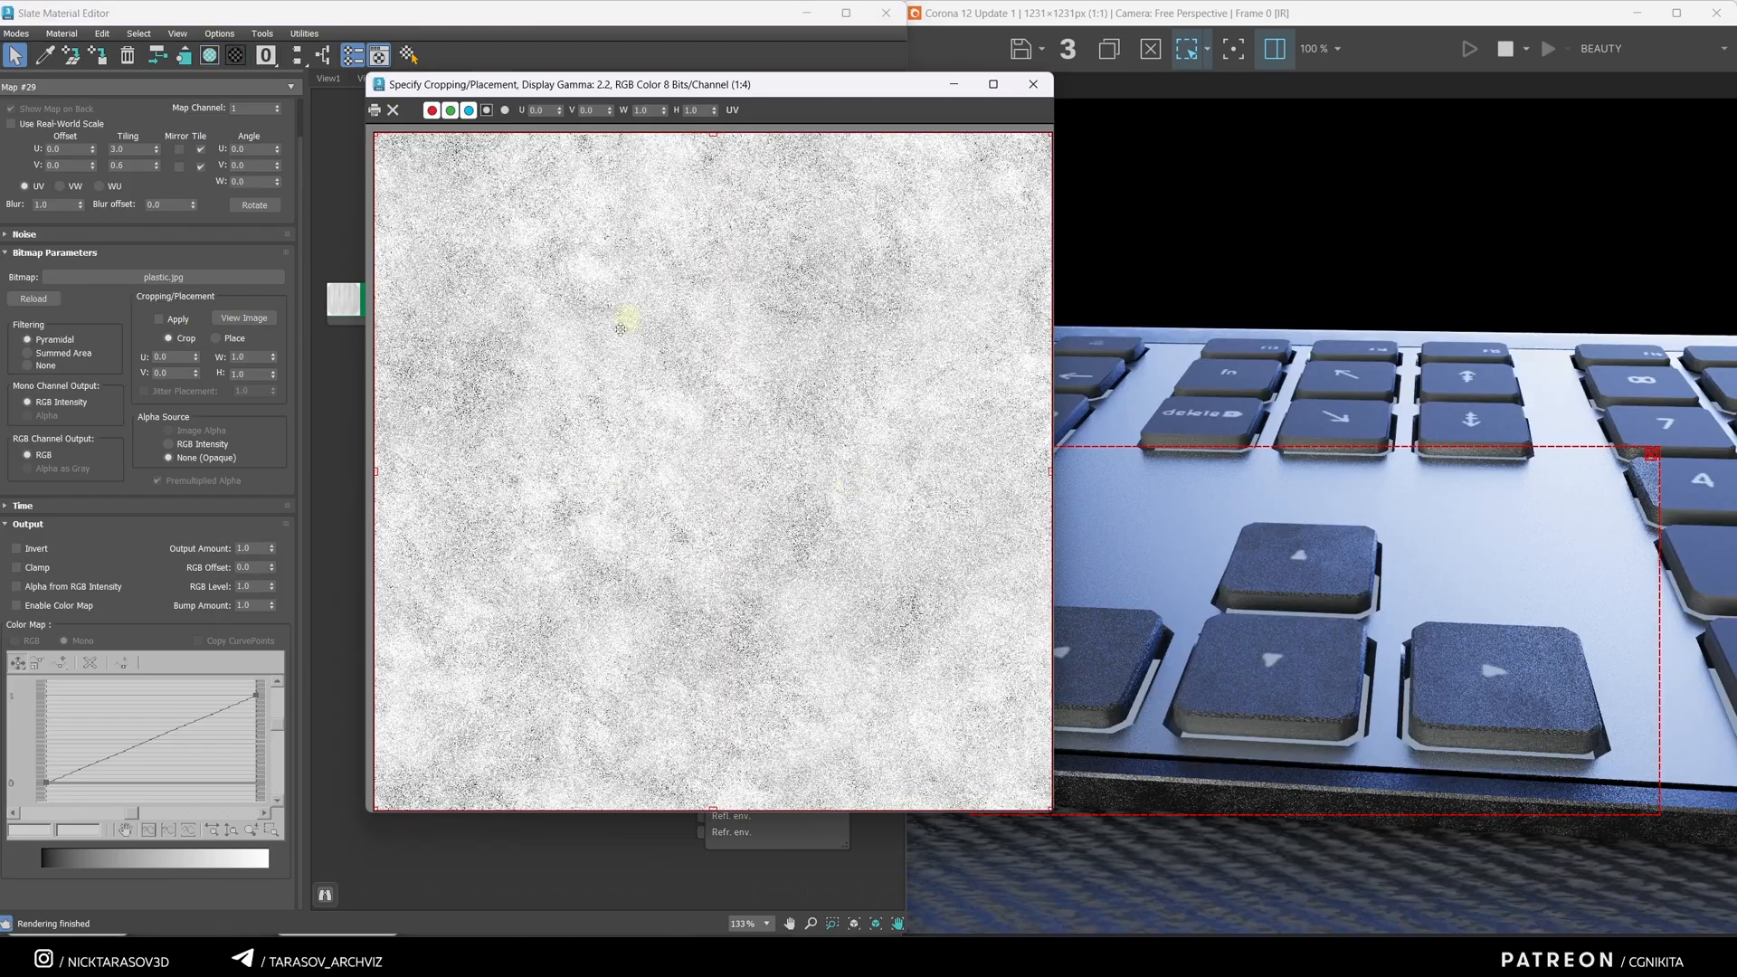
Step: Preview Map #29's plastic.jpg bump texture full size with View Image
click(1031, 83)
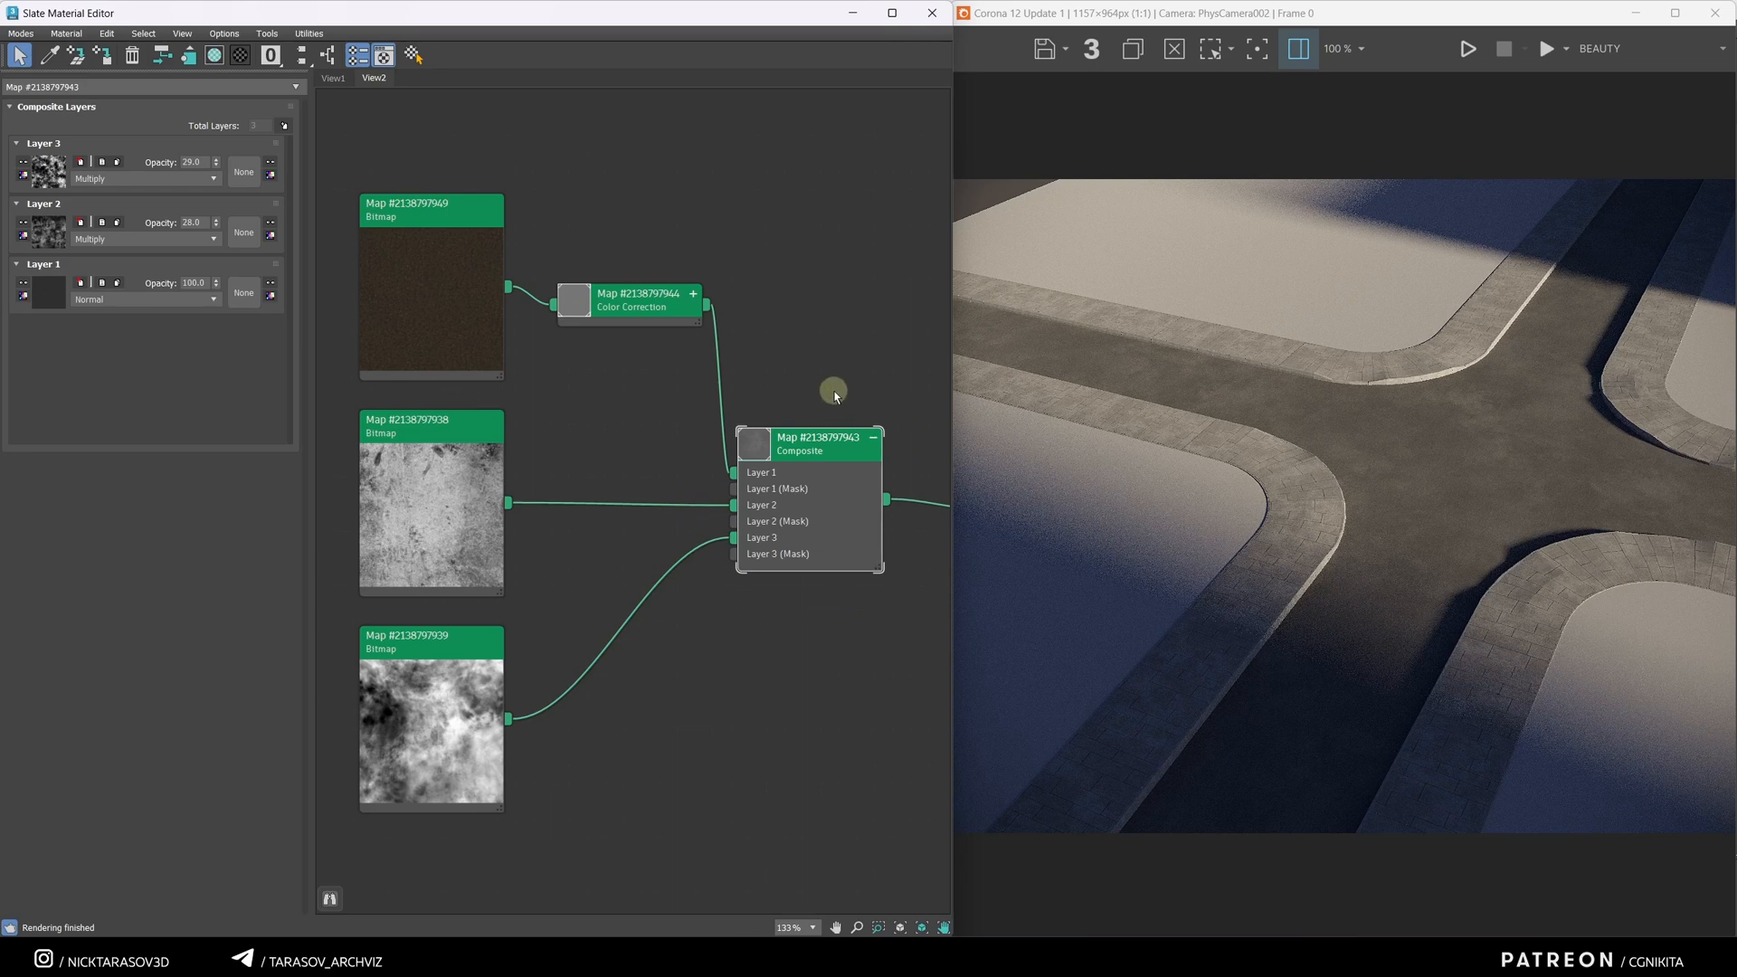
mouse_move(477, 729)
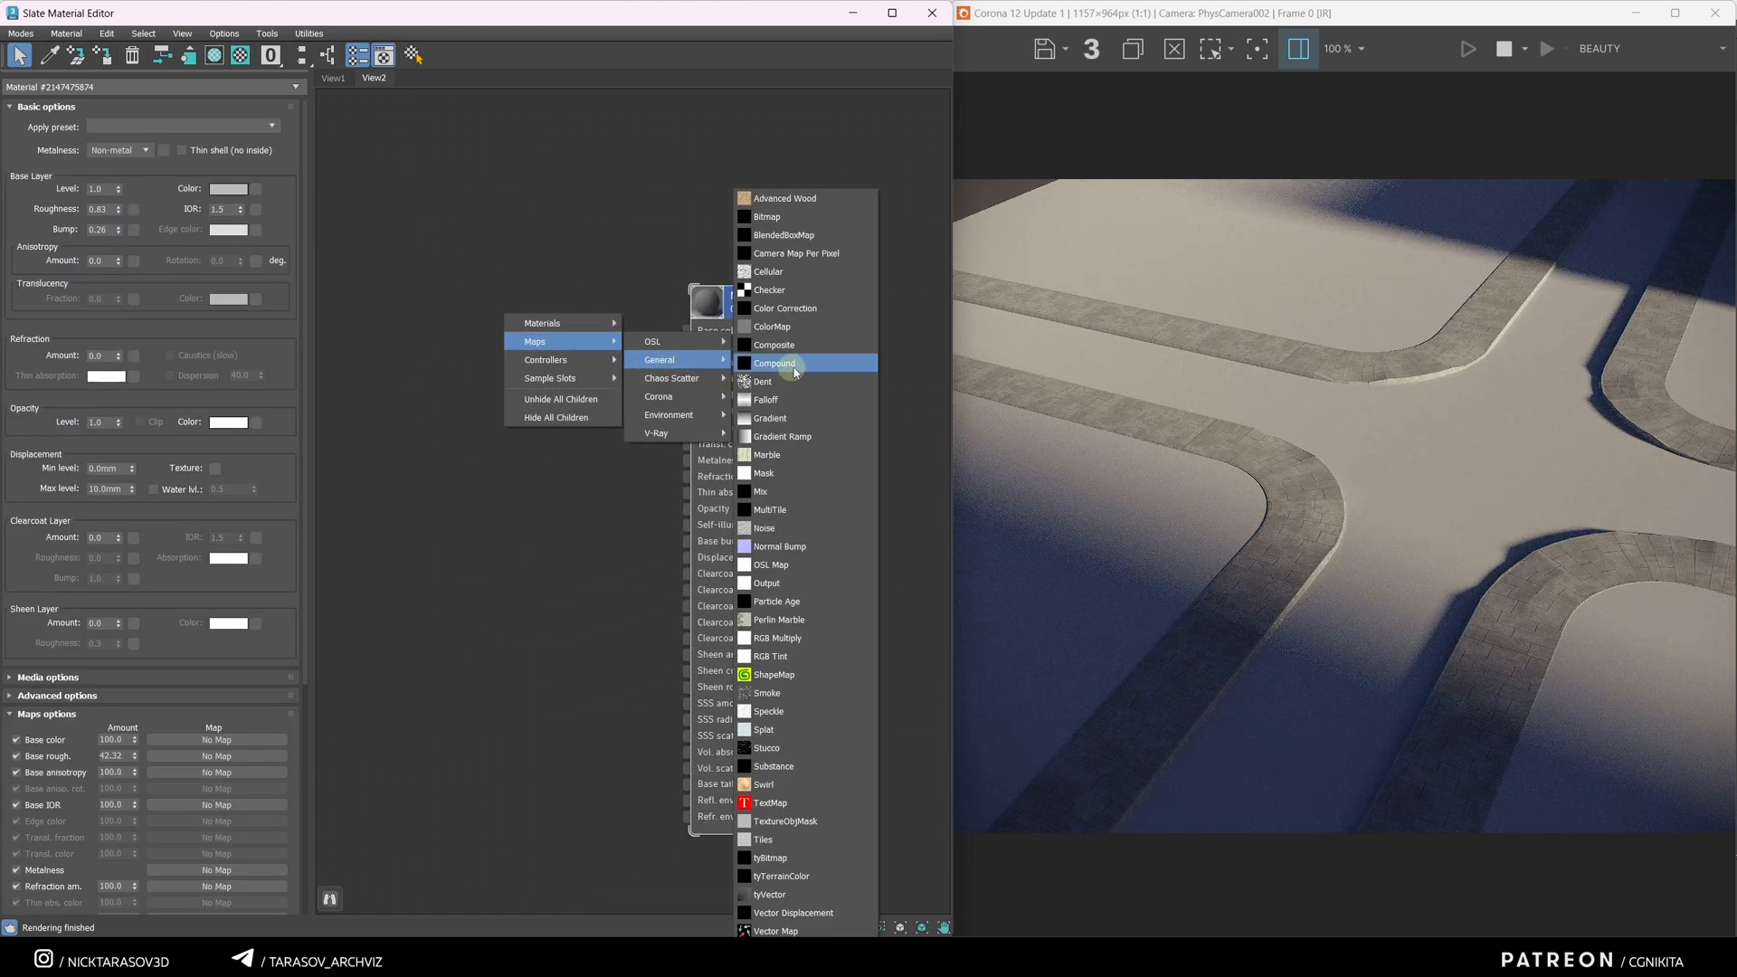
Step: Create a Composite map node and add extra layers to it
click(776, 362)
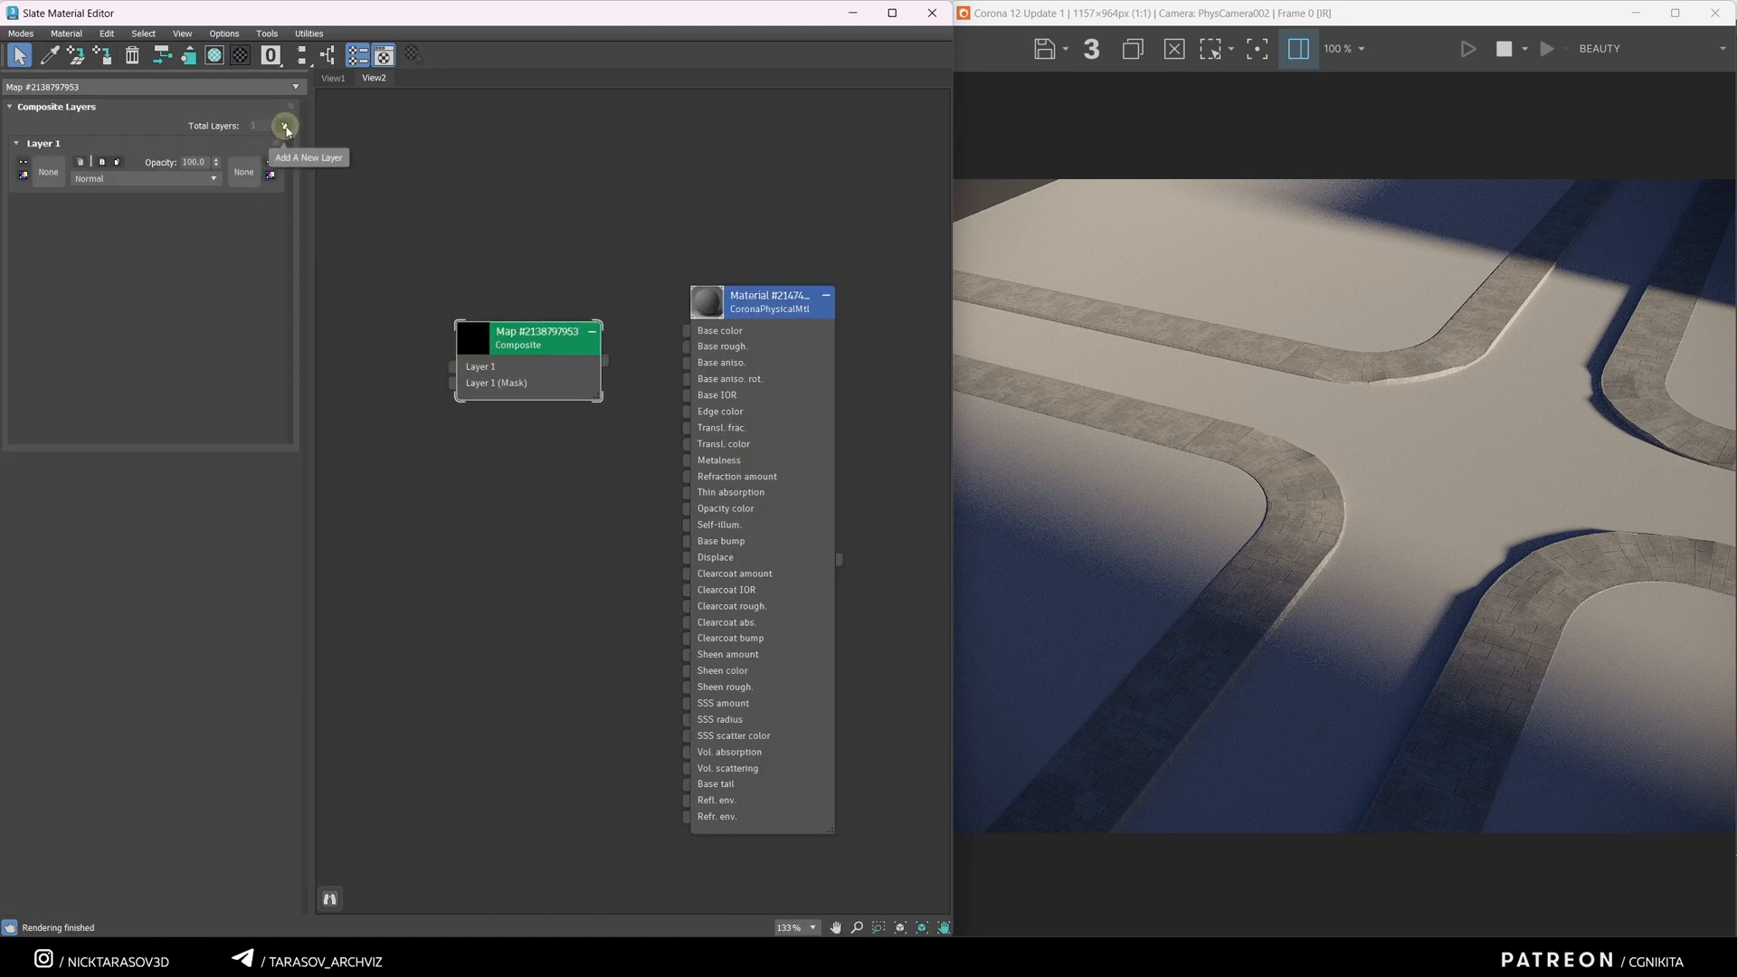
click(285, 125)
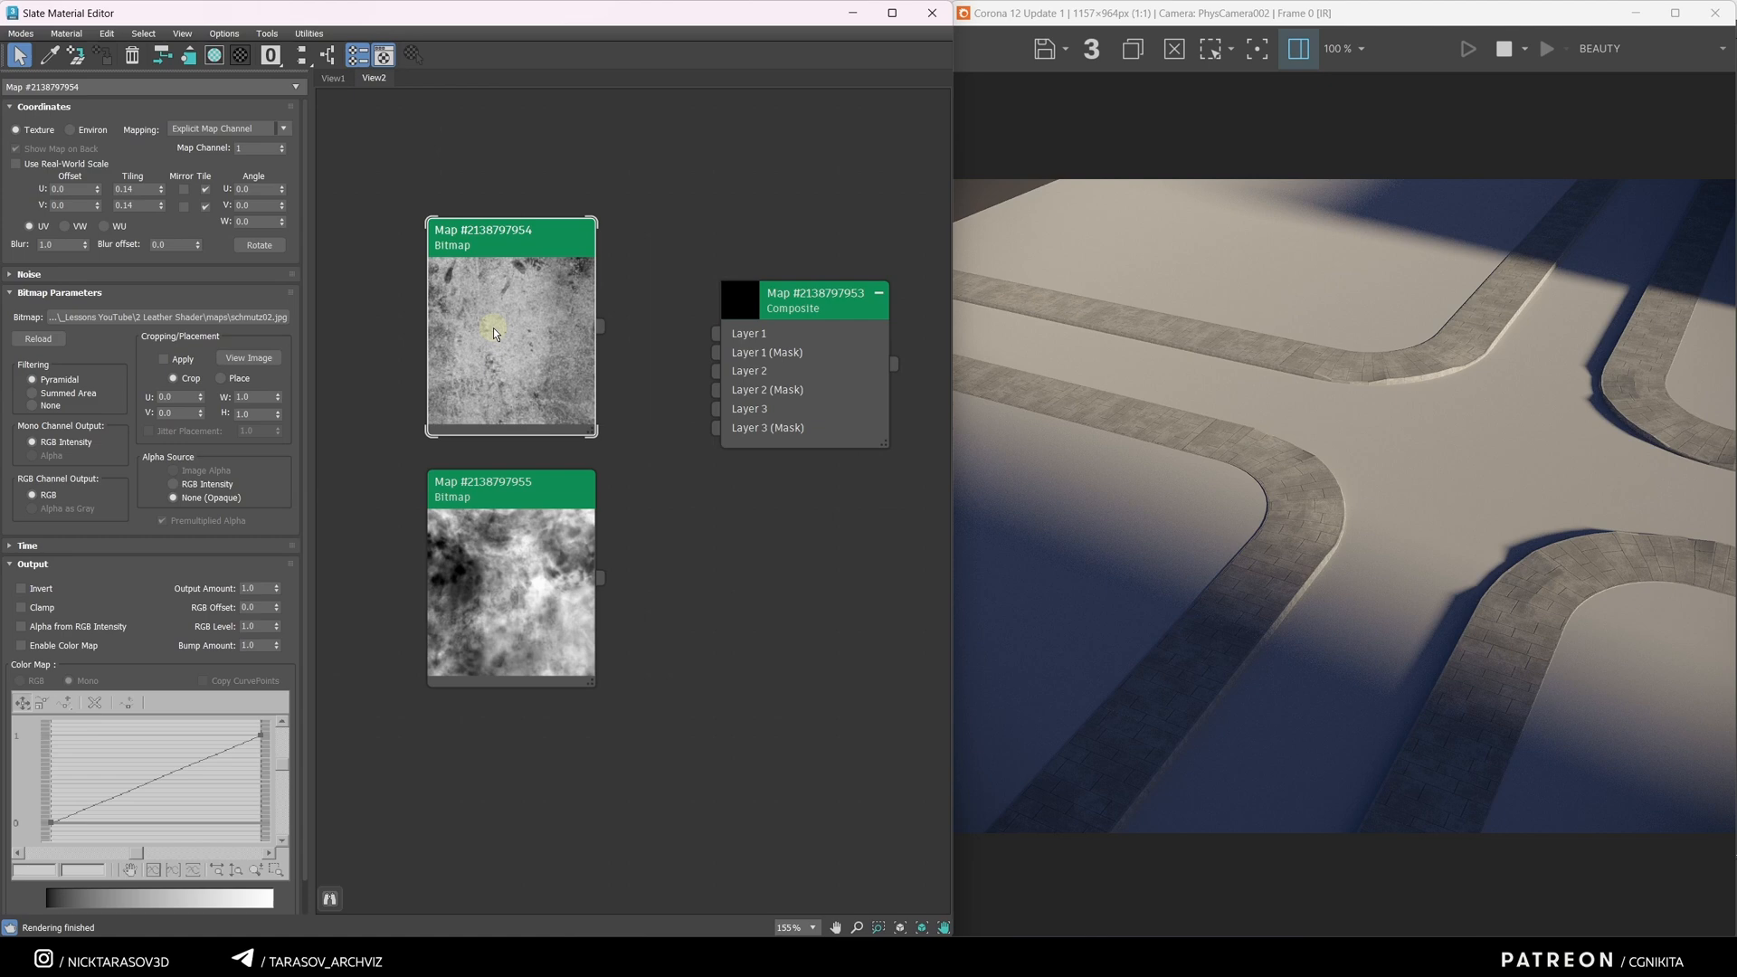
Step: Wire the Composite into base colour and instance the asphalt texture into Layer 1
click(247, 357)
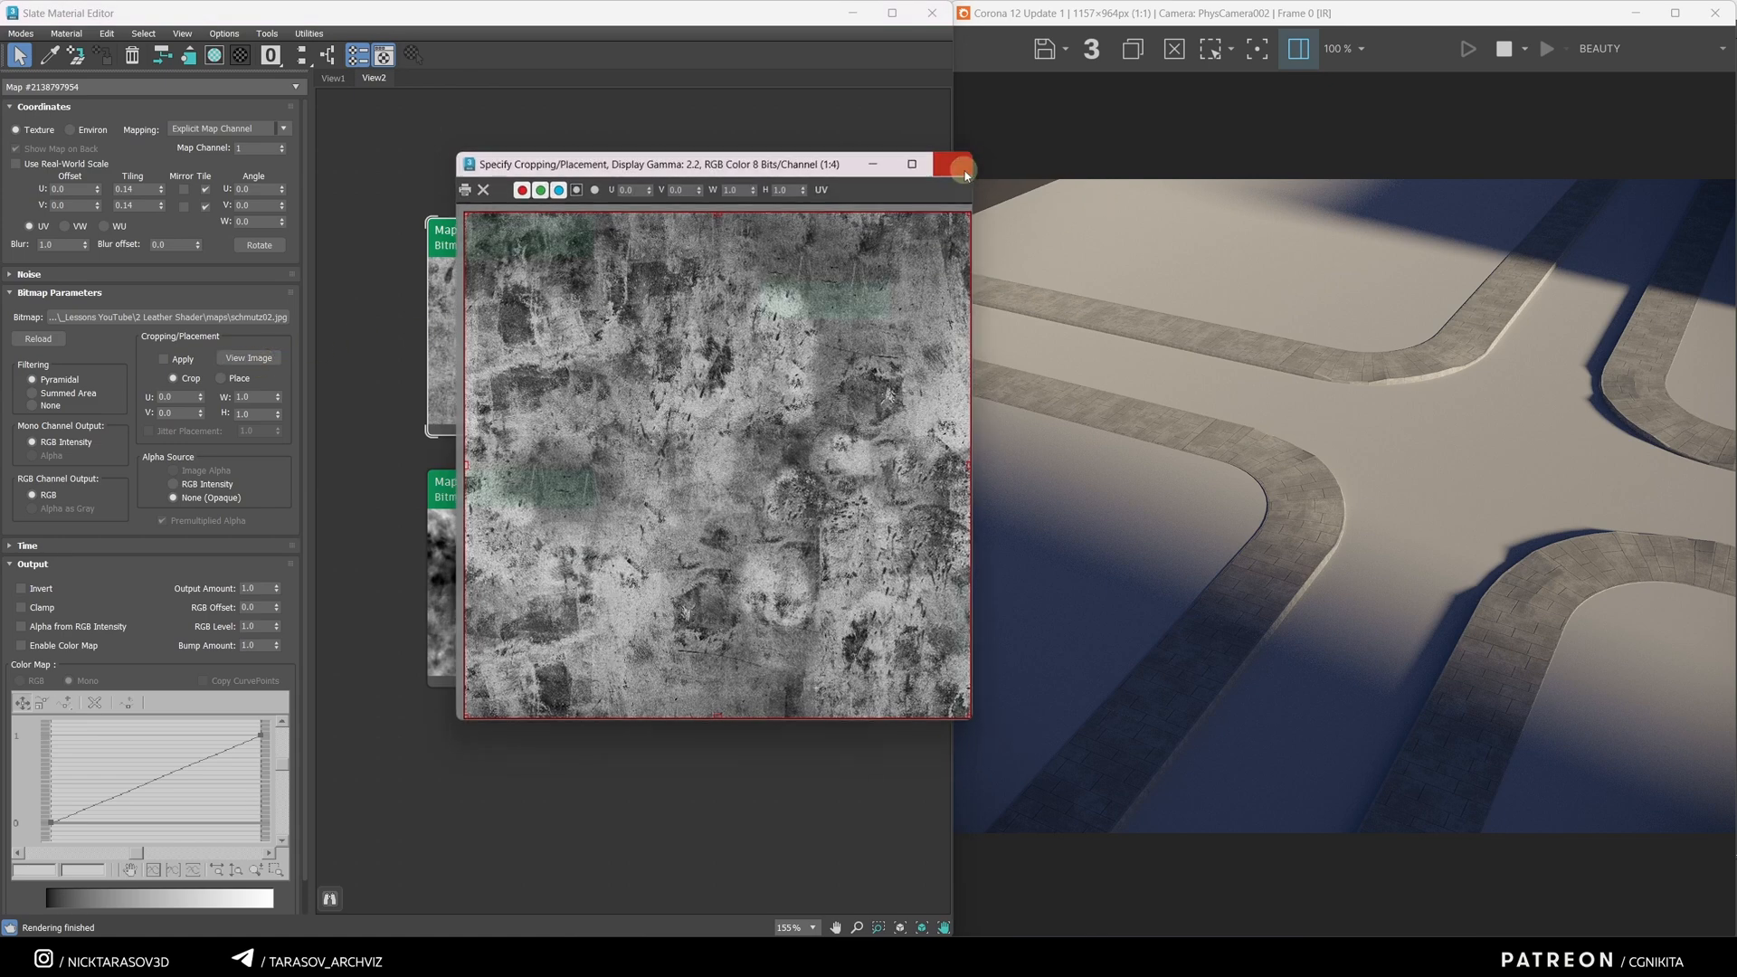
click(957, 164)
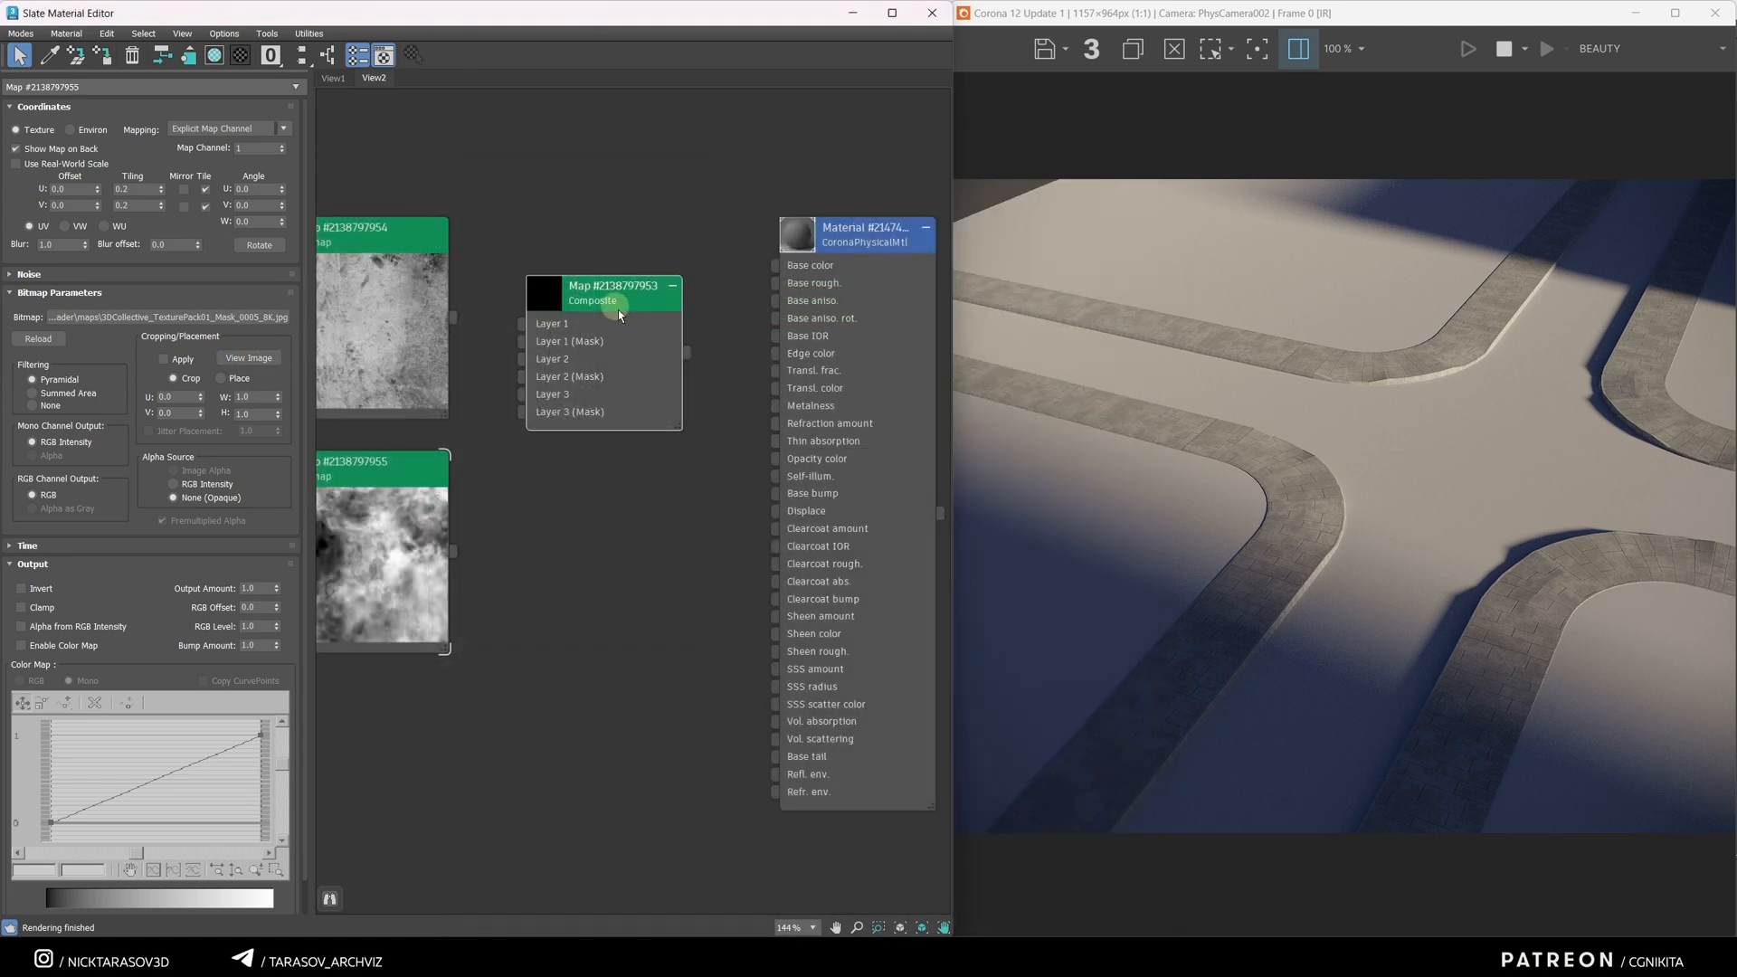
drag(672, 301, 775, 265)
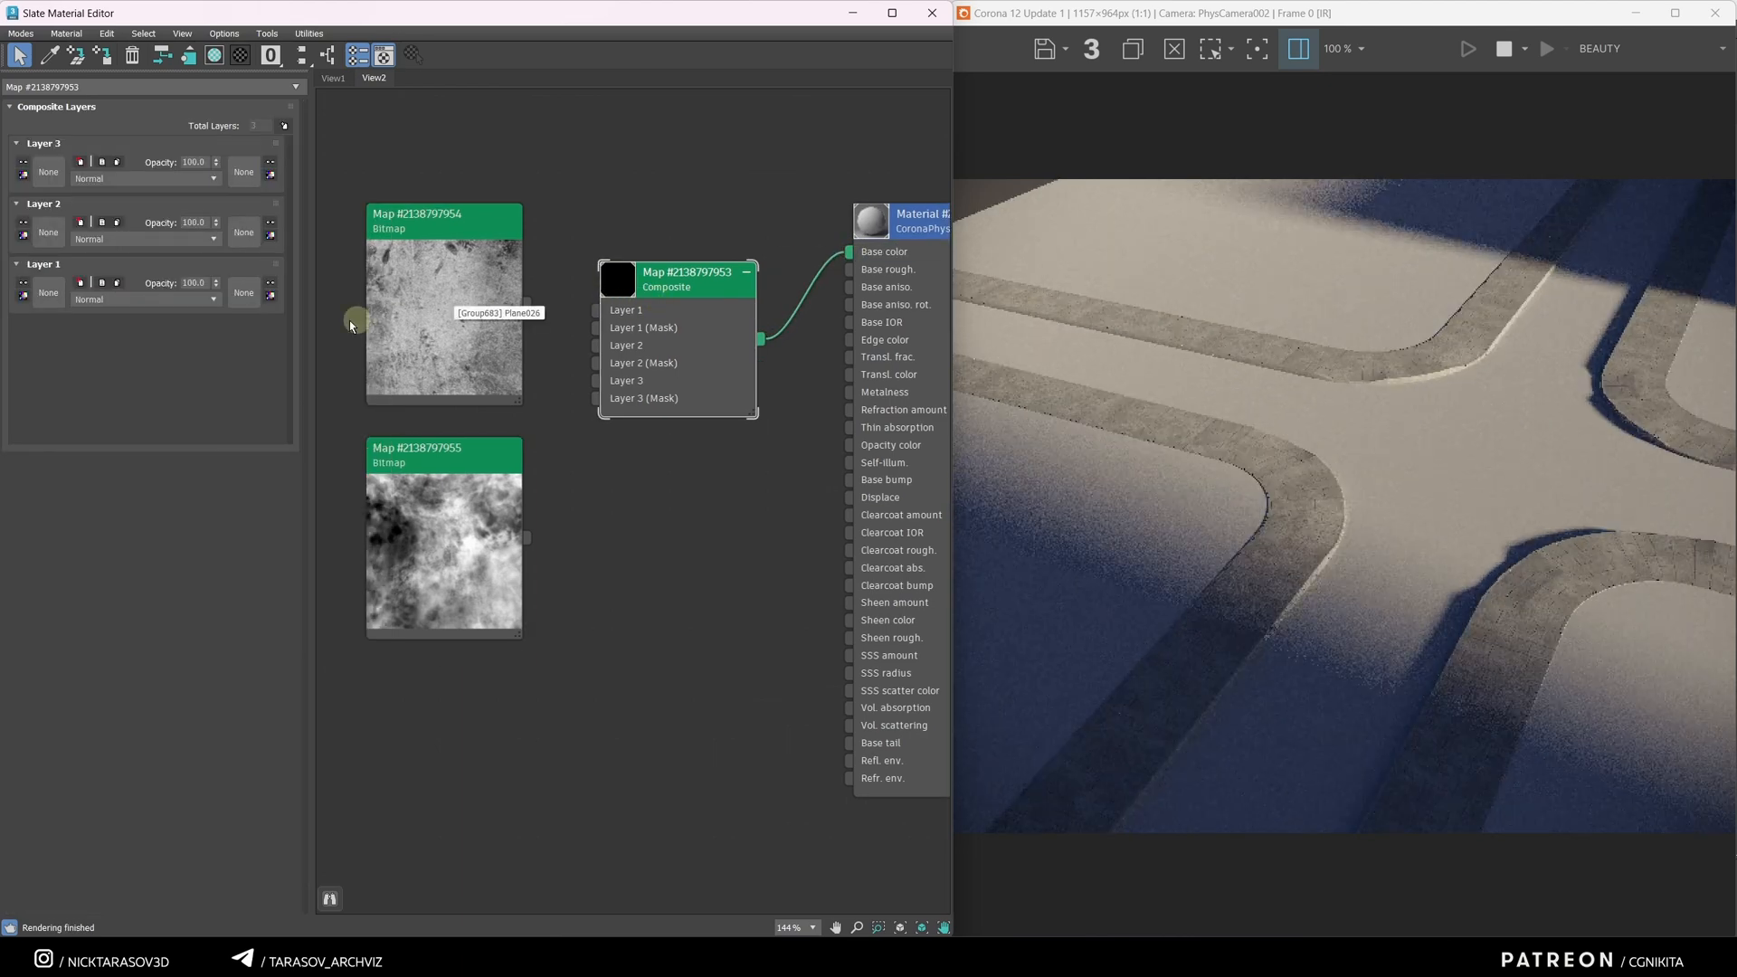
mouse_move(528, 305)
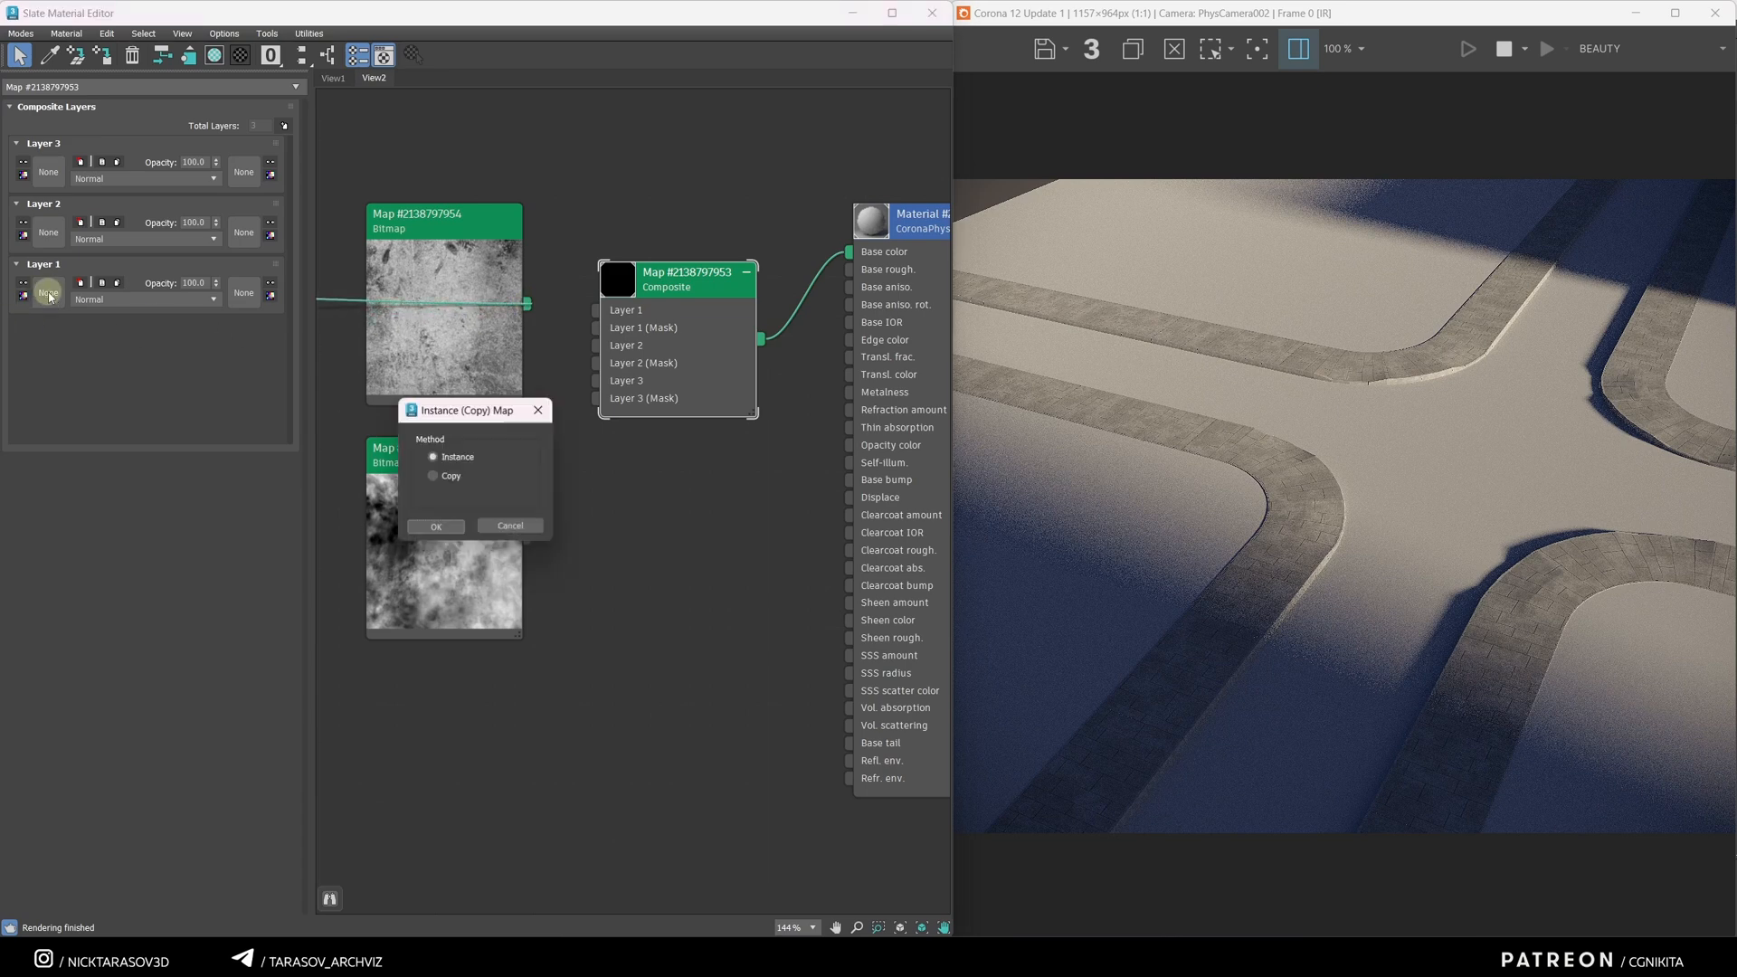
click(435, 525)
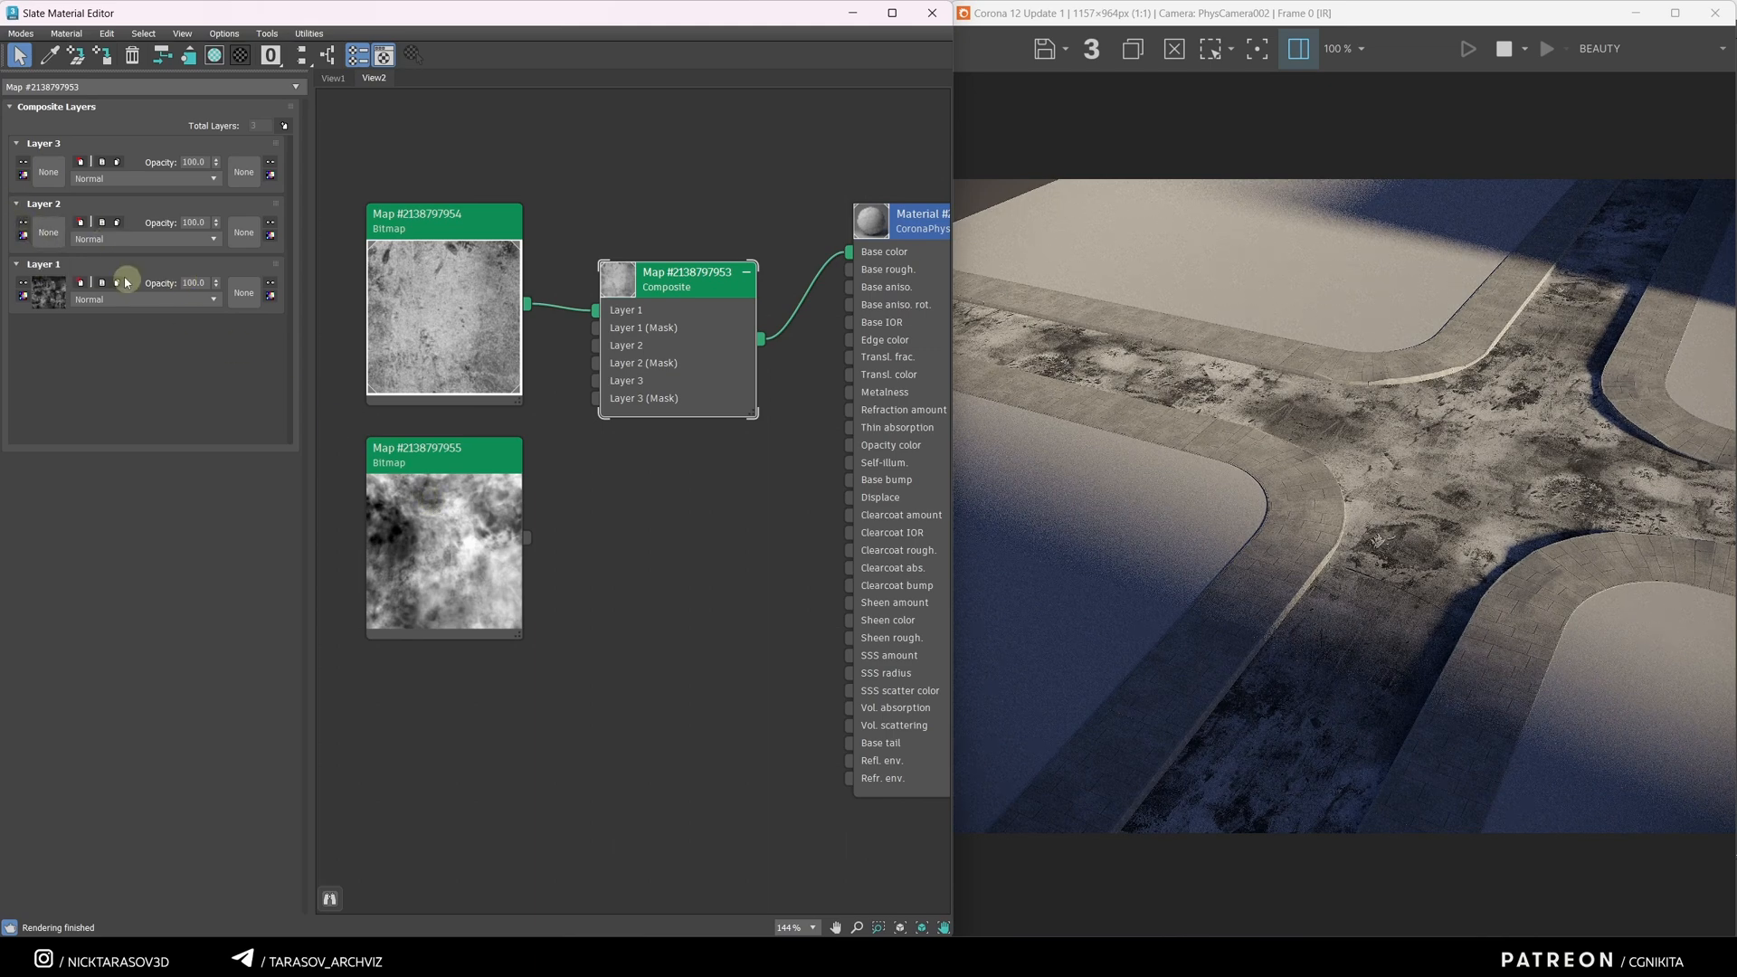
click(79, 162)
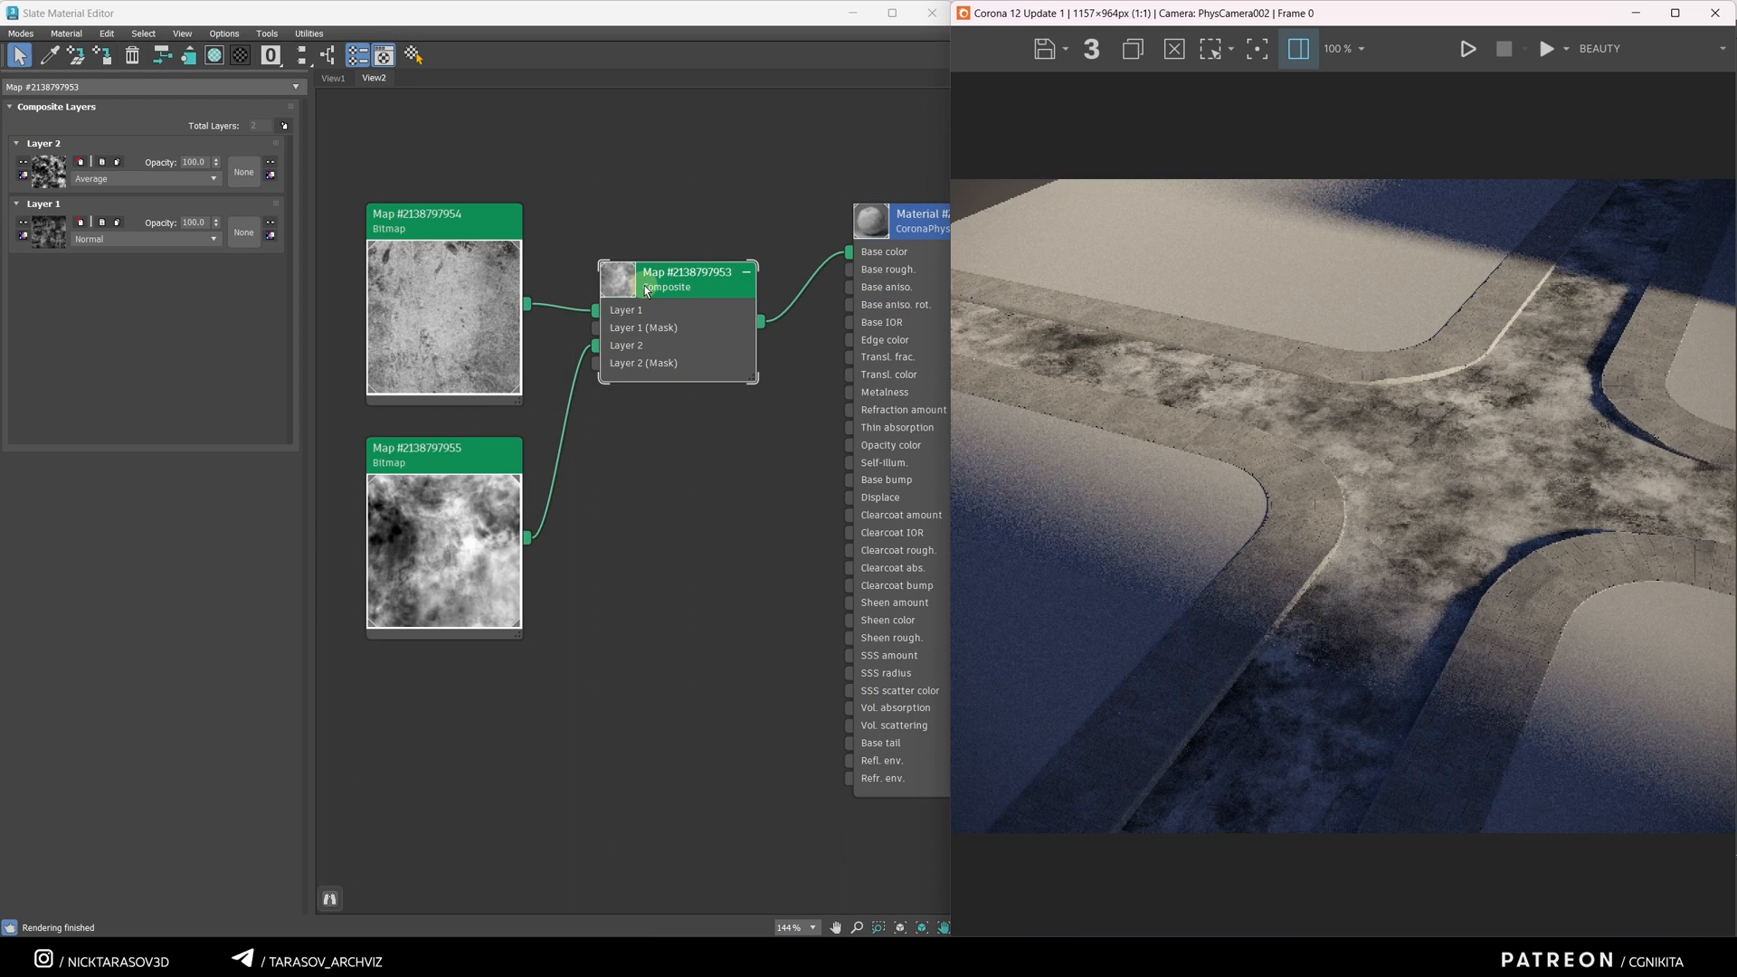
Step: Preview the Composite, try Subtract, then set Layer 2 to Average at 61 opacity
right_click(686, 271)
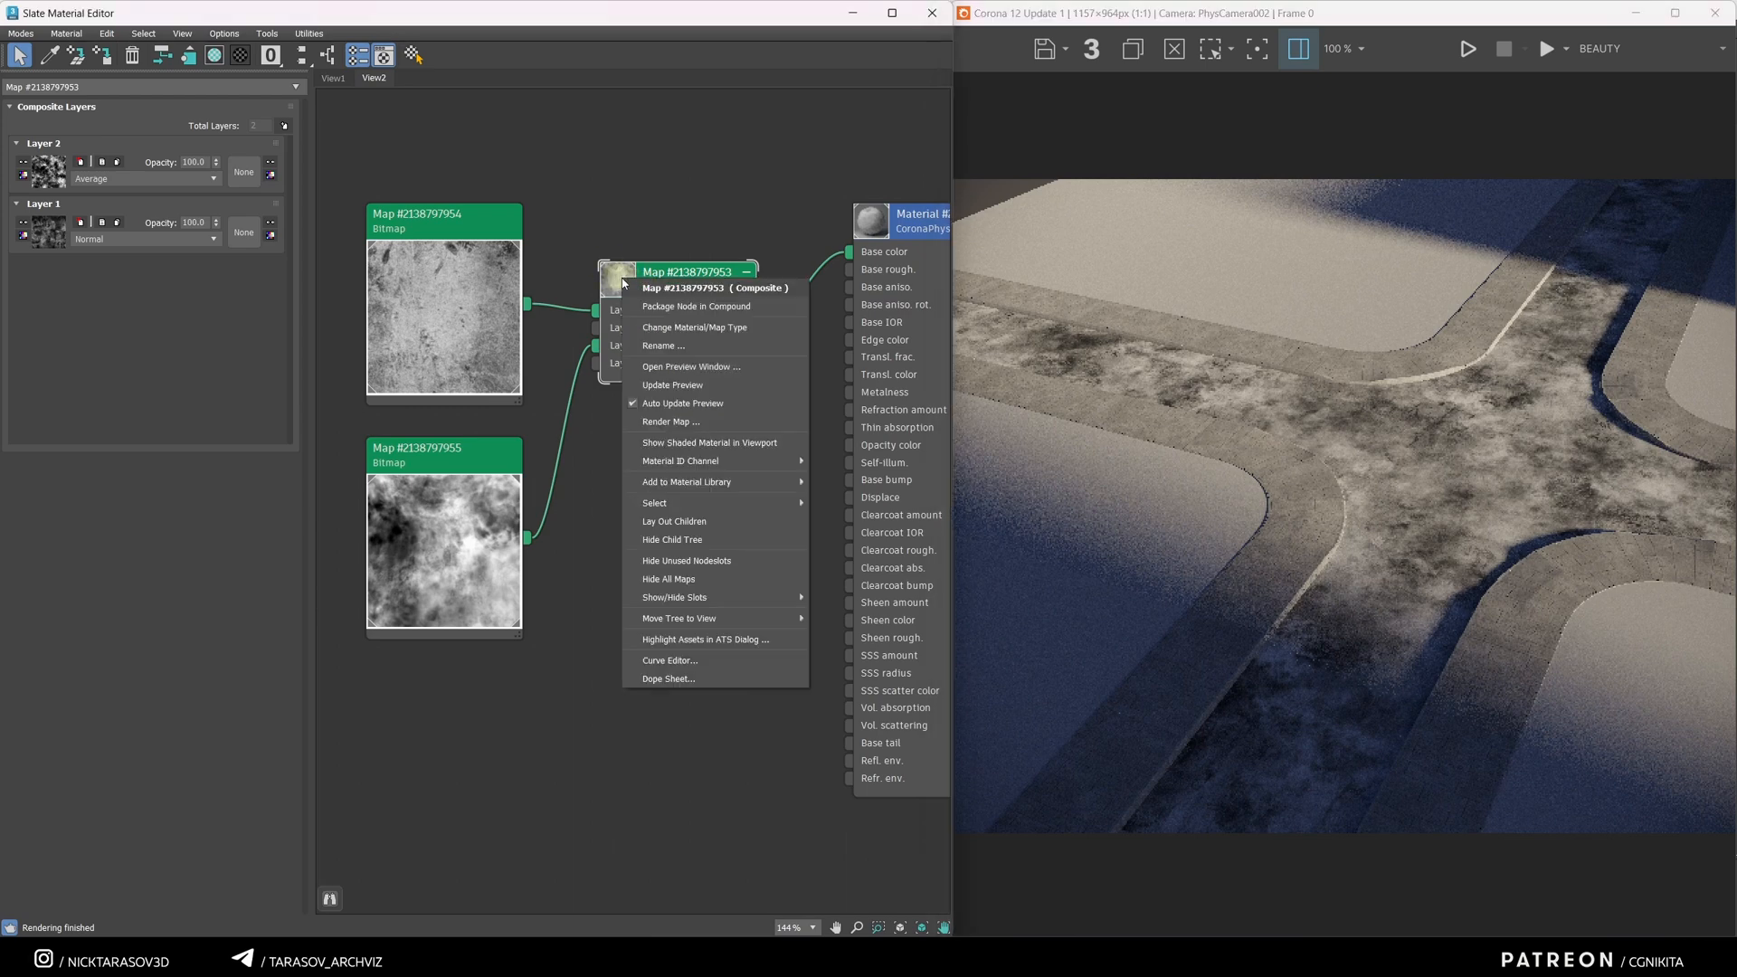
click(691, 366)
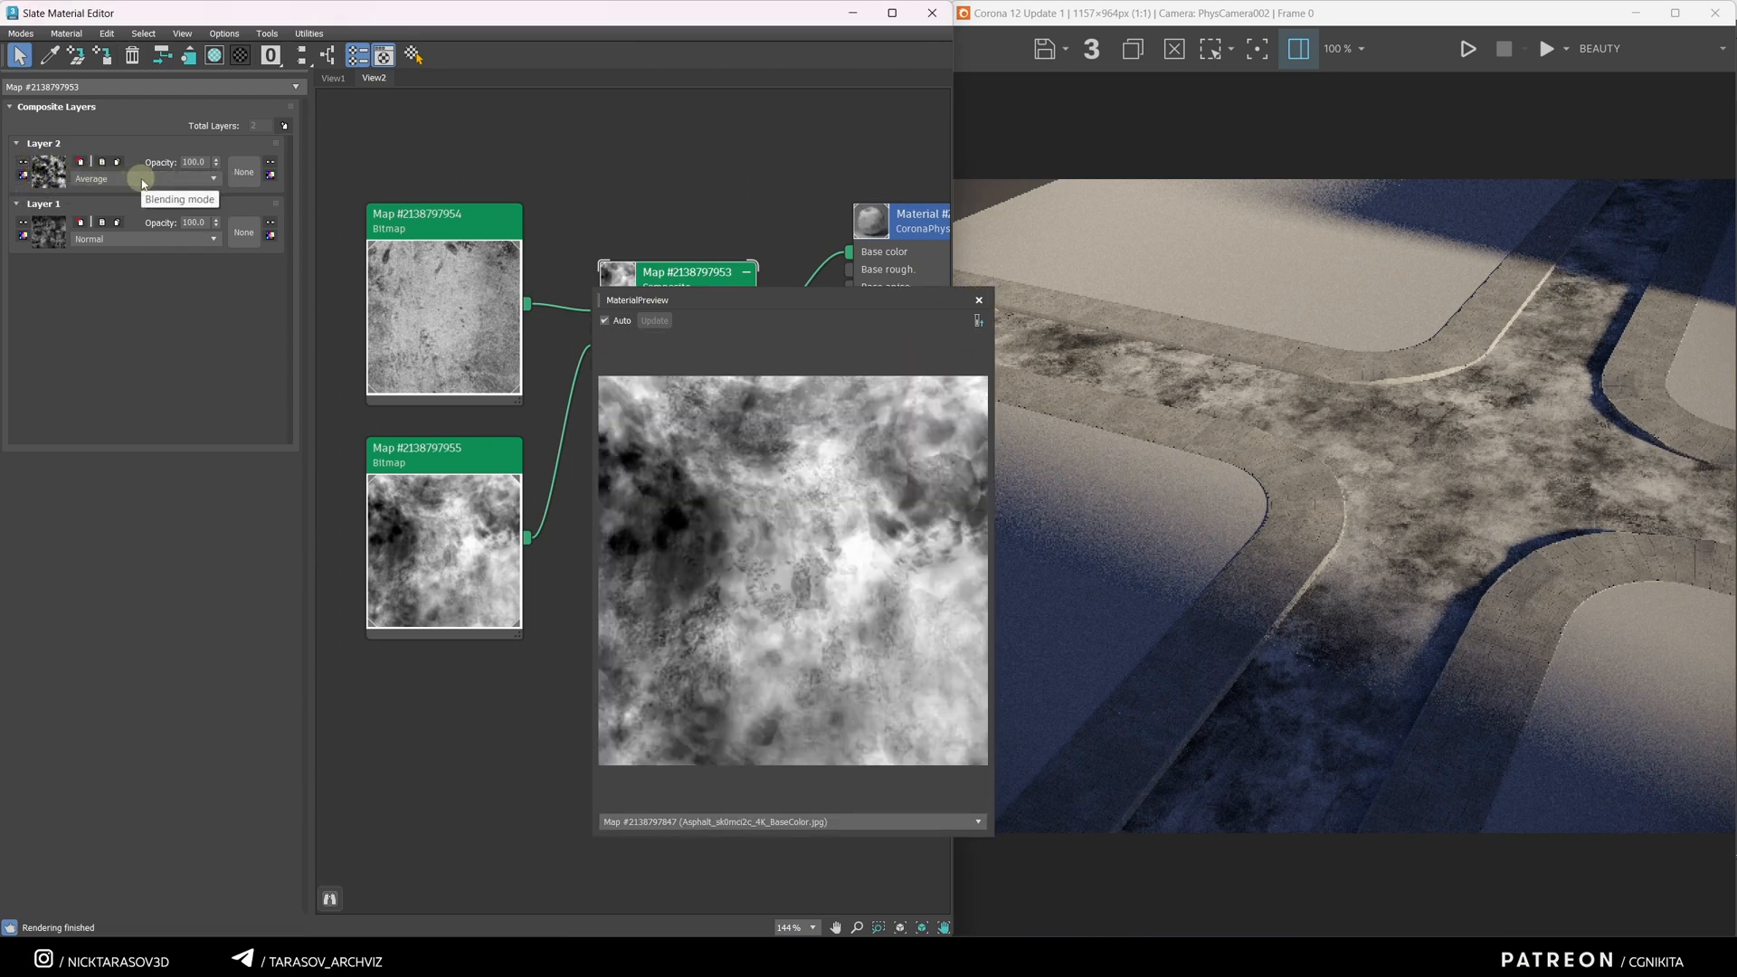
click(143, 178)
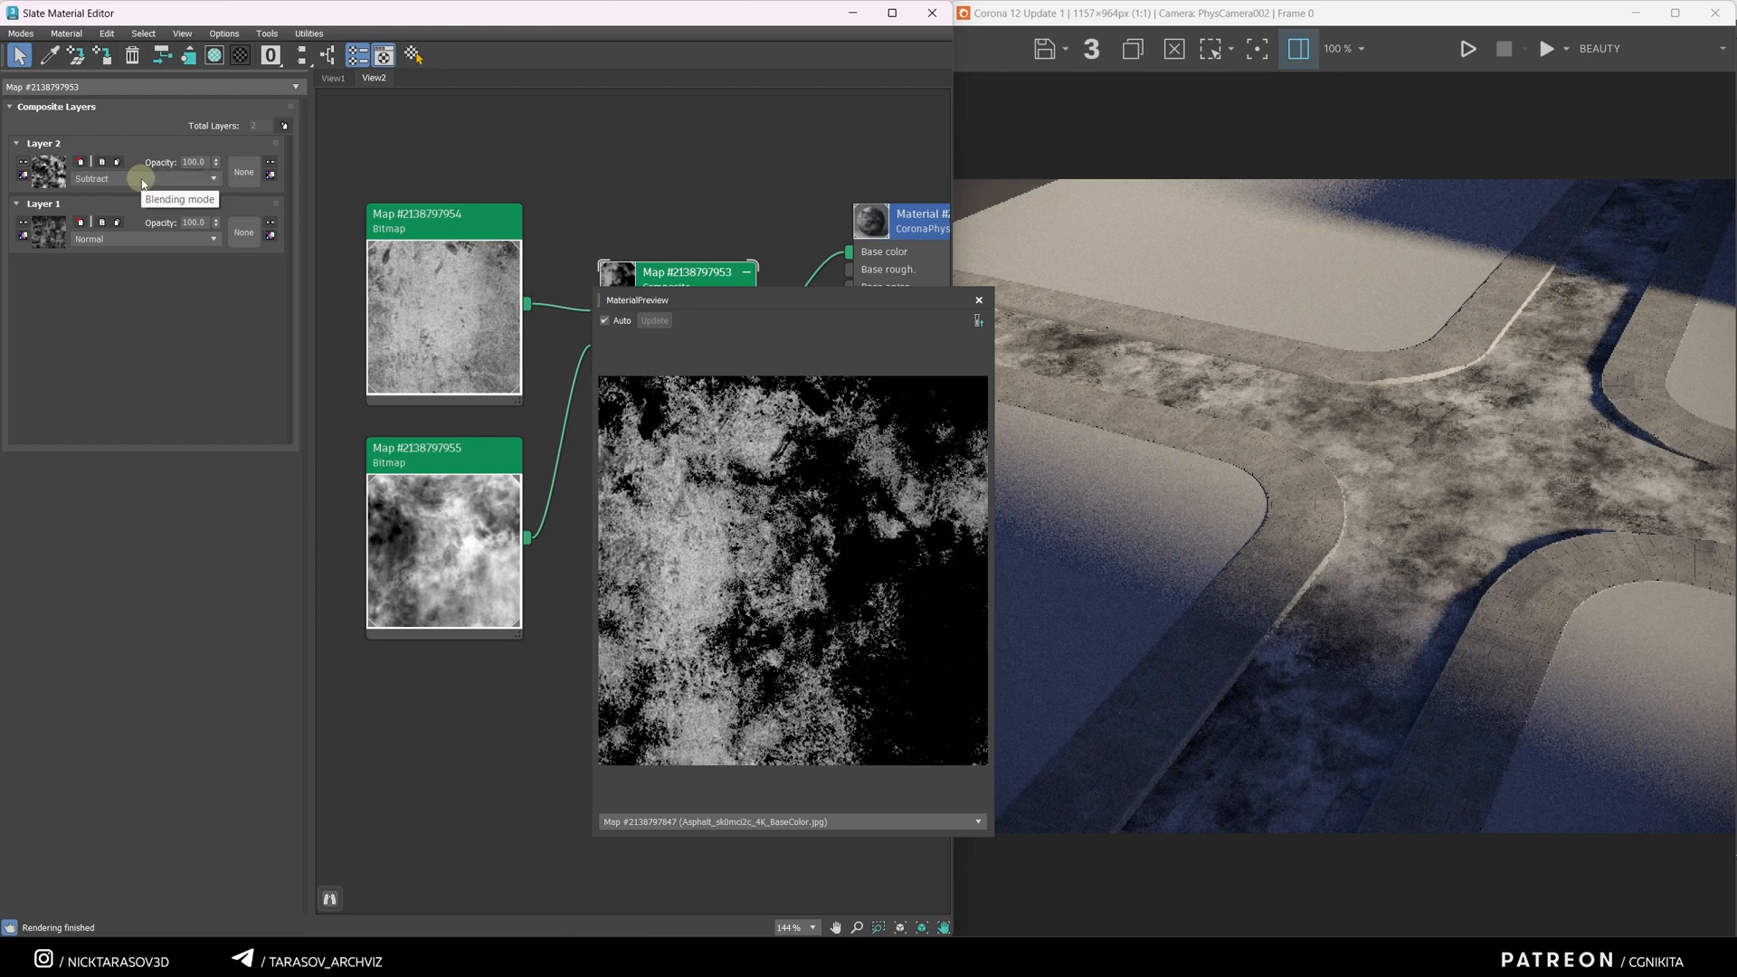
click(142, 178)
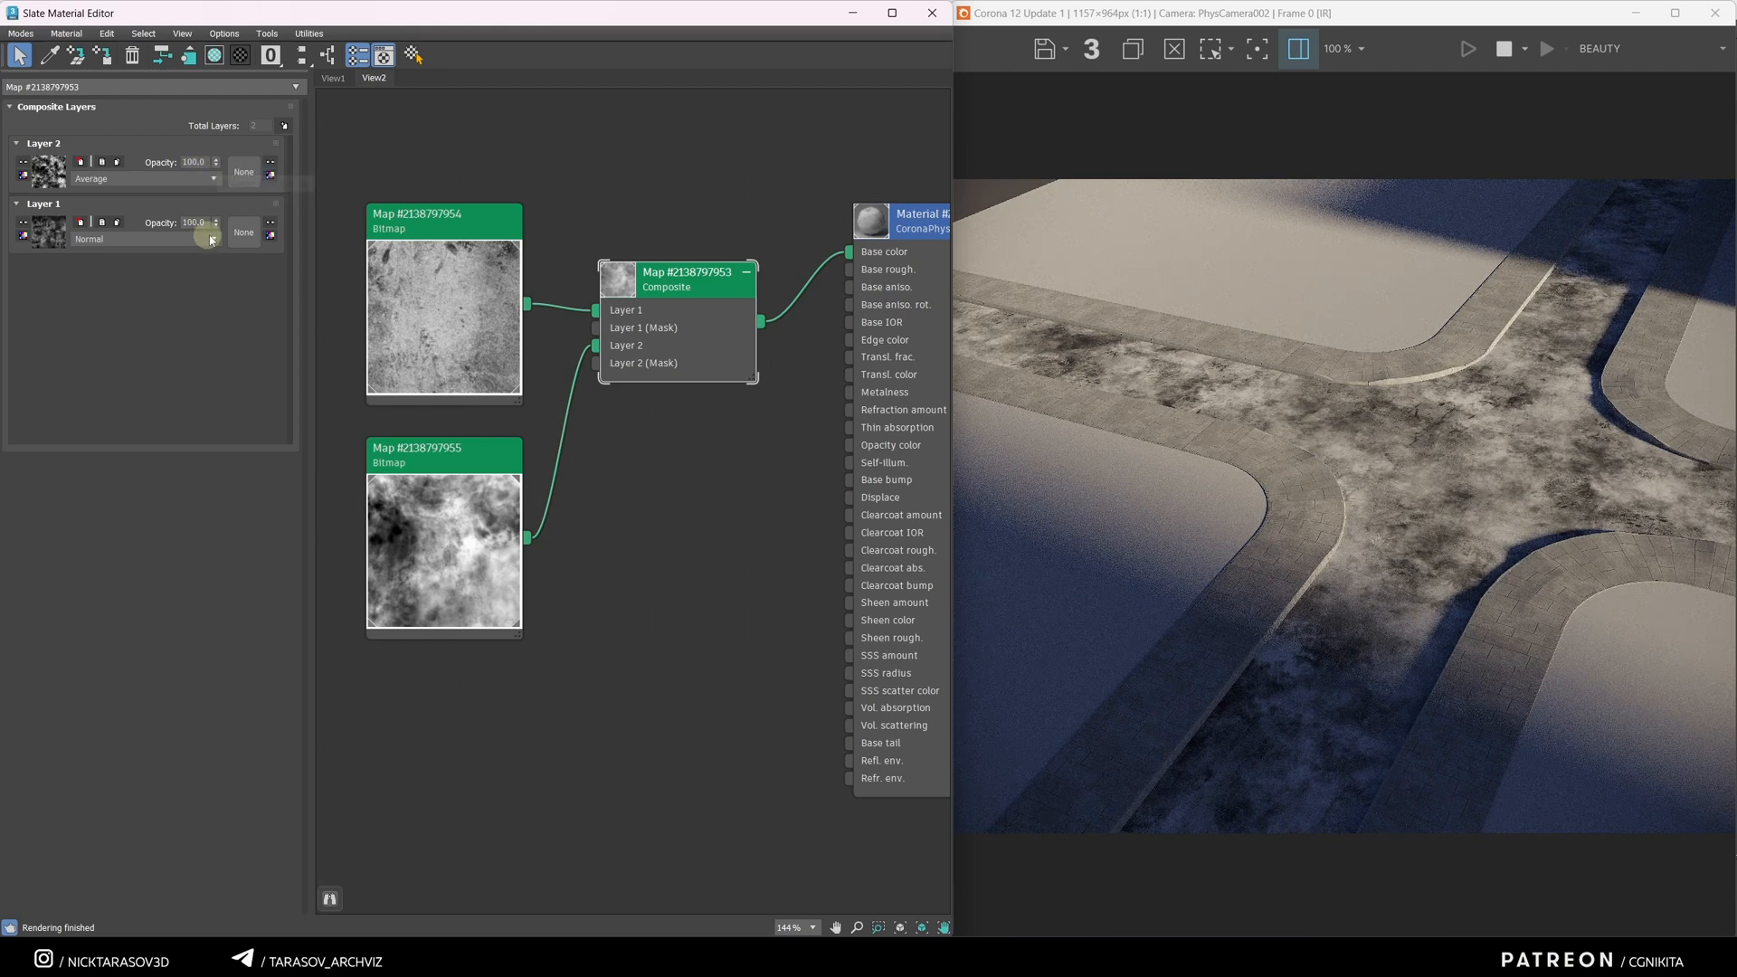
drag(217, 180, 217, 193)
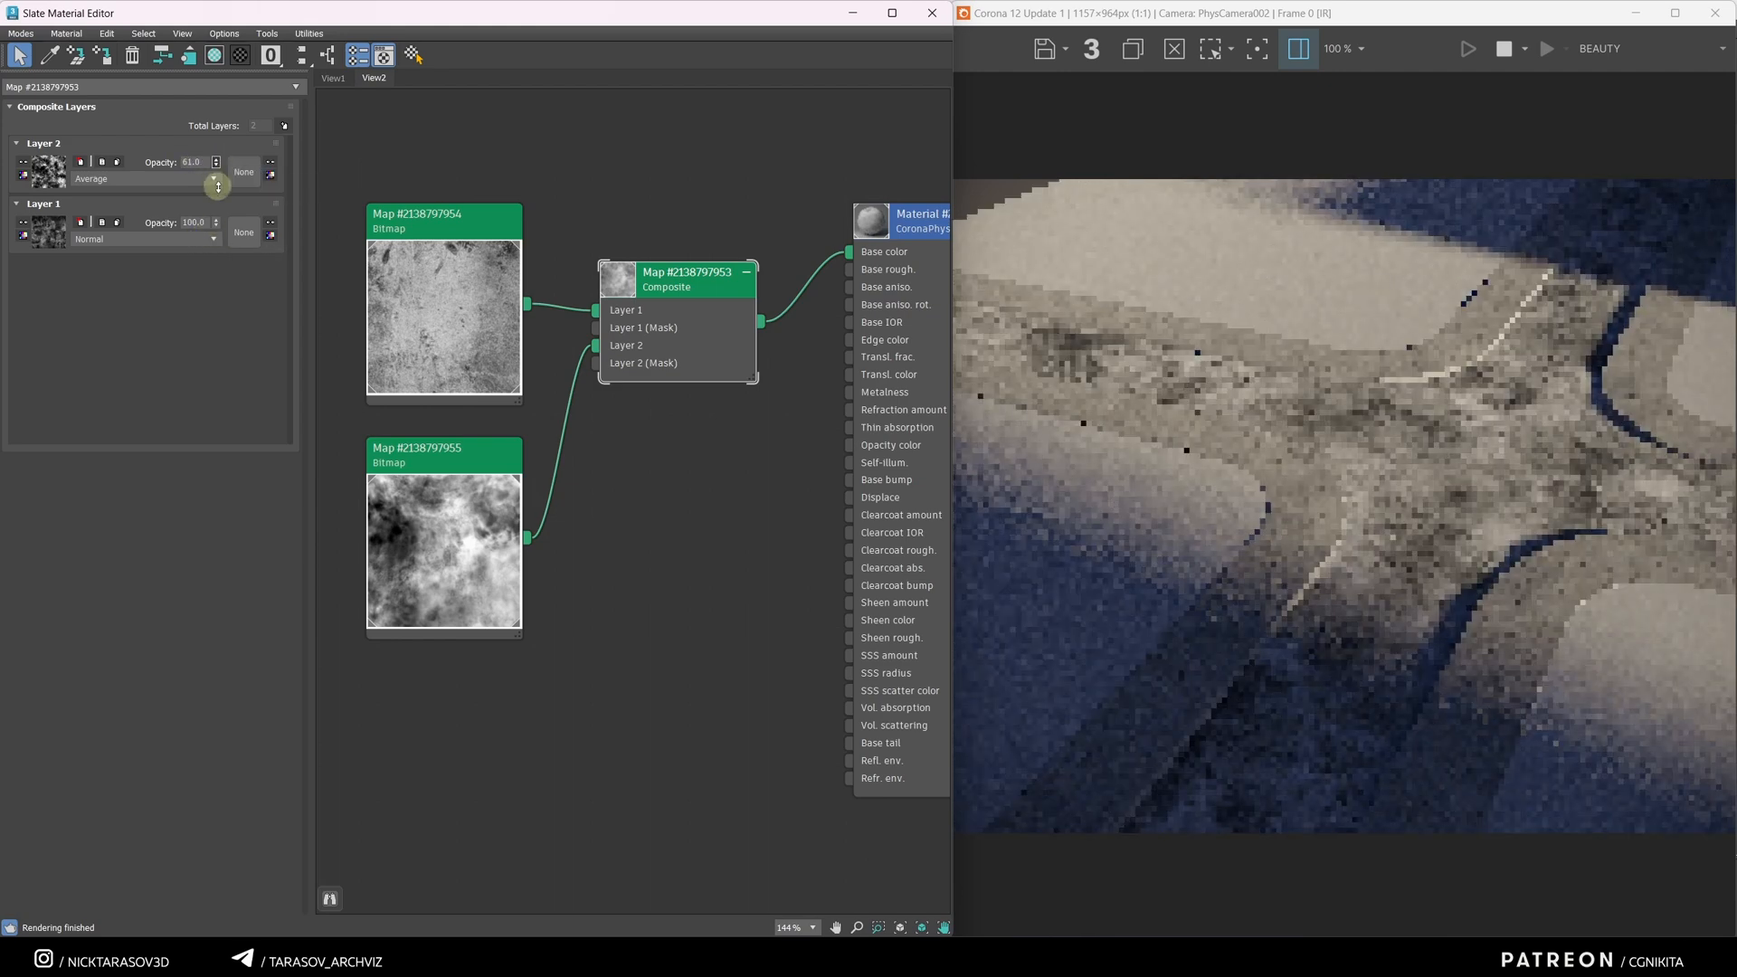
click(443, 454)
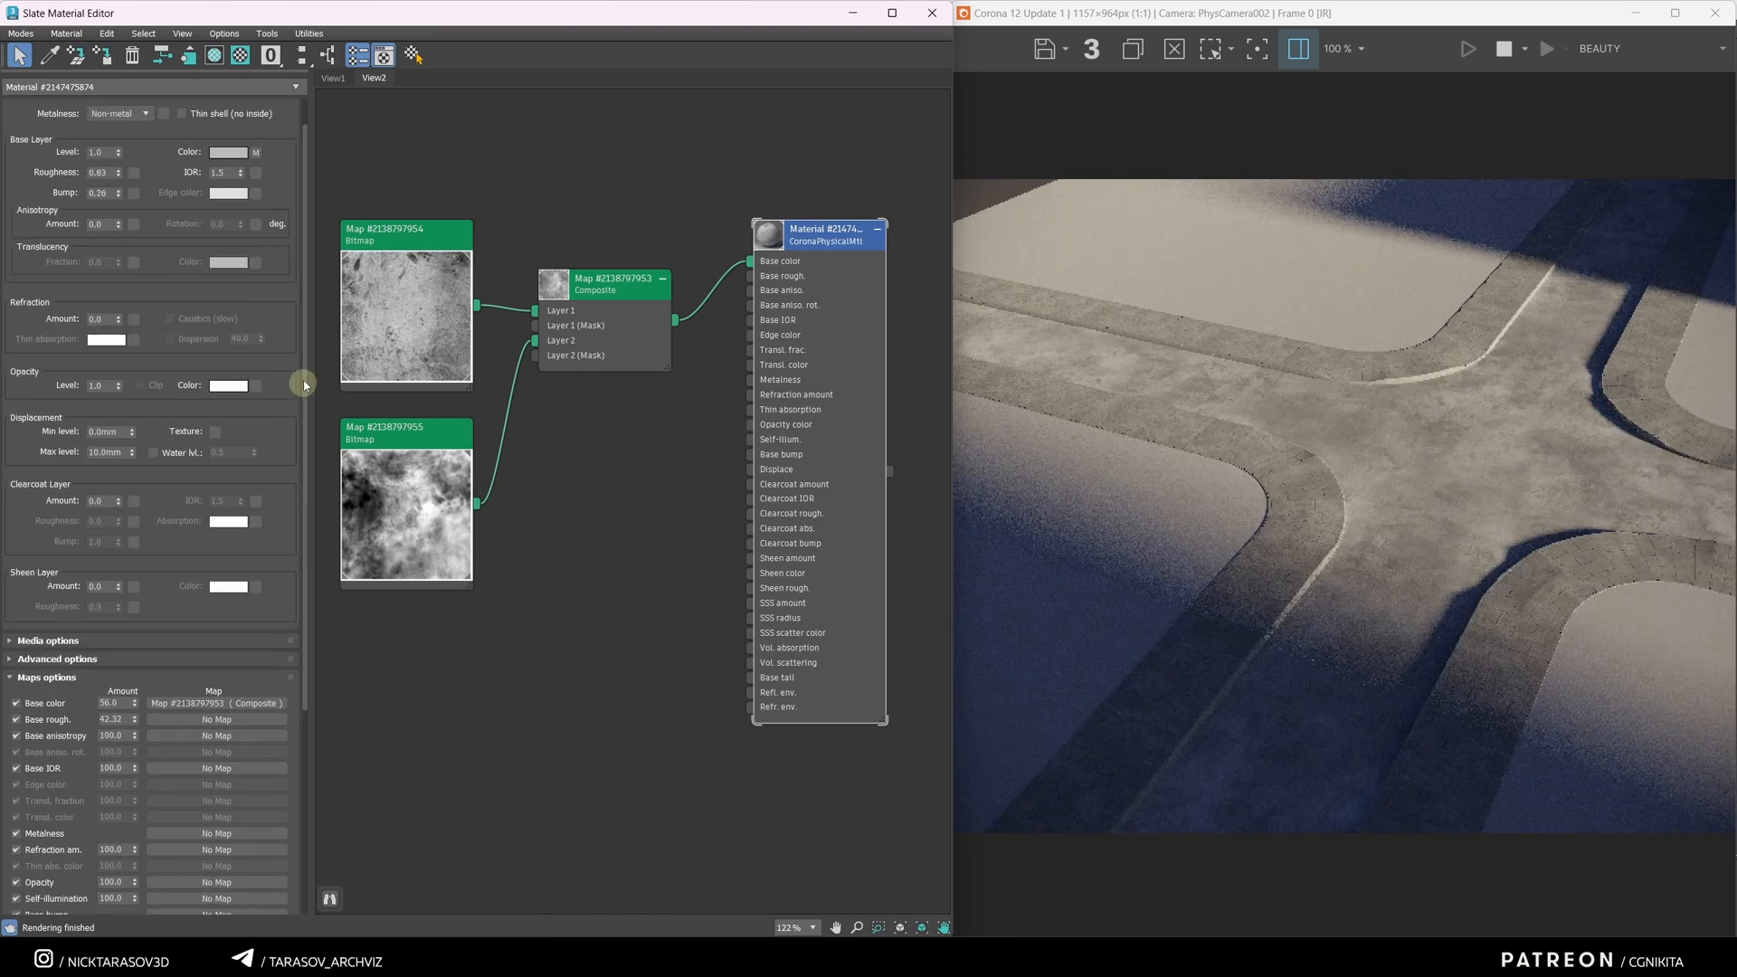
Step: Select the CoronaPhysicalMtl node to show its parameters, with Base color amount 56
click(227, 188)
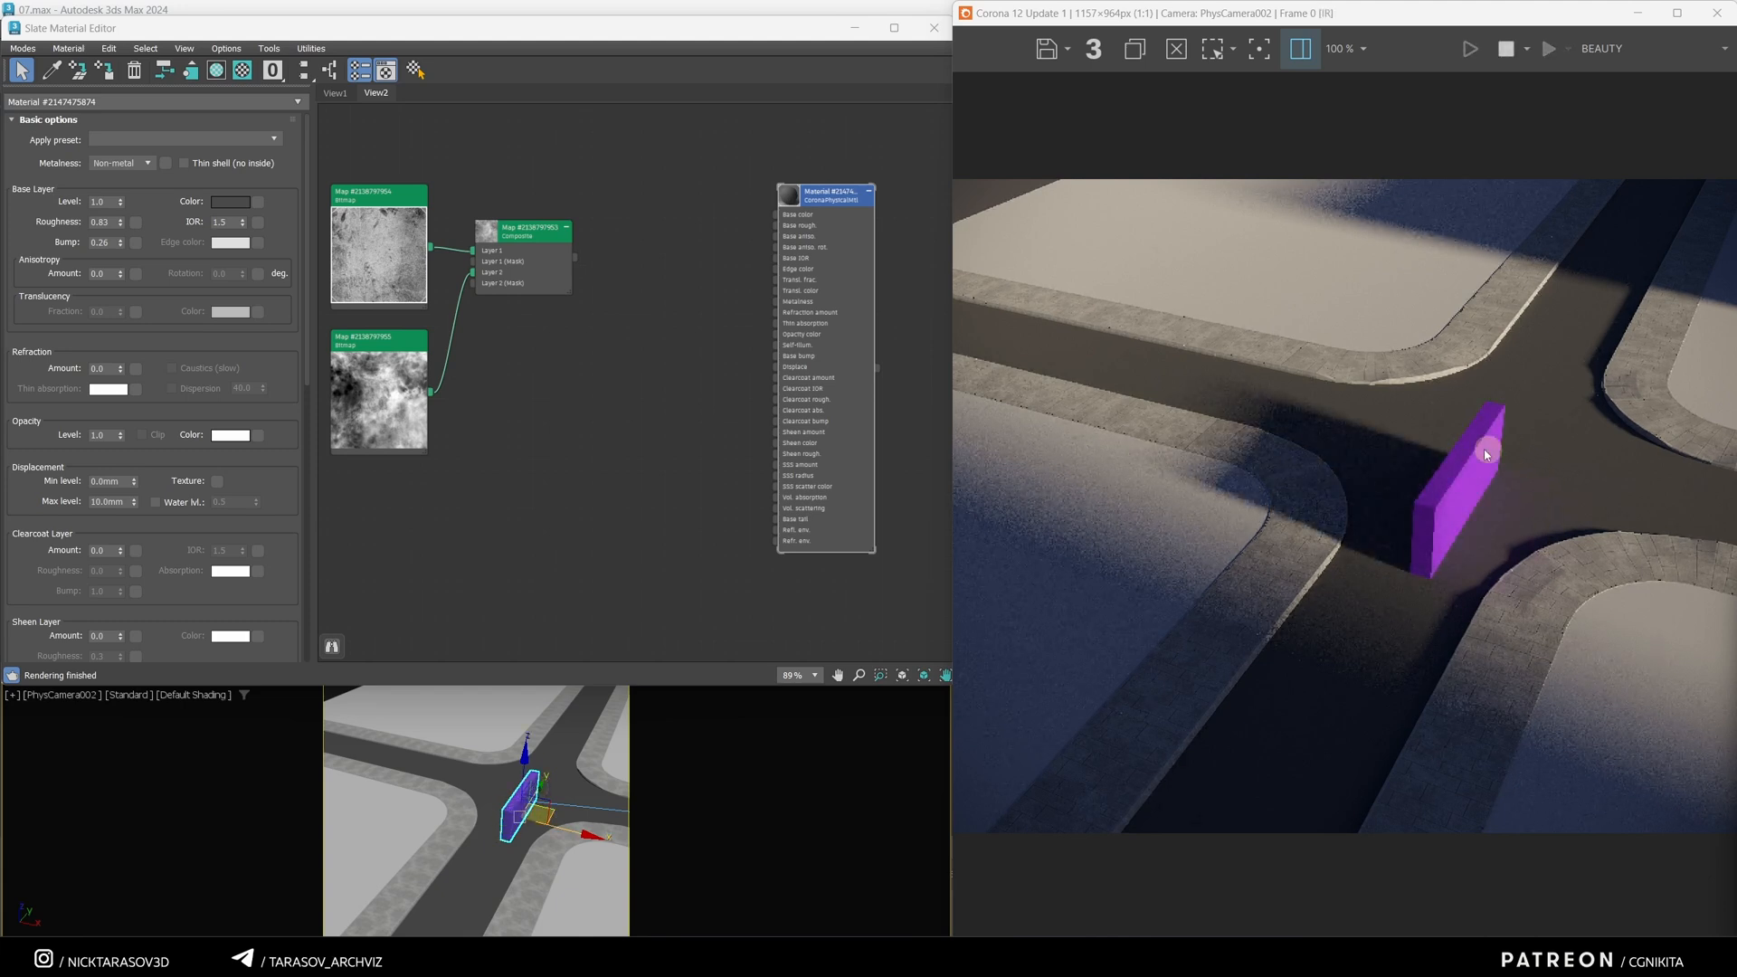
mouse_move(1412, 615)
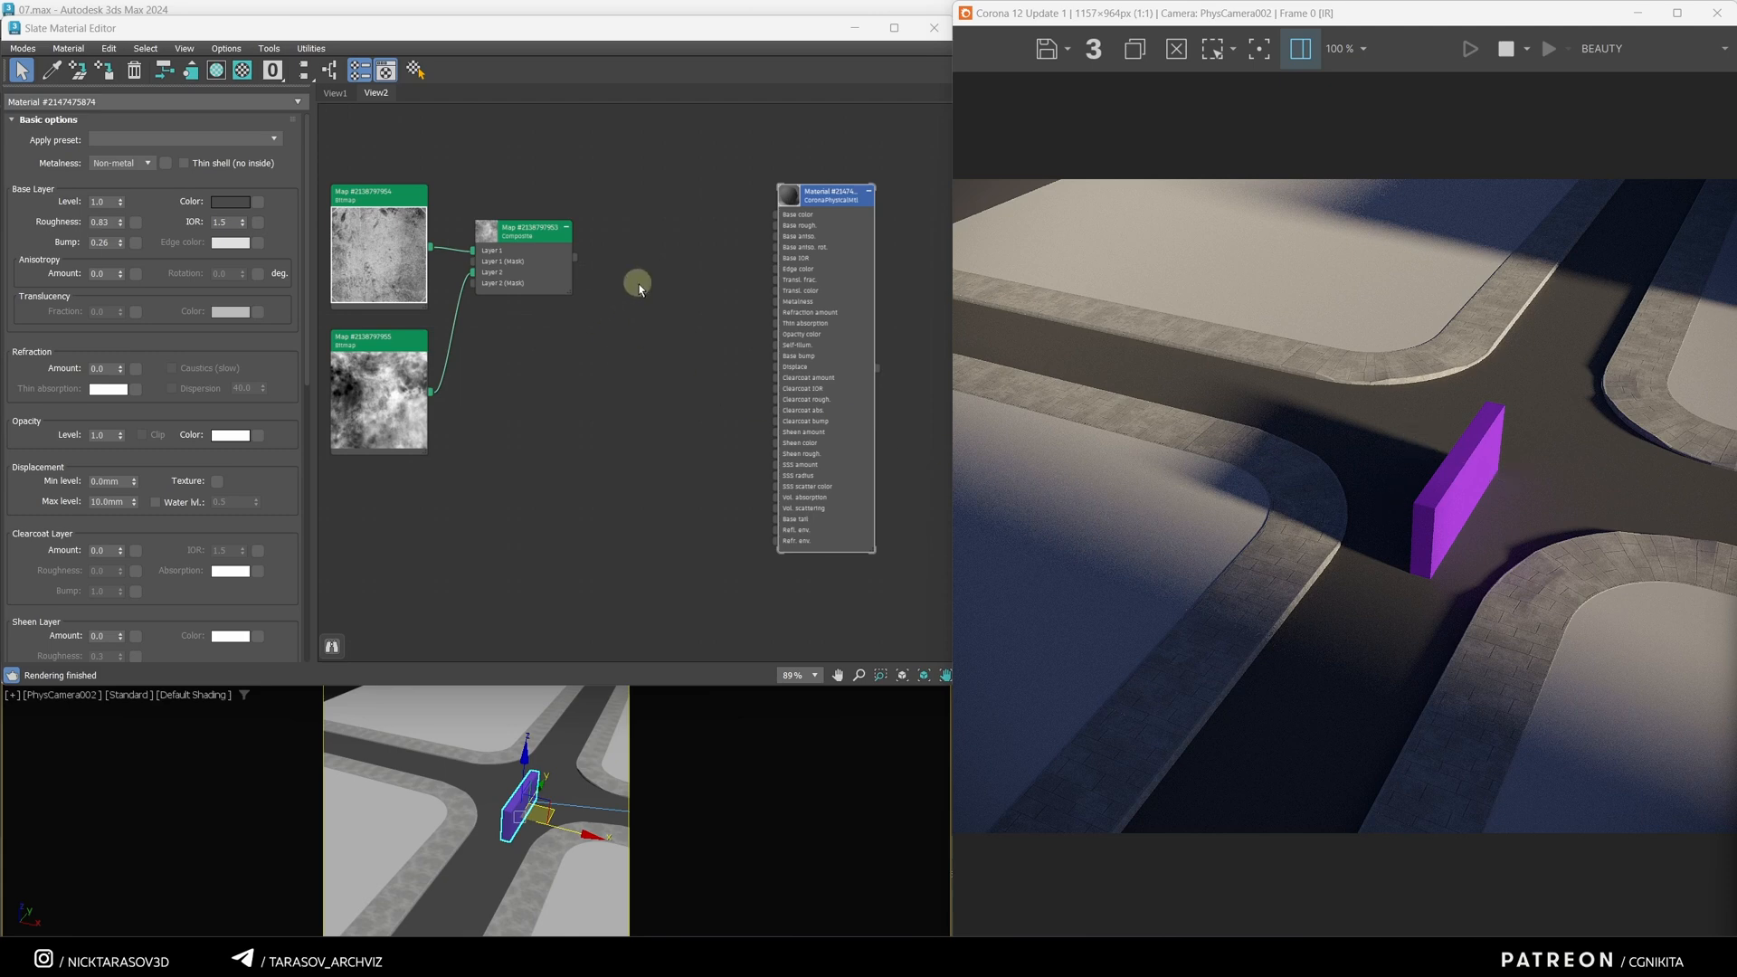
mouse_move(642, 334)
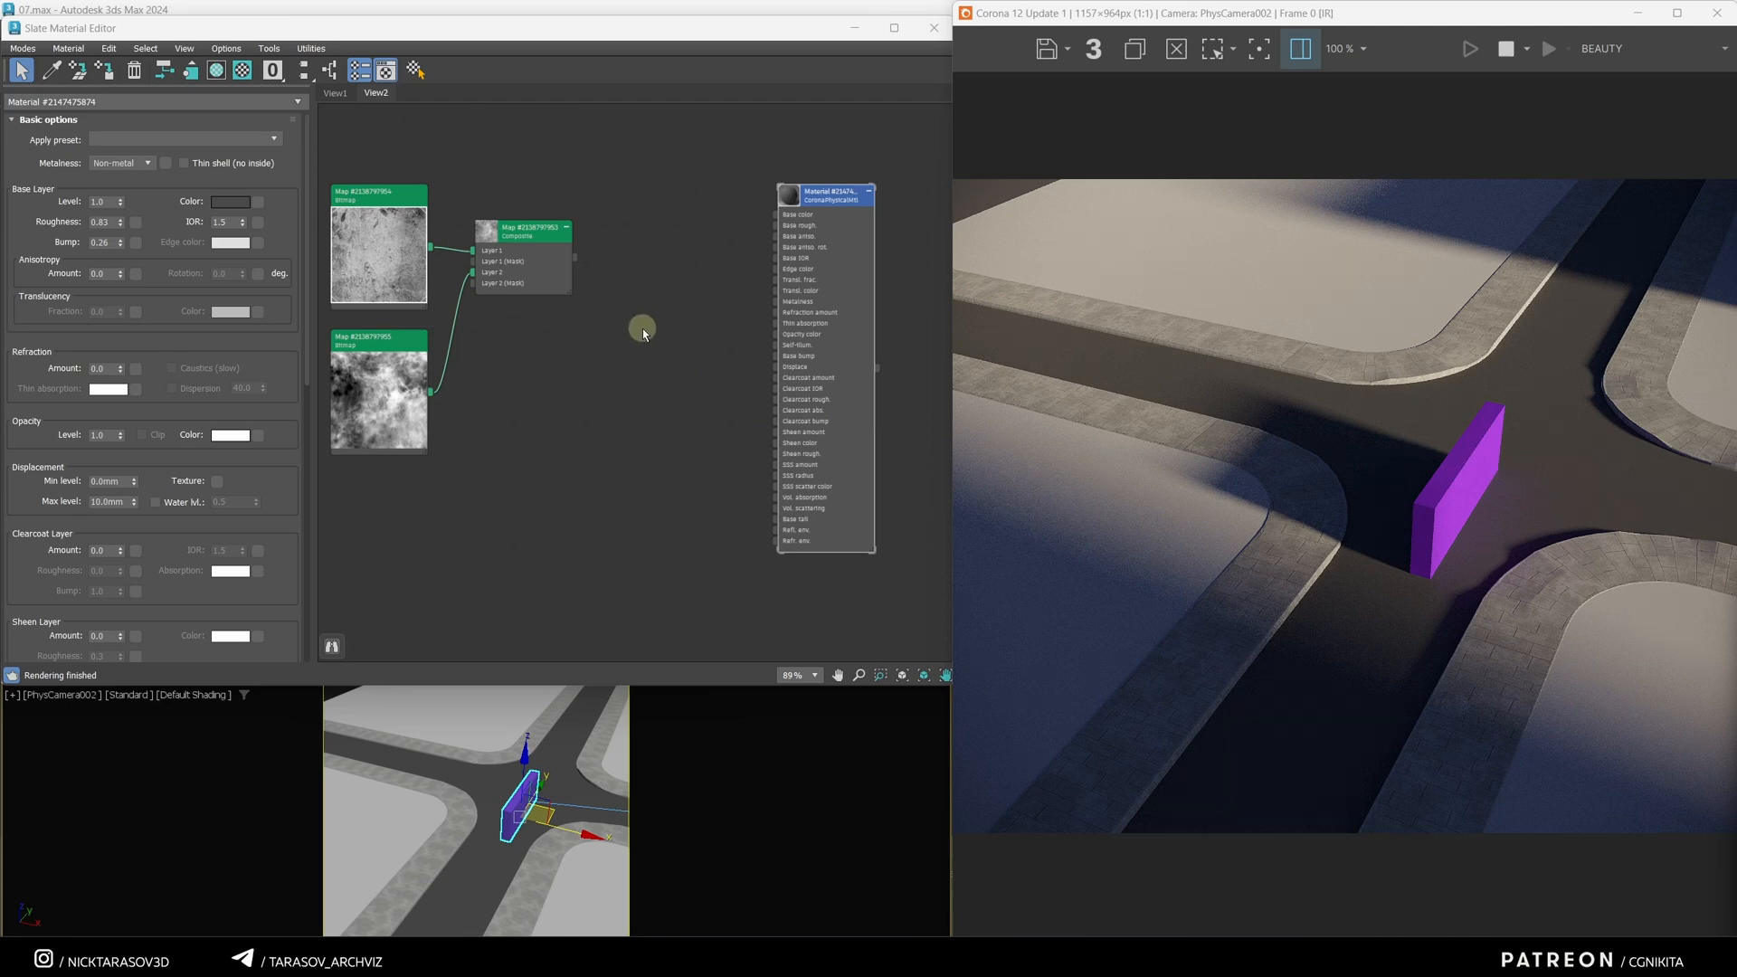
Step: Create a CoronaDistance map node from the Corona maps list
right_click(642, 330)
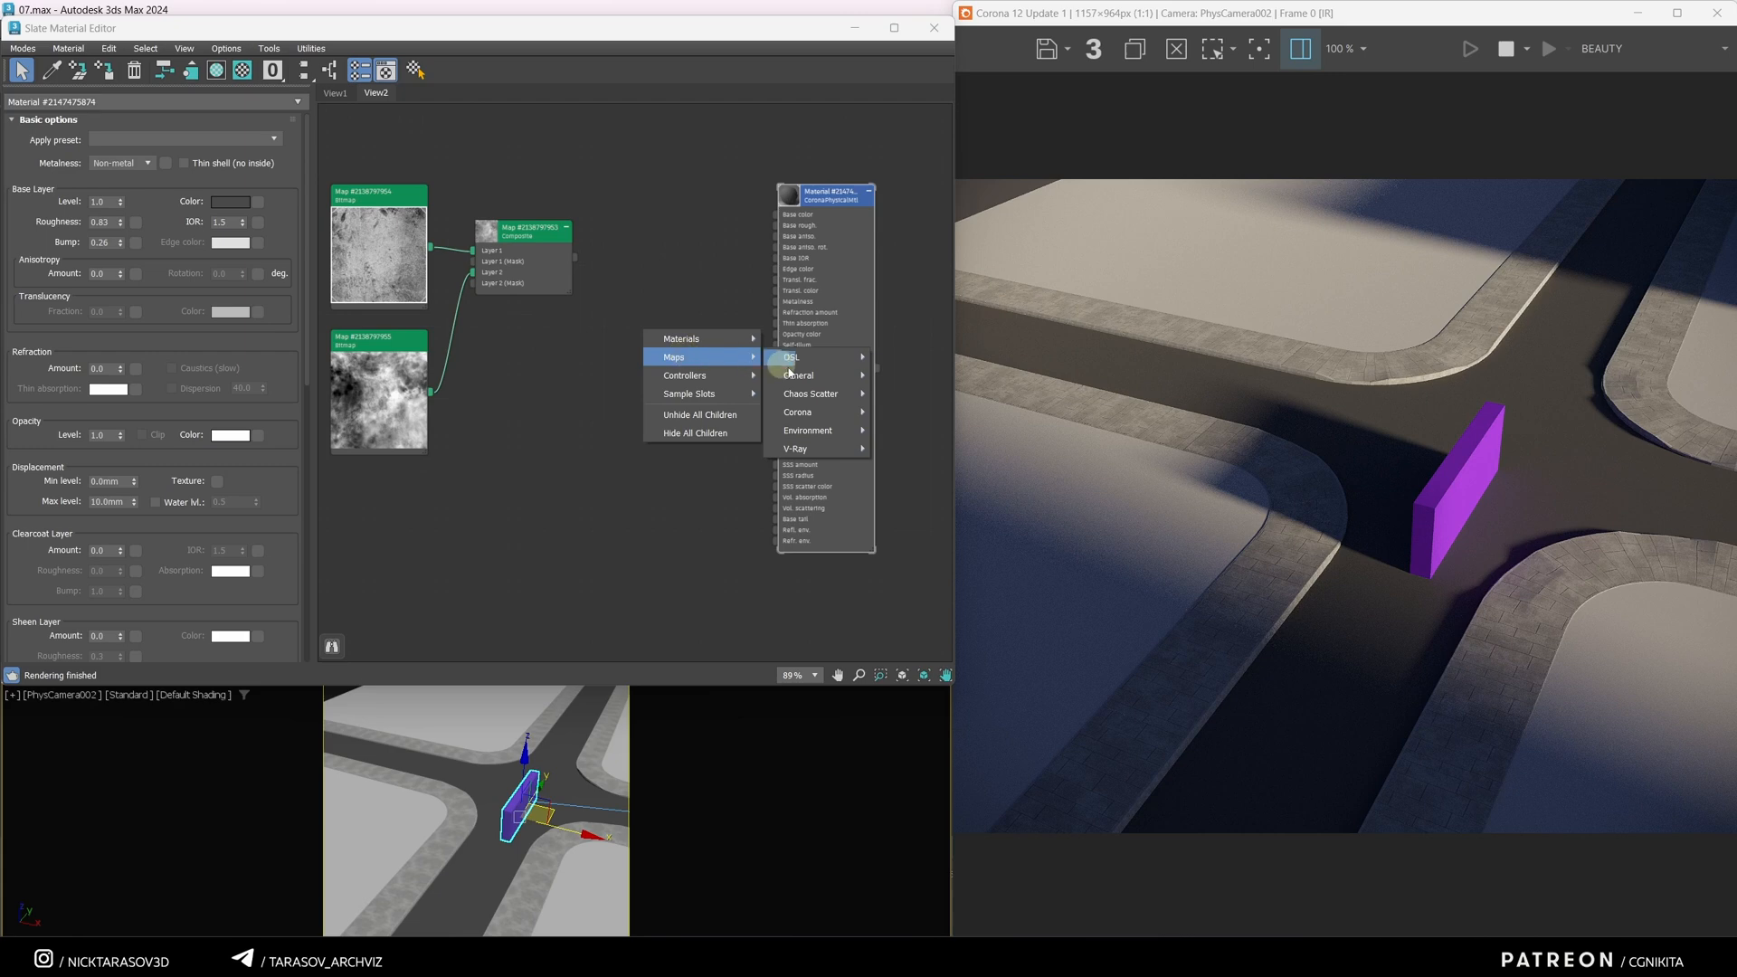
click(798, 411)
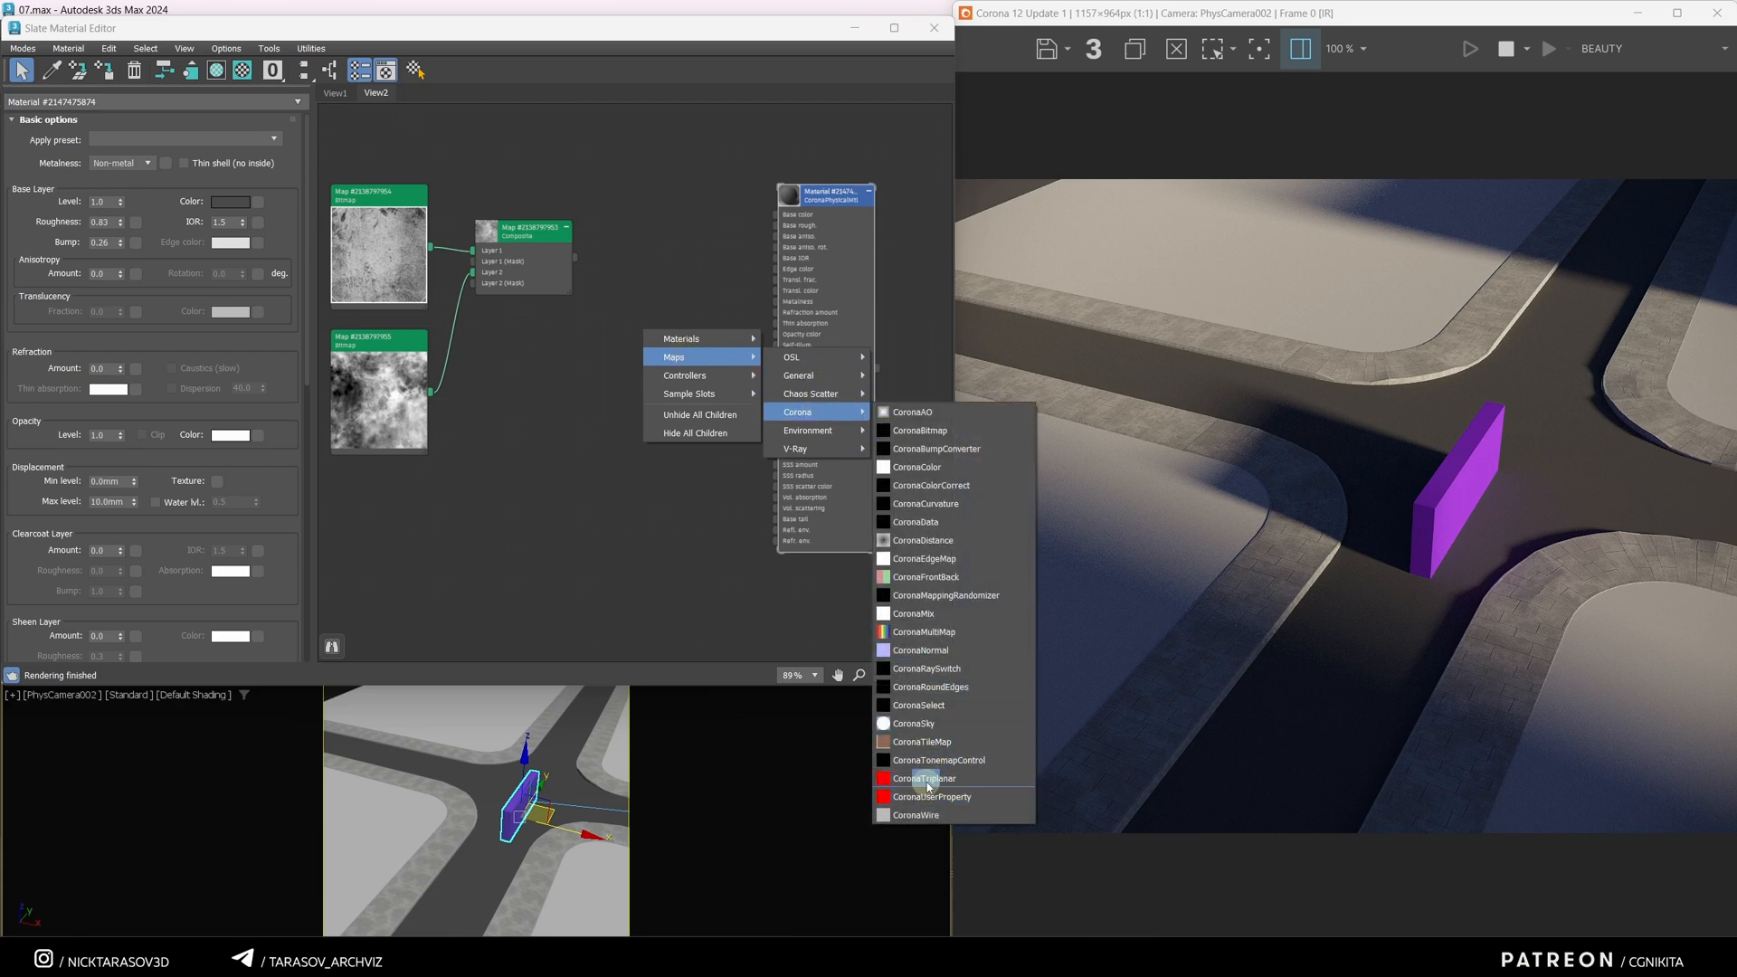
click(923, 539)
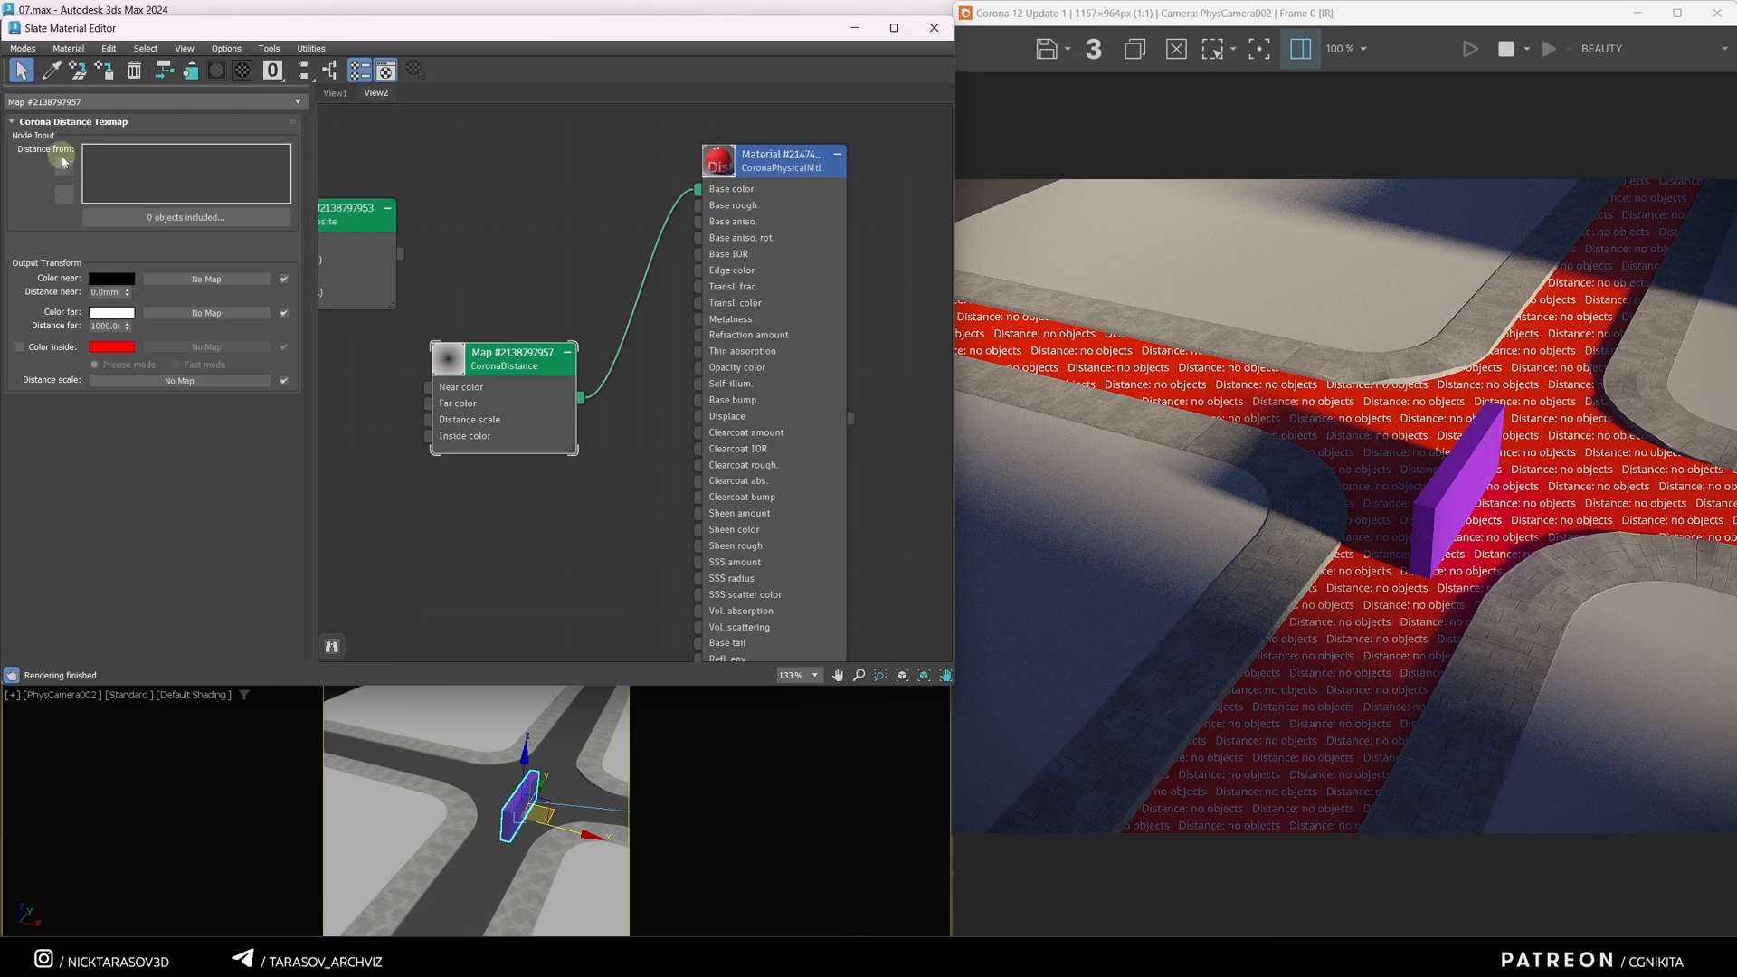
Step: Set CoronaDistance to measure from Box5149, with red near and inside colours
click(63, 167)
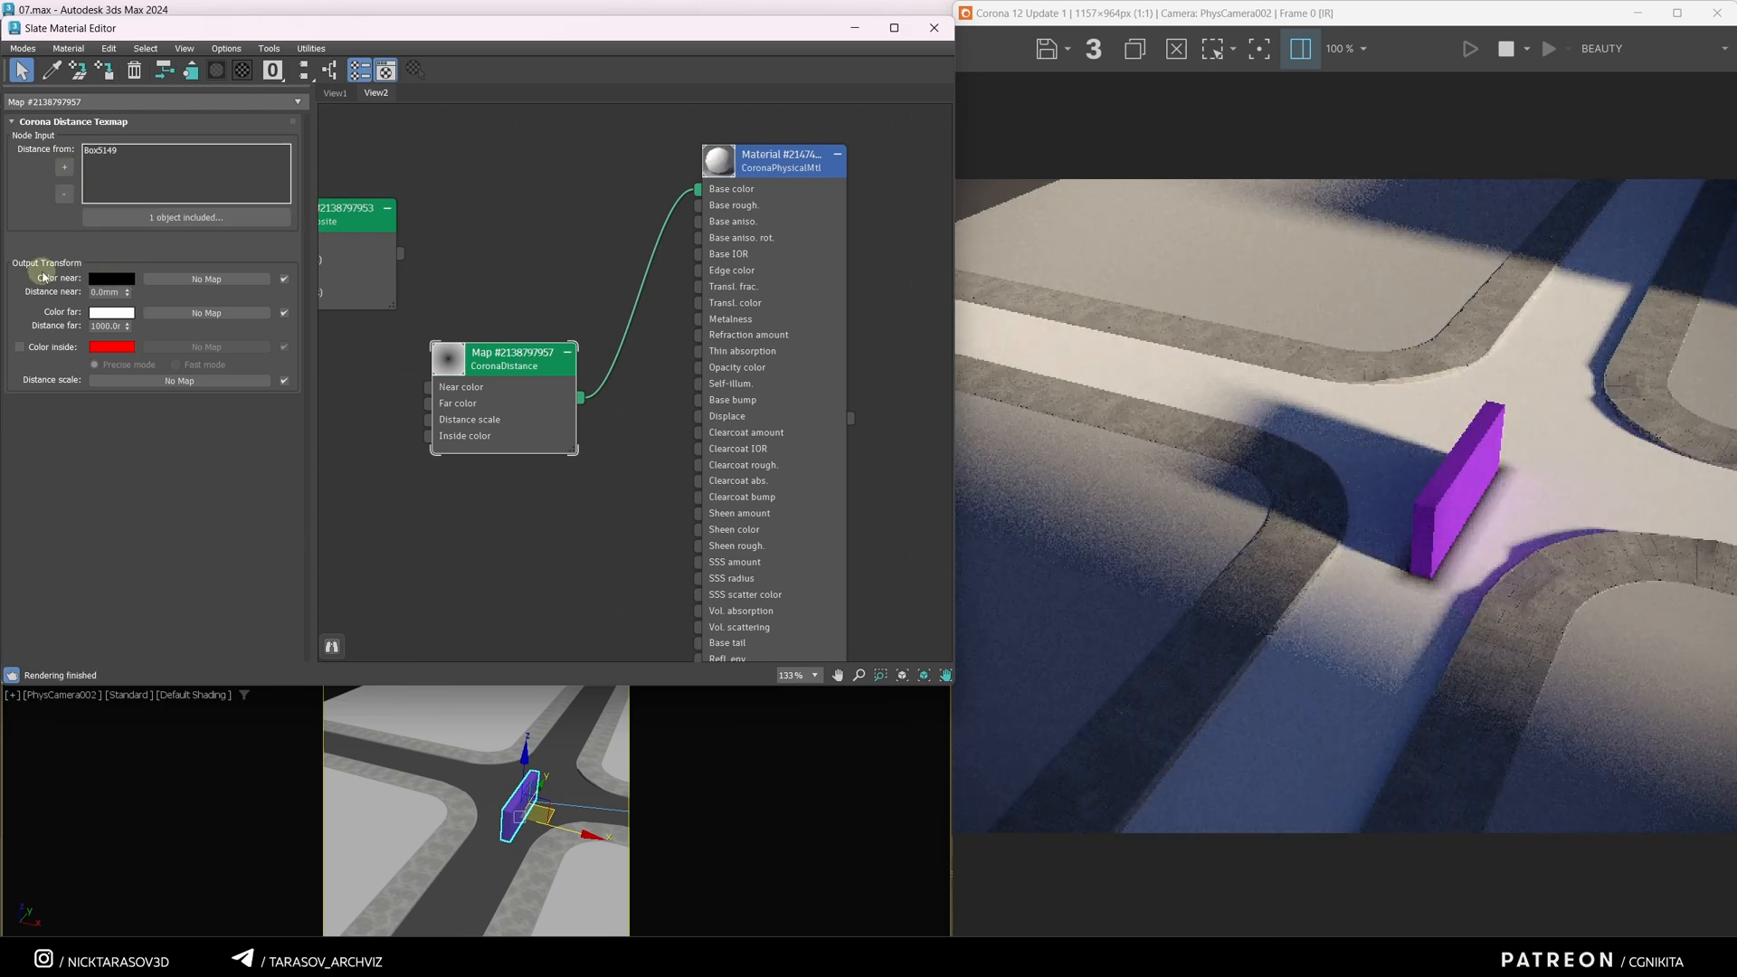
click(109, 278)
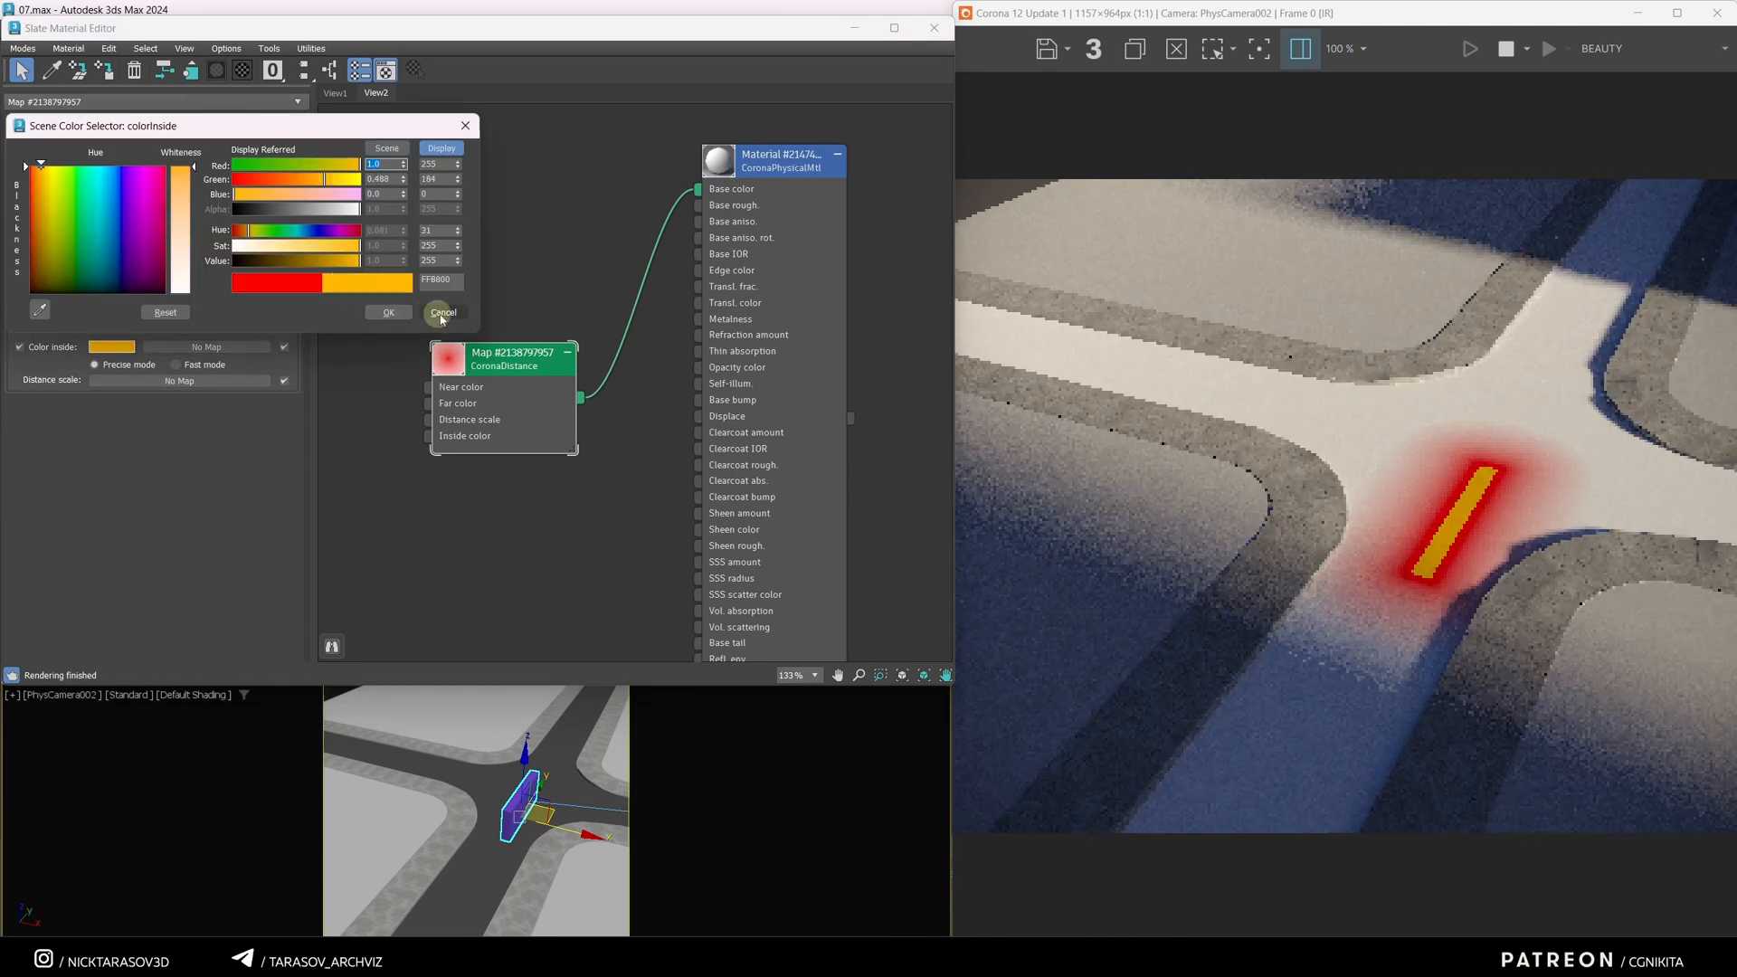
click(443, 311)
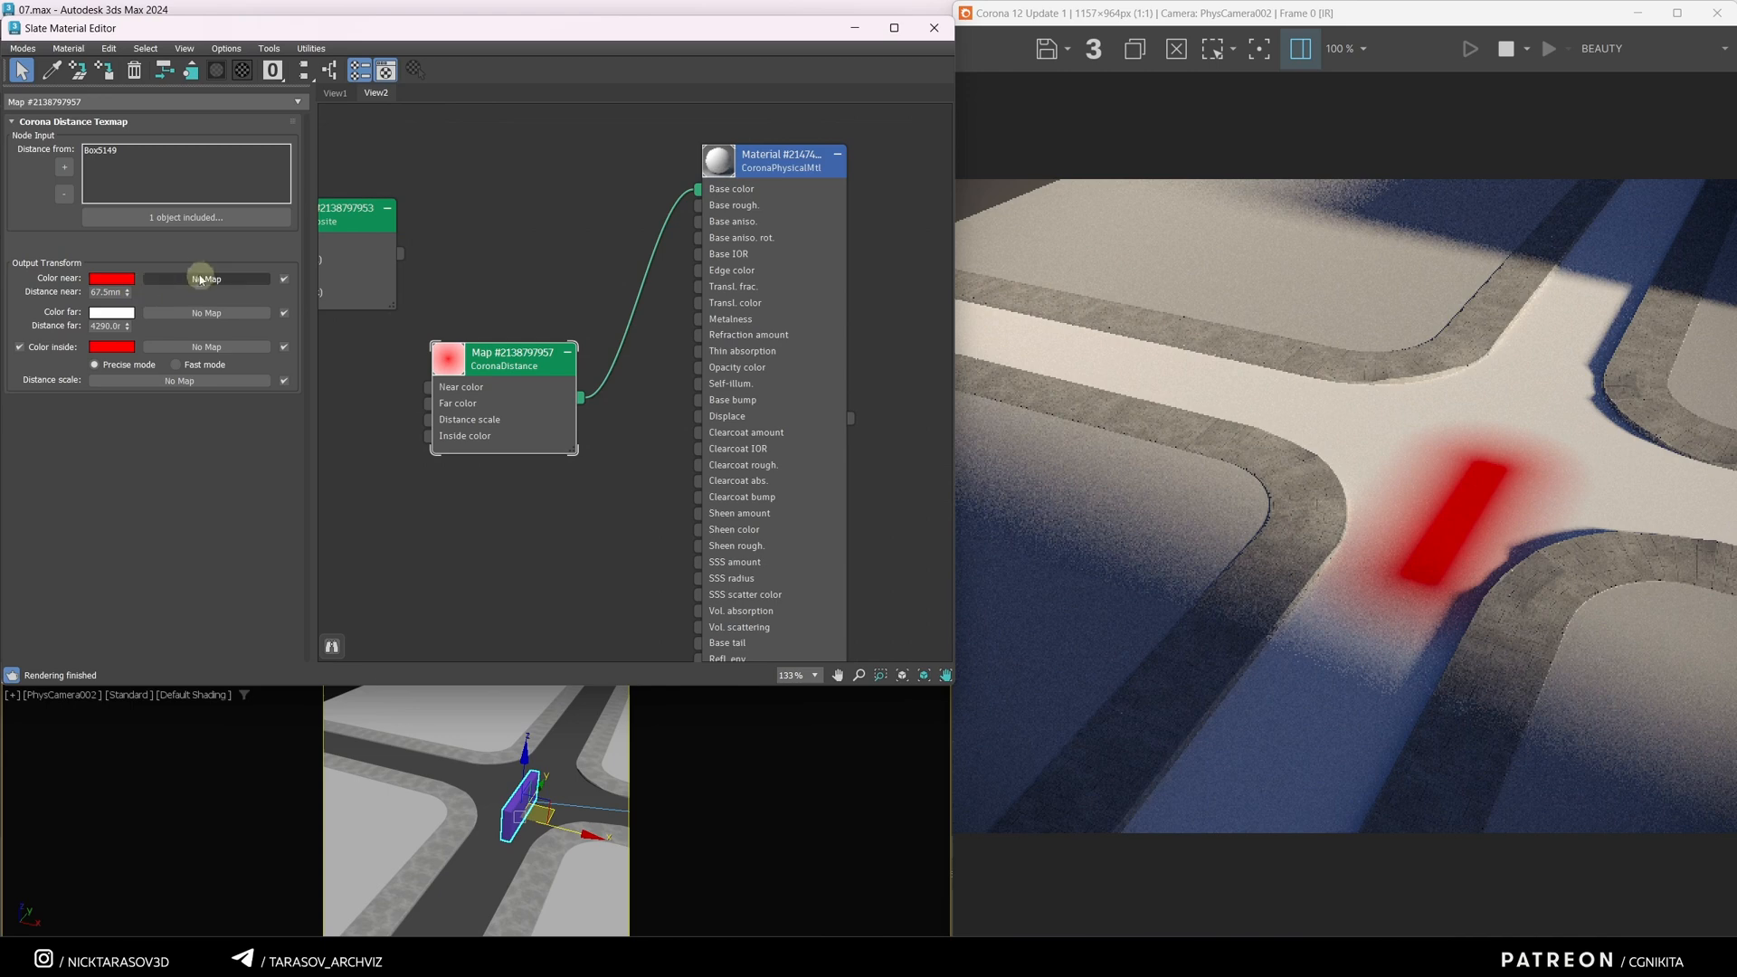
mouse_move(197, 316)
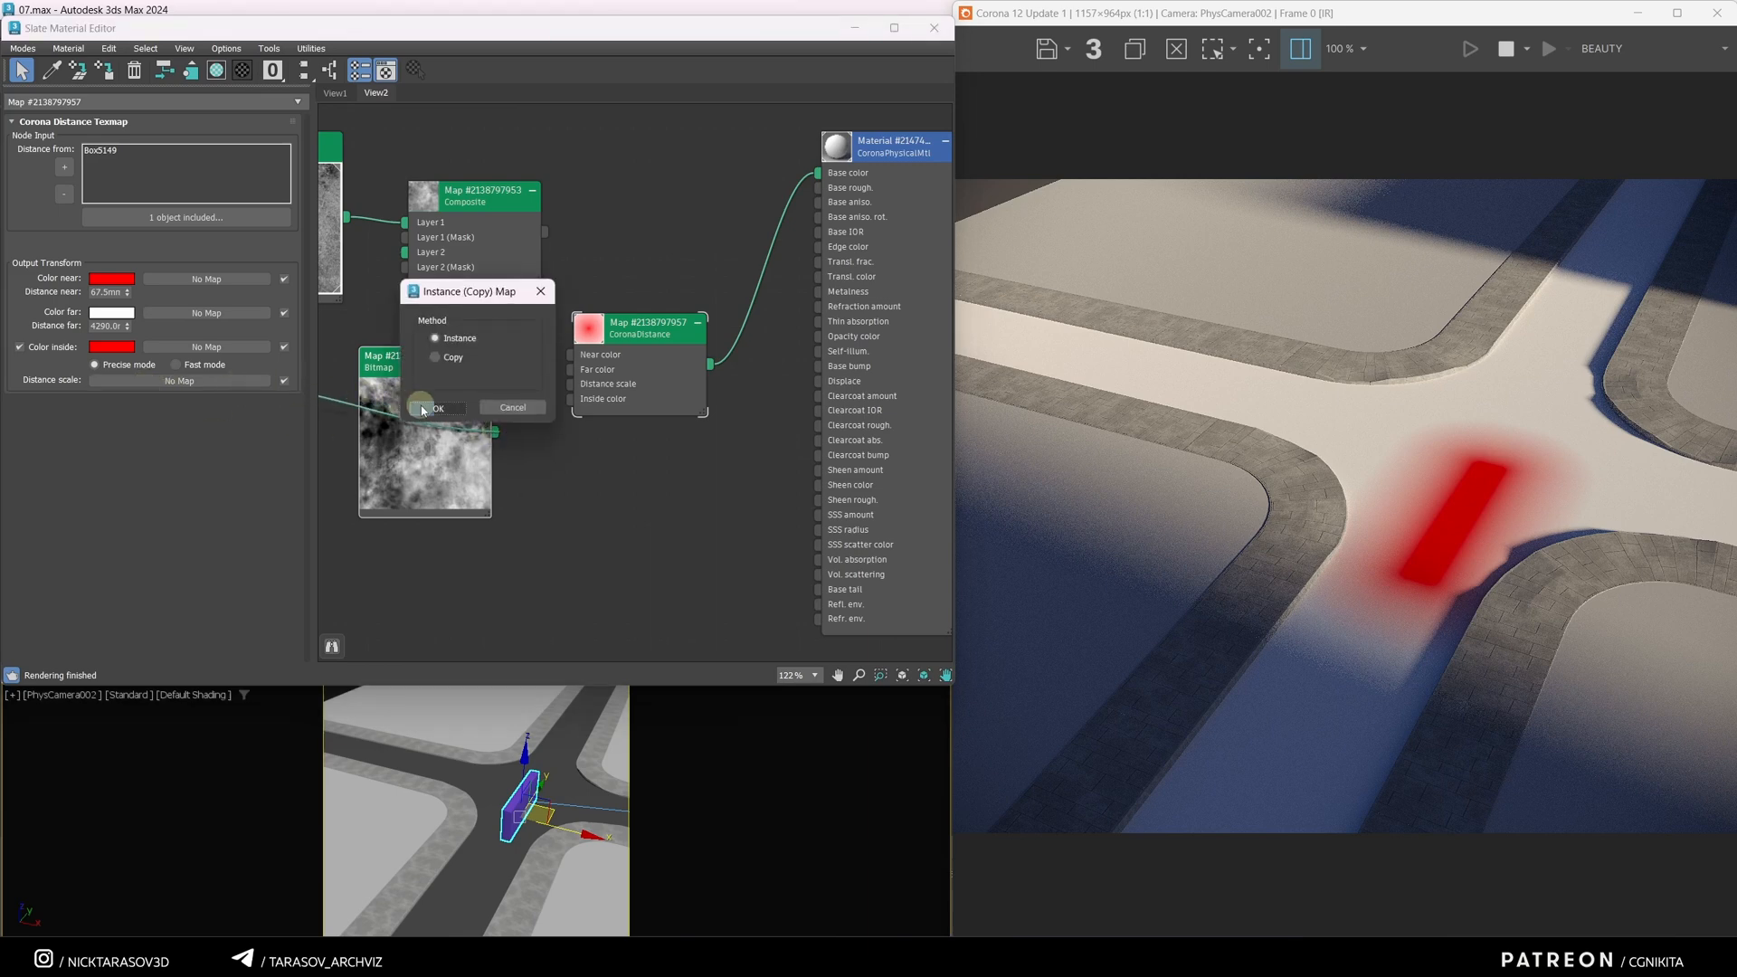
Step: Instance the cloudy bitmap into the Distance map's scale and clone the purple box as an instance
click(438, 408)
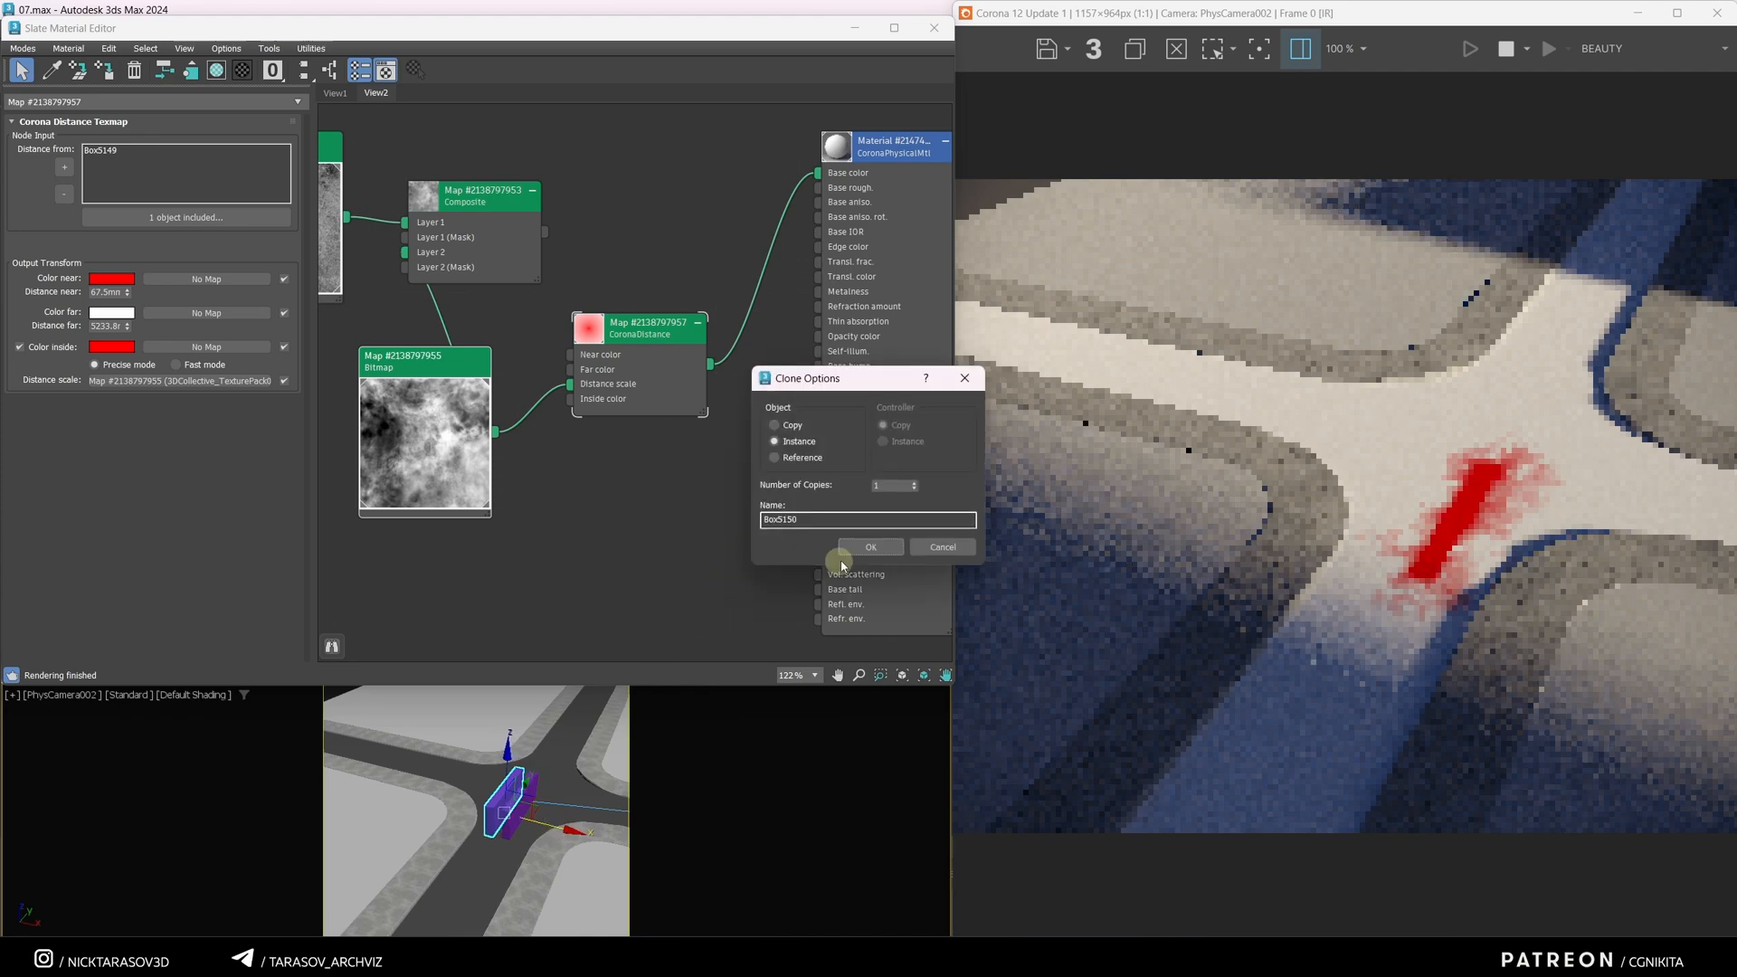
click(870, 546)
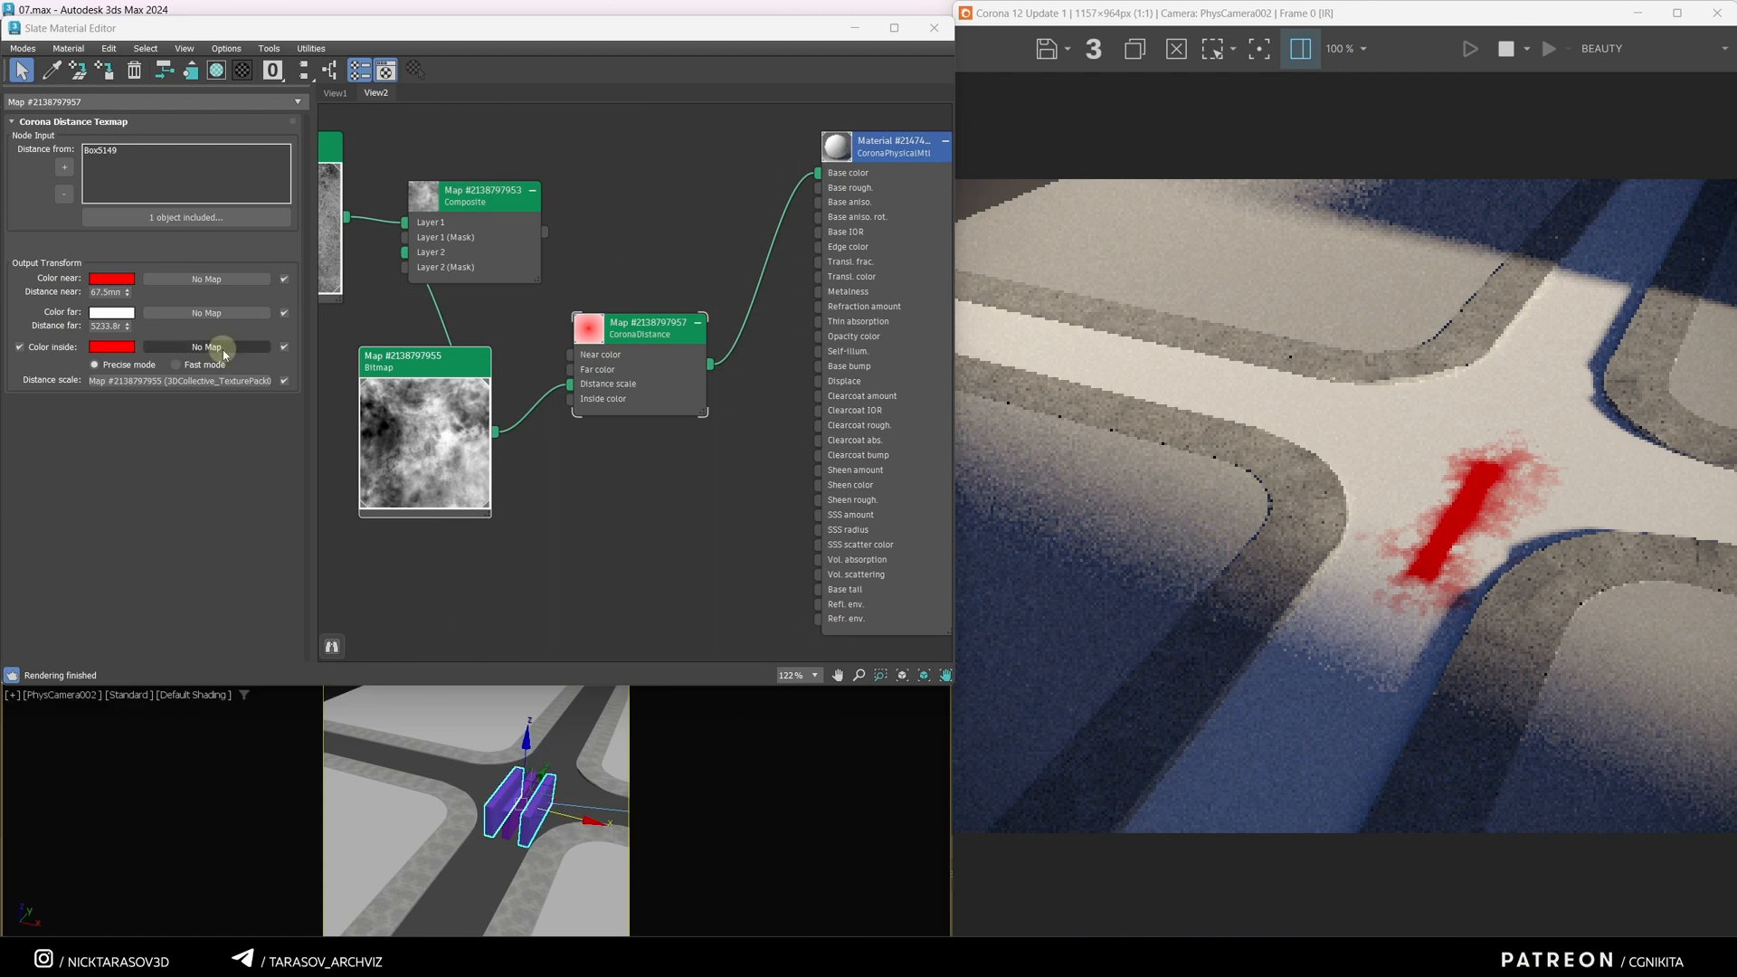
click(63, 168)
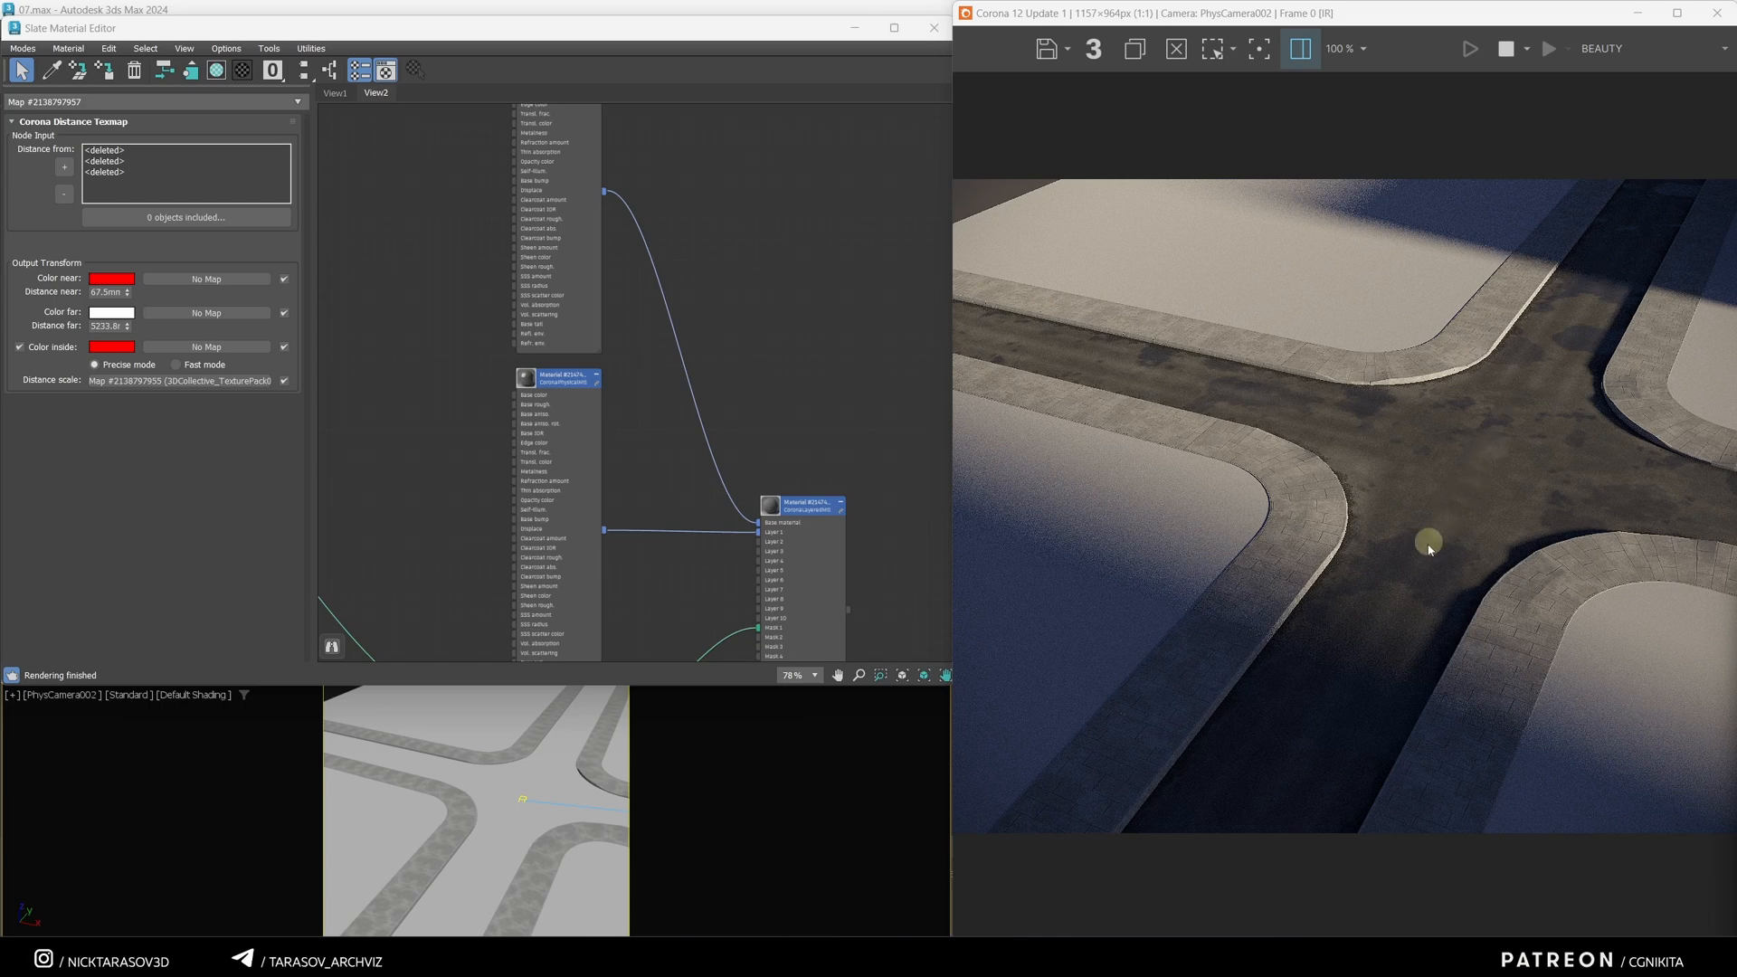
mouse_move(1436, 419)
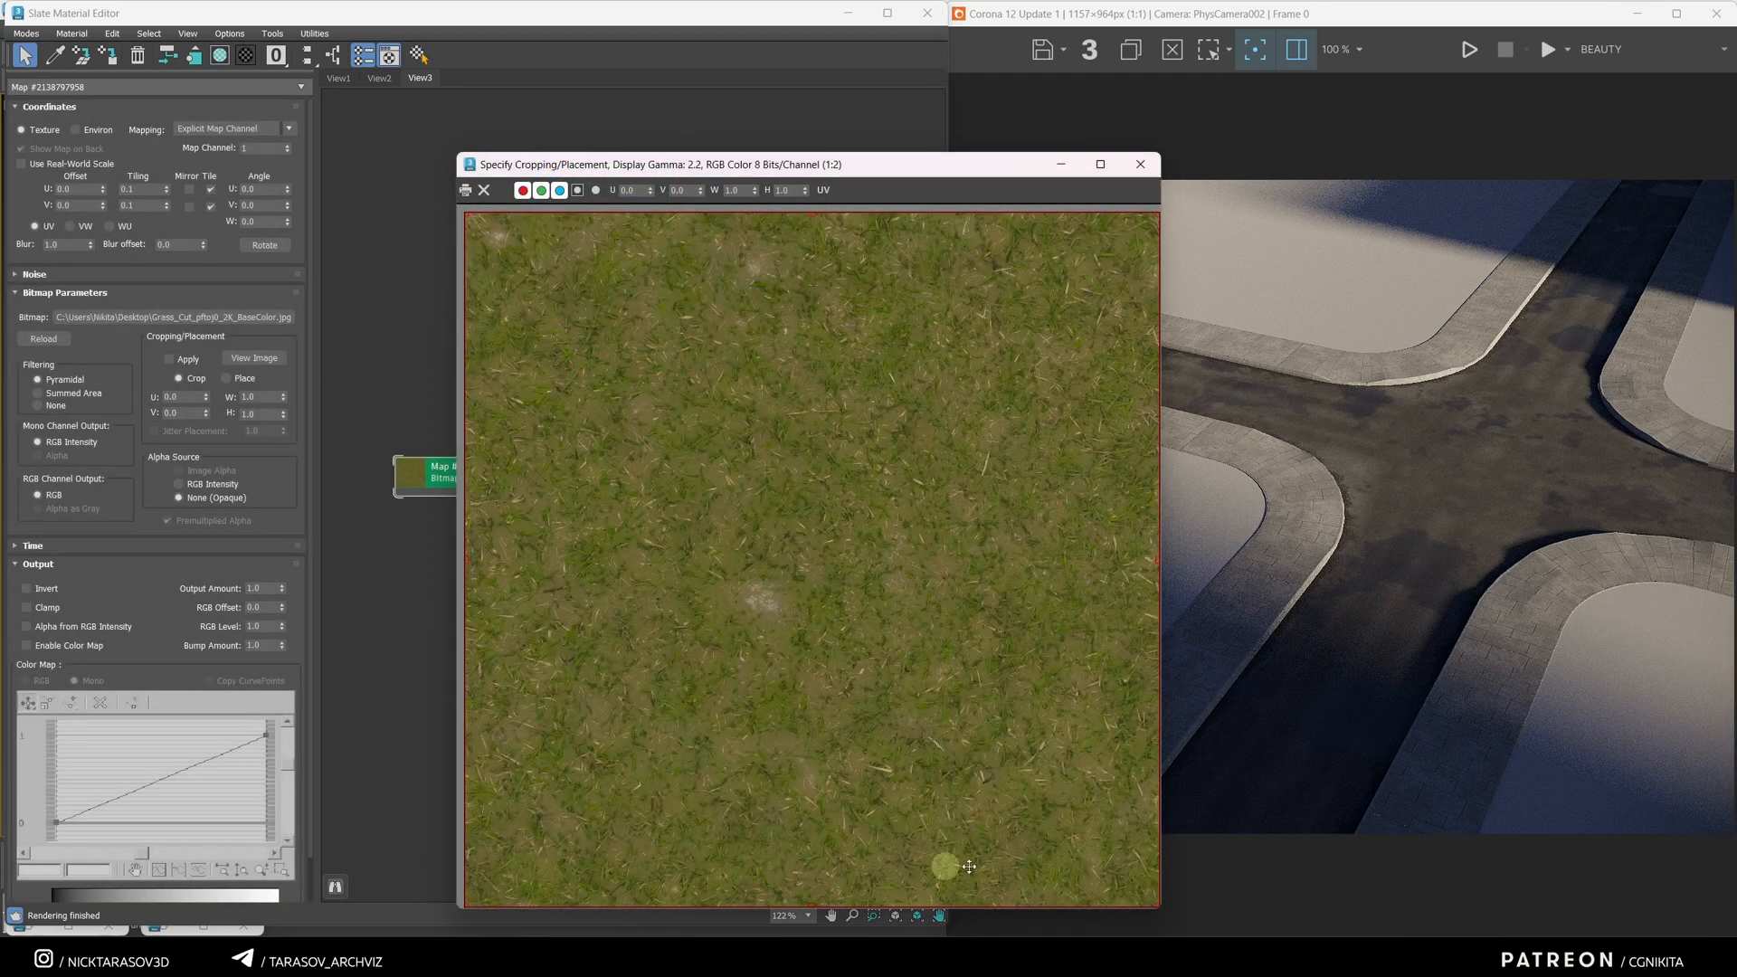
mouse_move(722, 317)
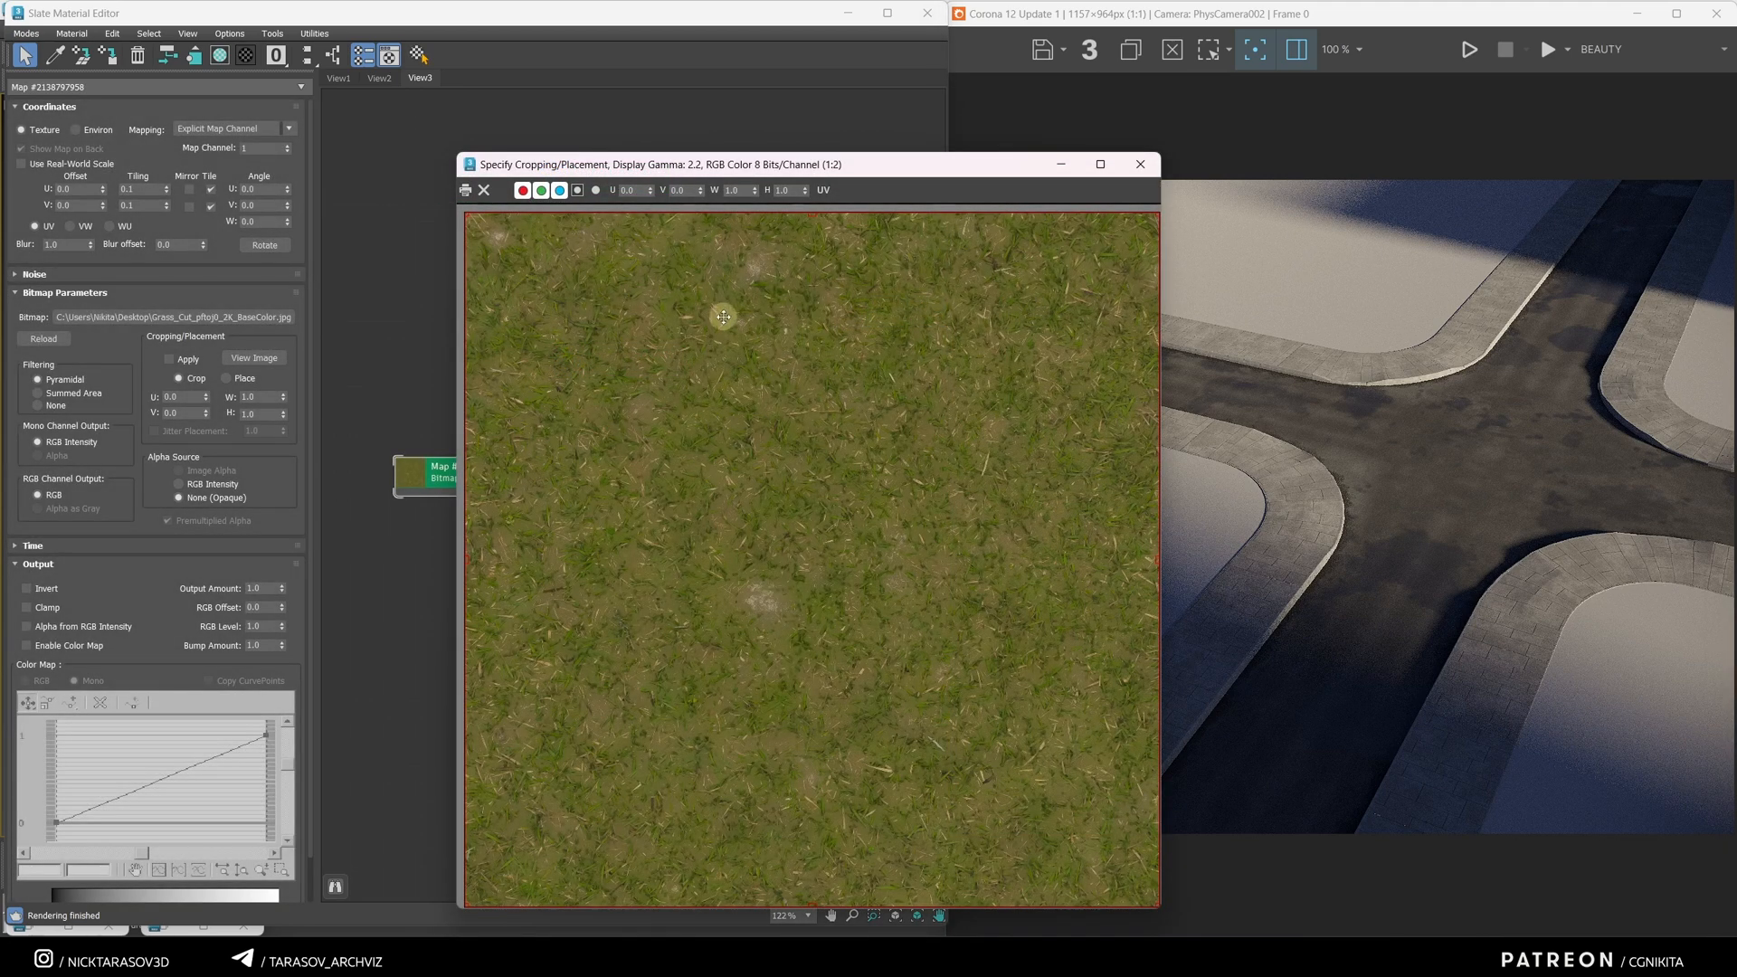
mouse_move(710, 383)
text(0.5)
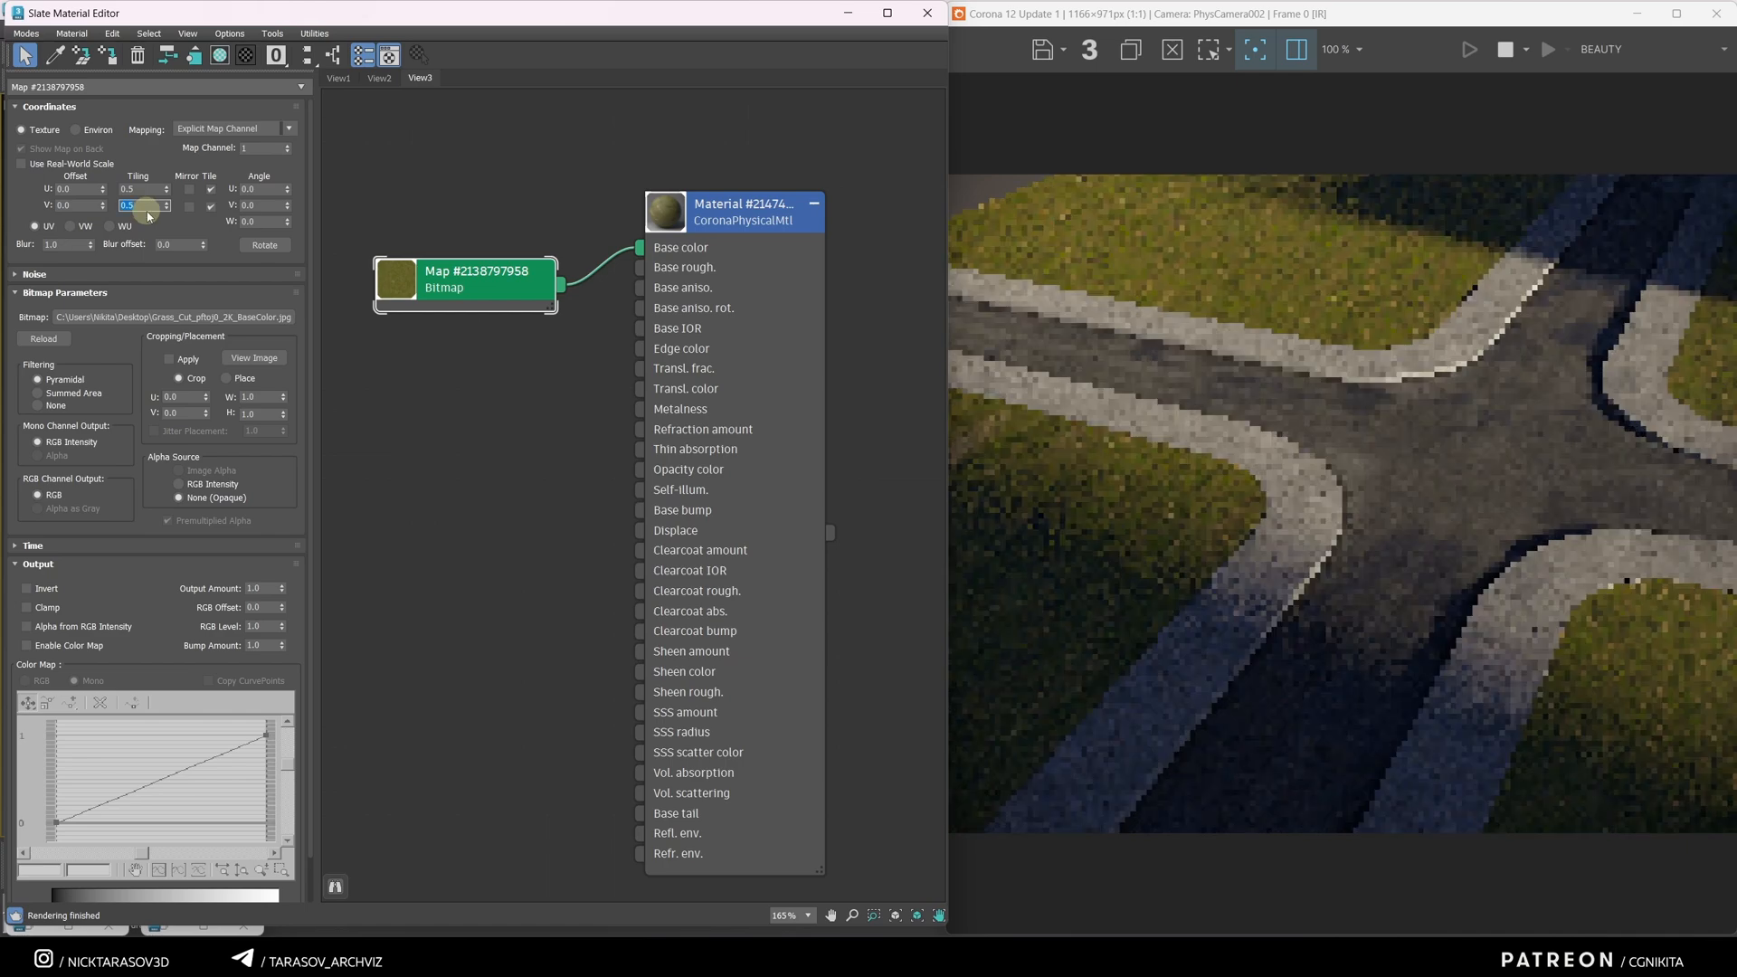
Step: Enter 0.8 for the grass bitmap's U and V tiling
text(0.8)
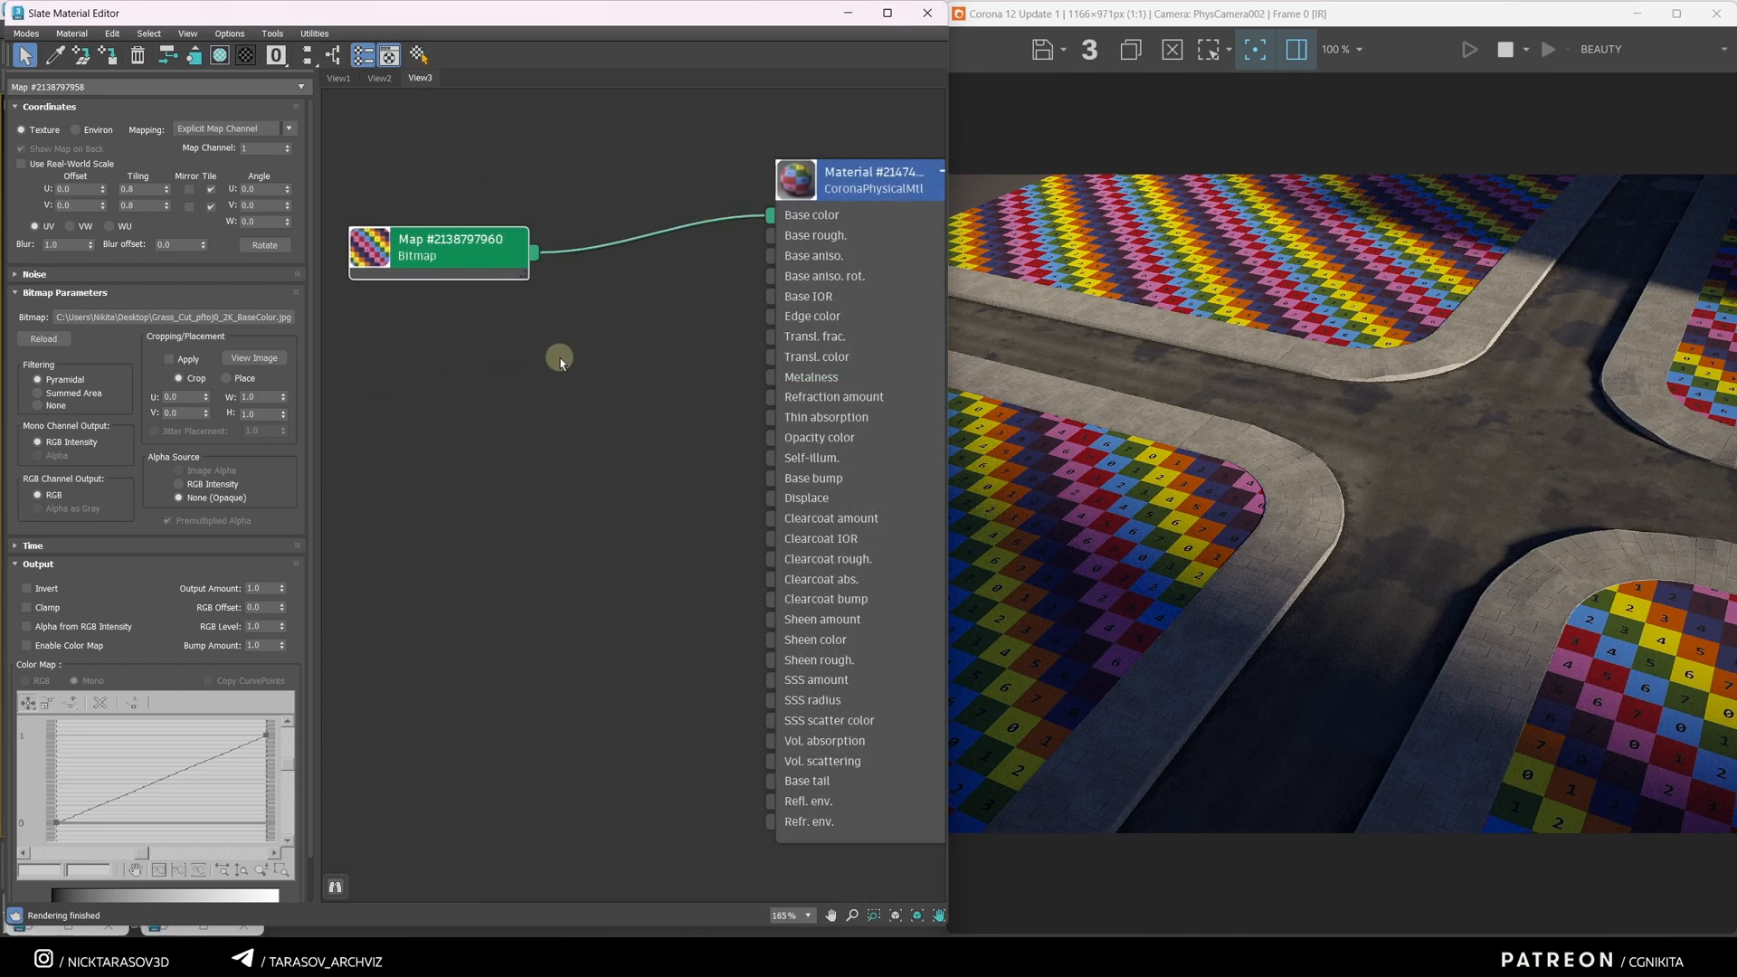
Step: Add a CoronaMappingRandomizer using Mesh Element mode, 360° rotation, scale range and per-tile randomization
right_click(559, 360)
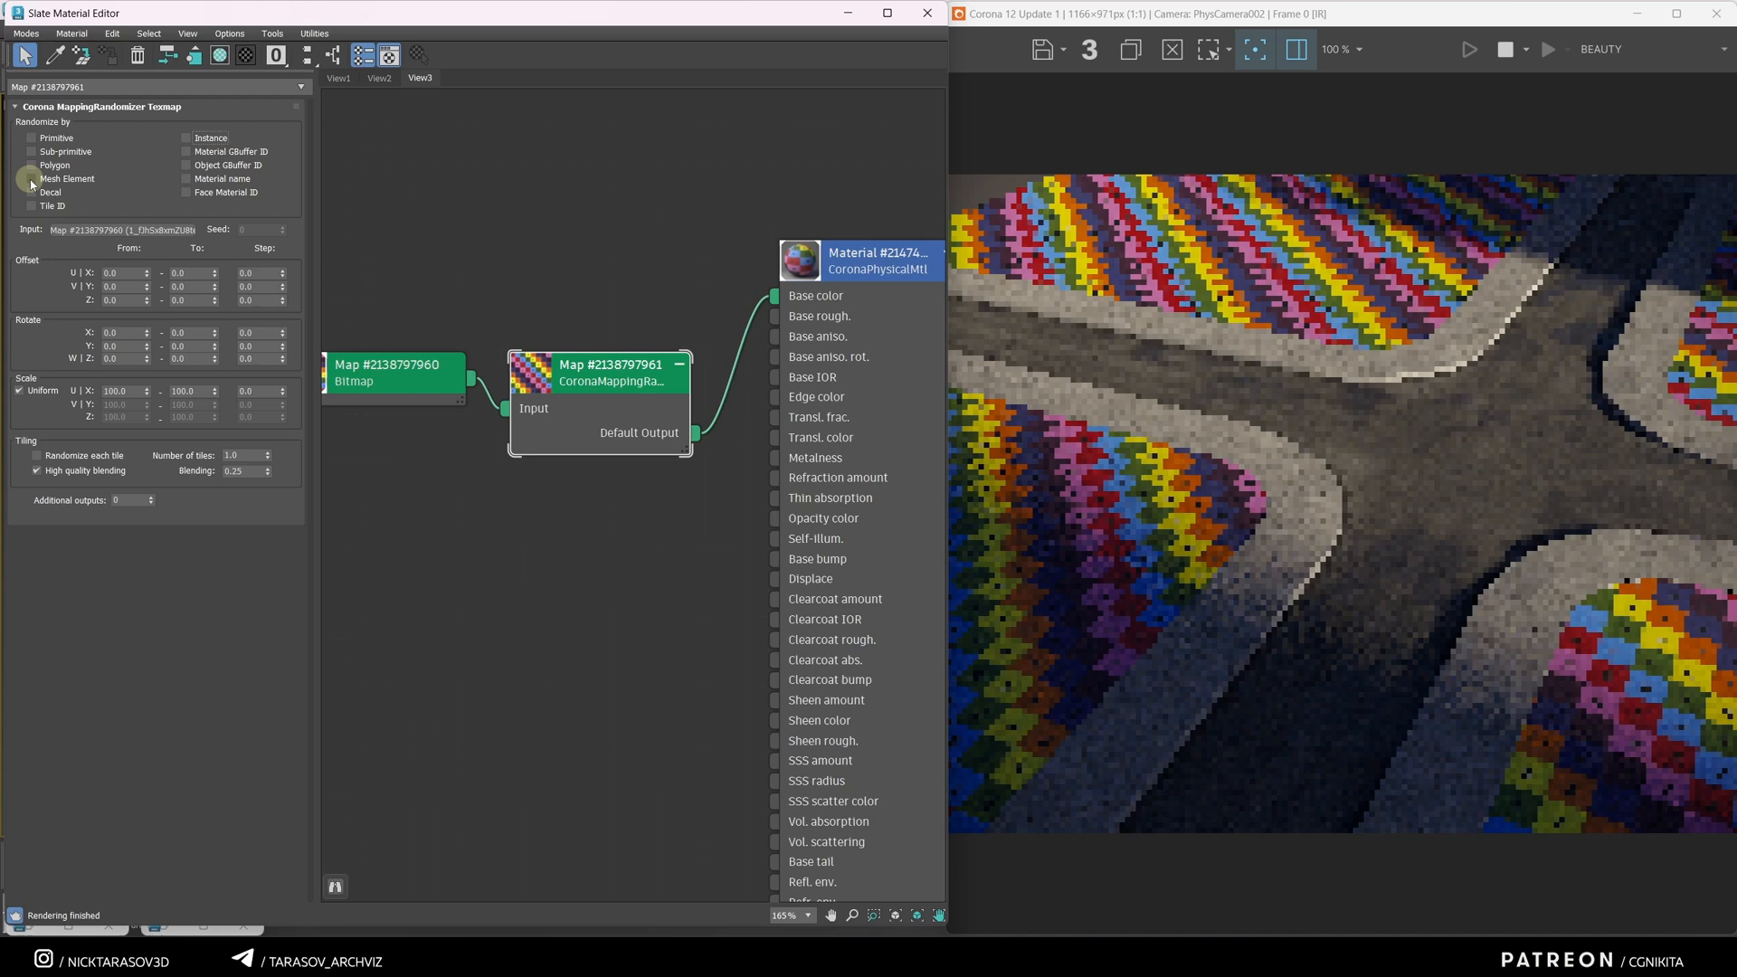
click(30, 178)
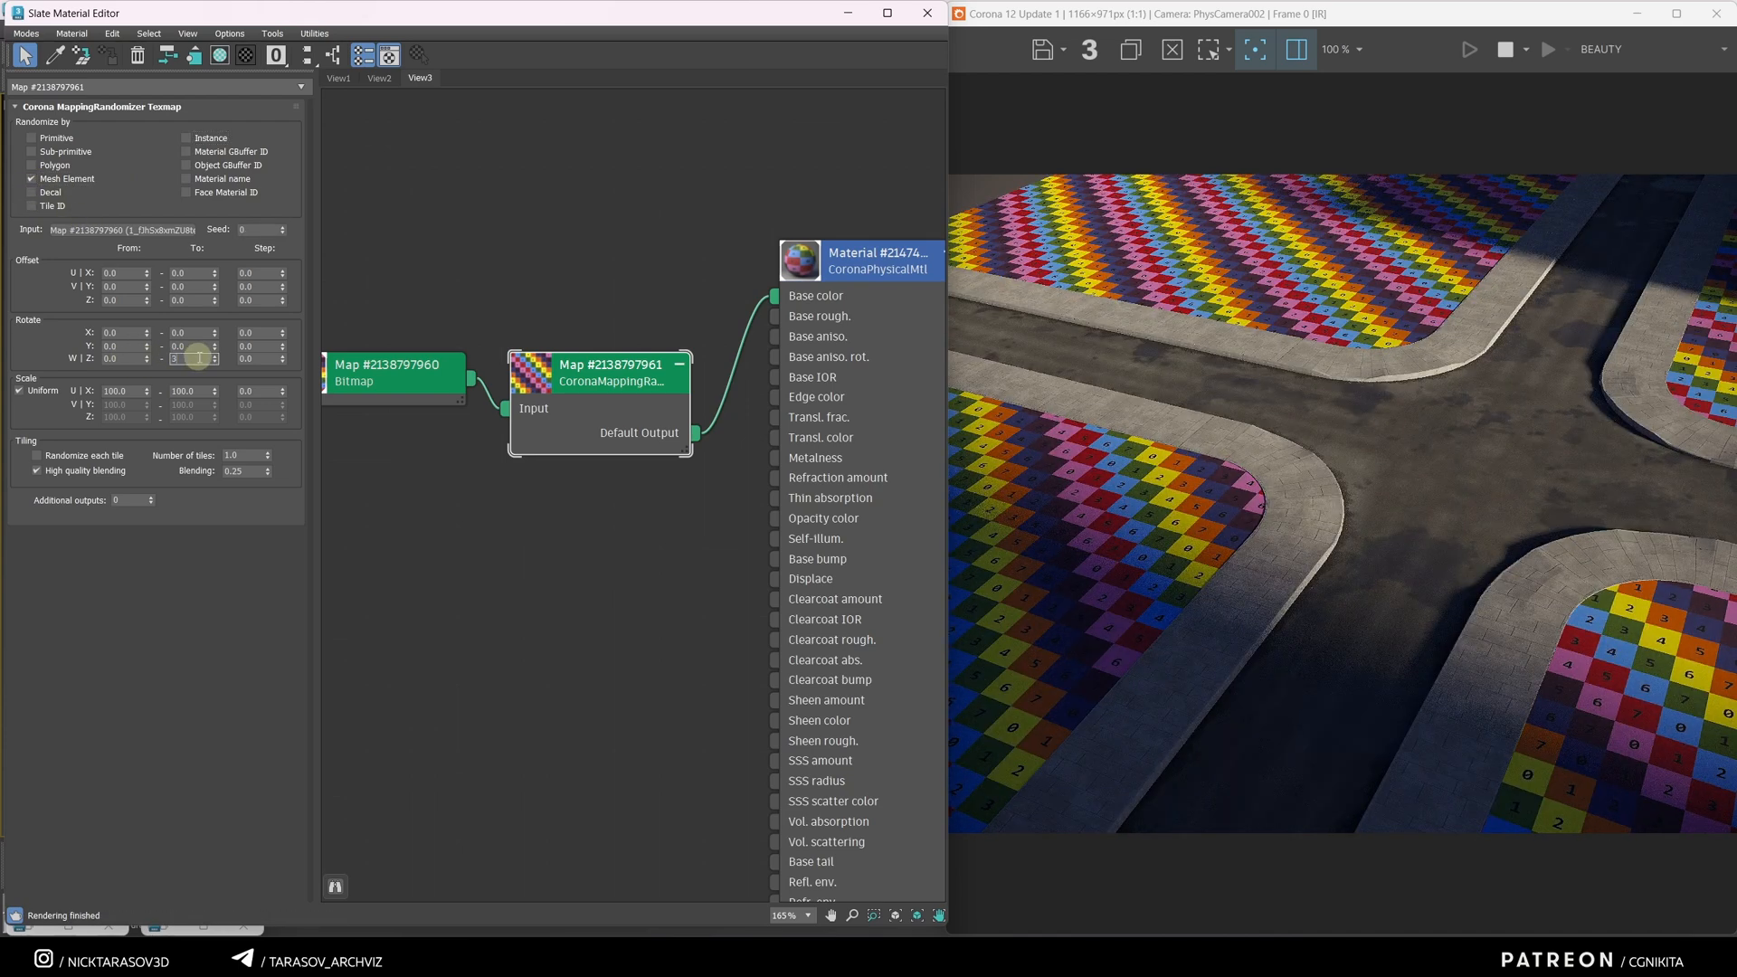
text(360.0)
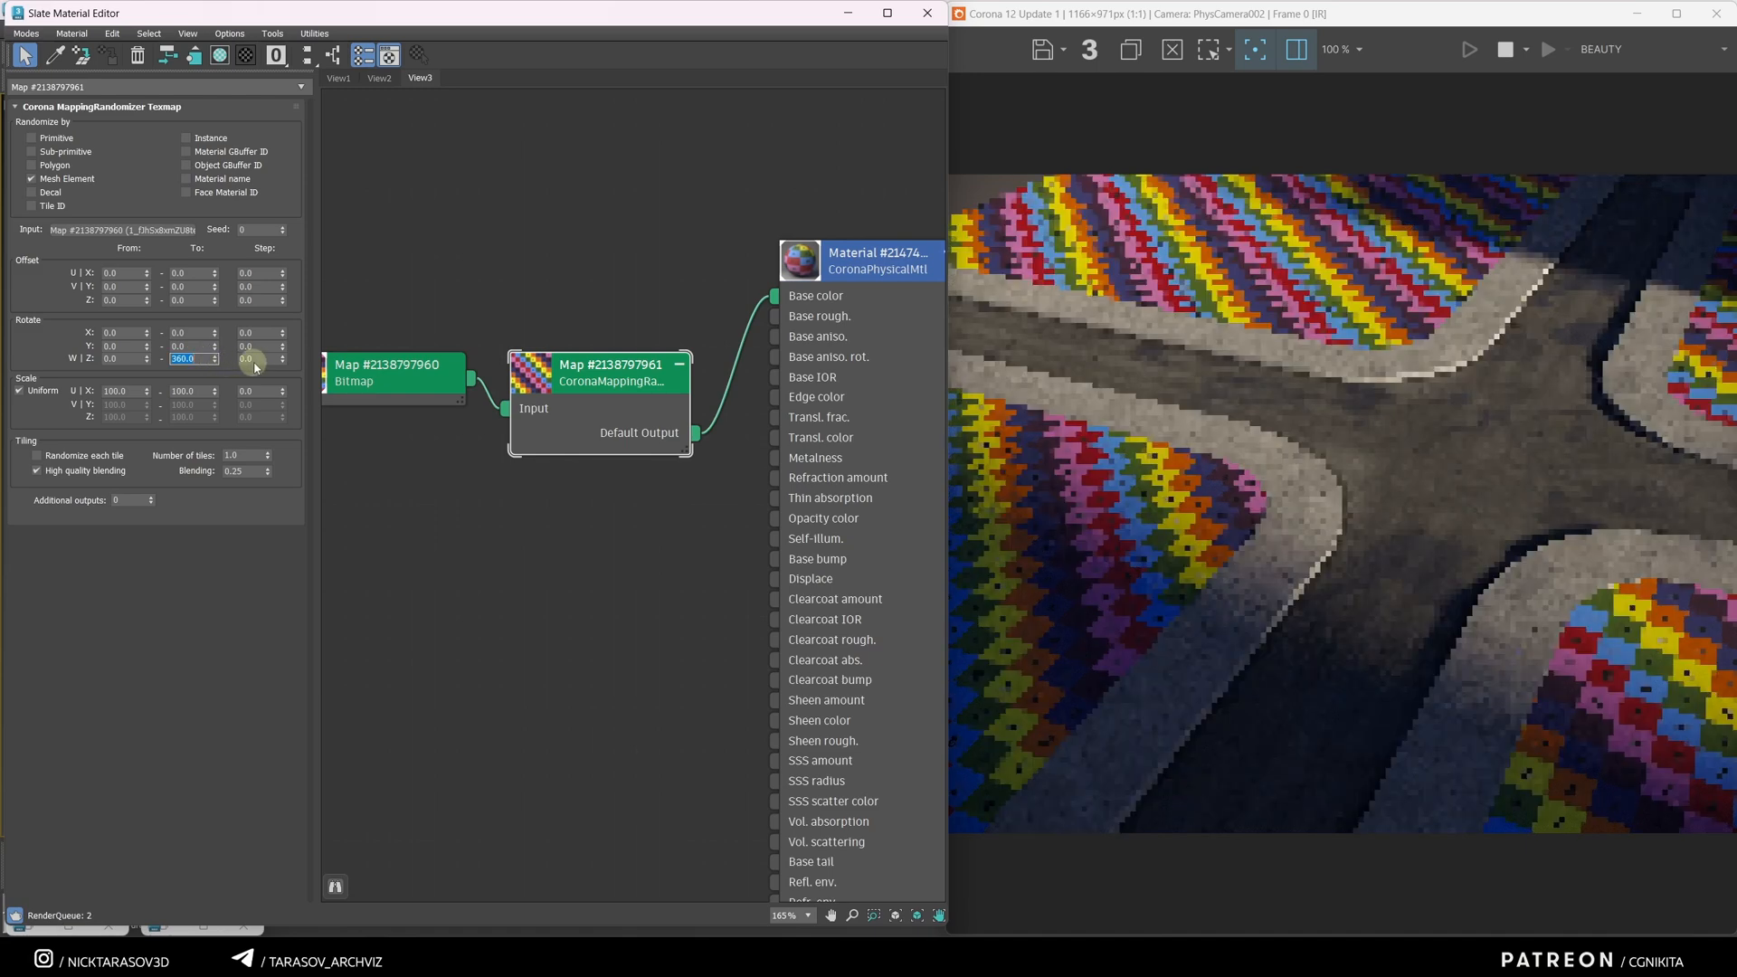
drag(255, 358, 233, 359)
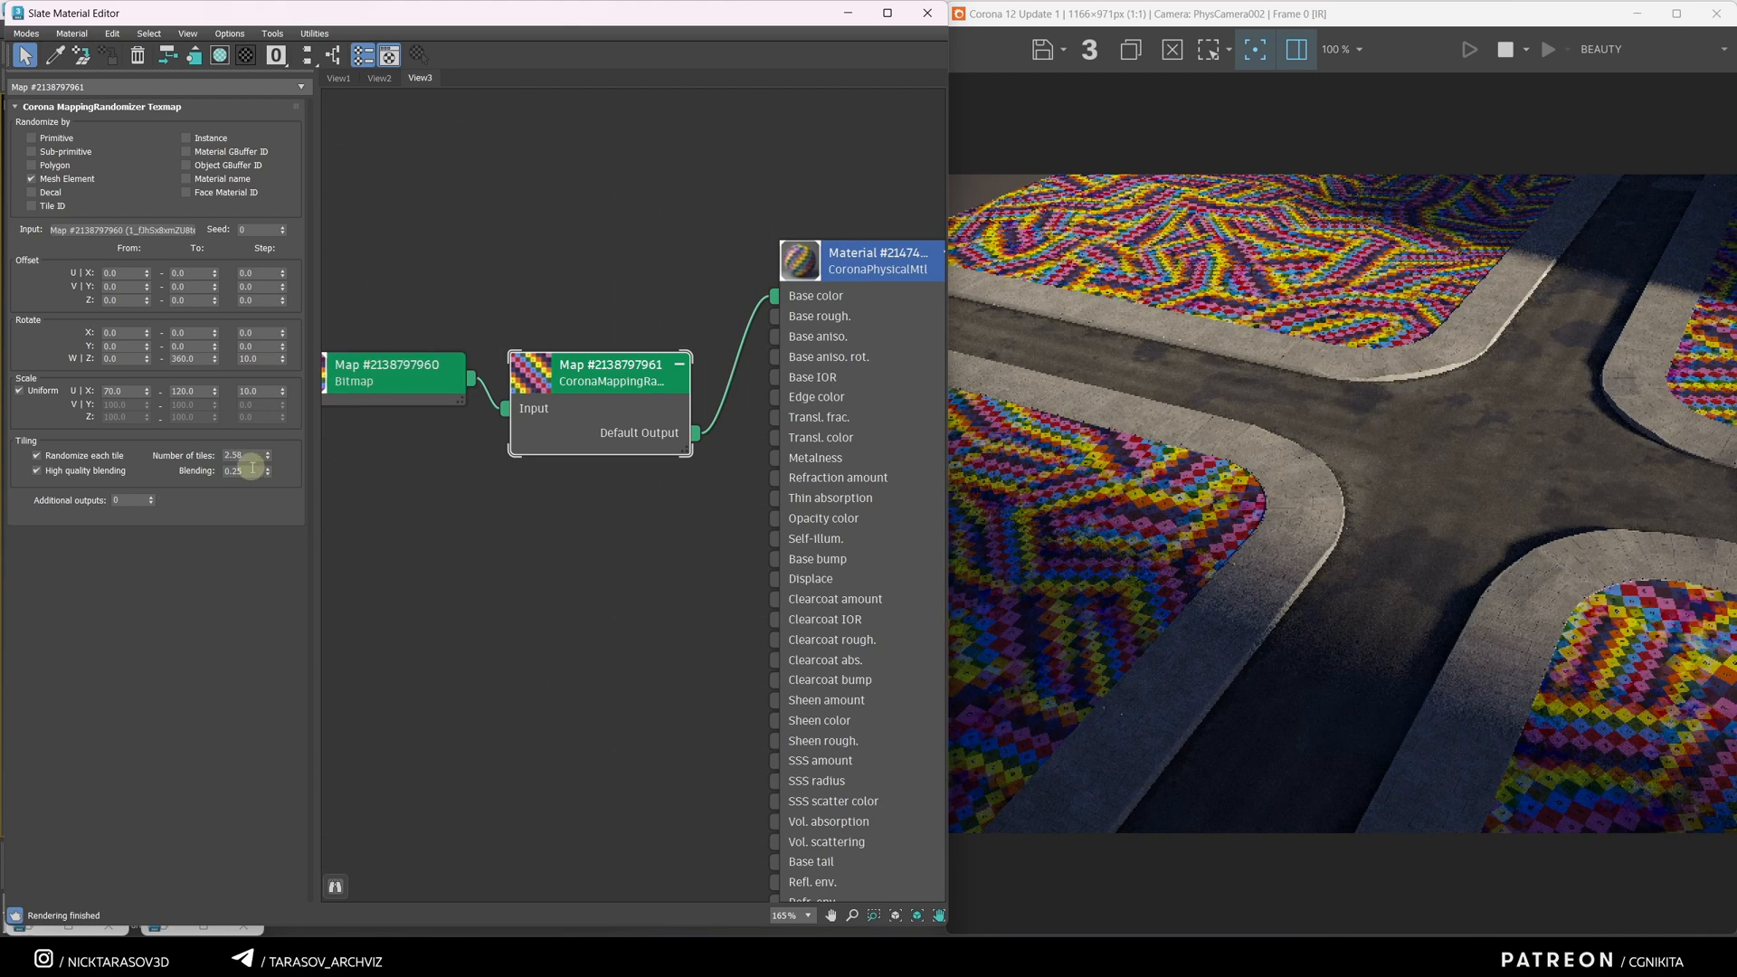
click(270, 473)
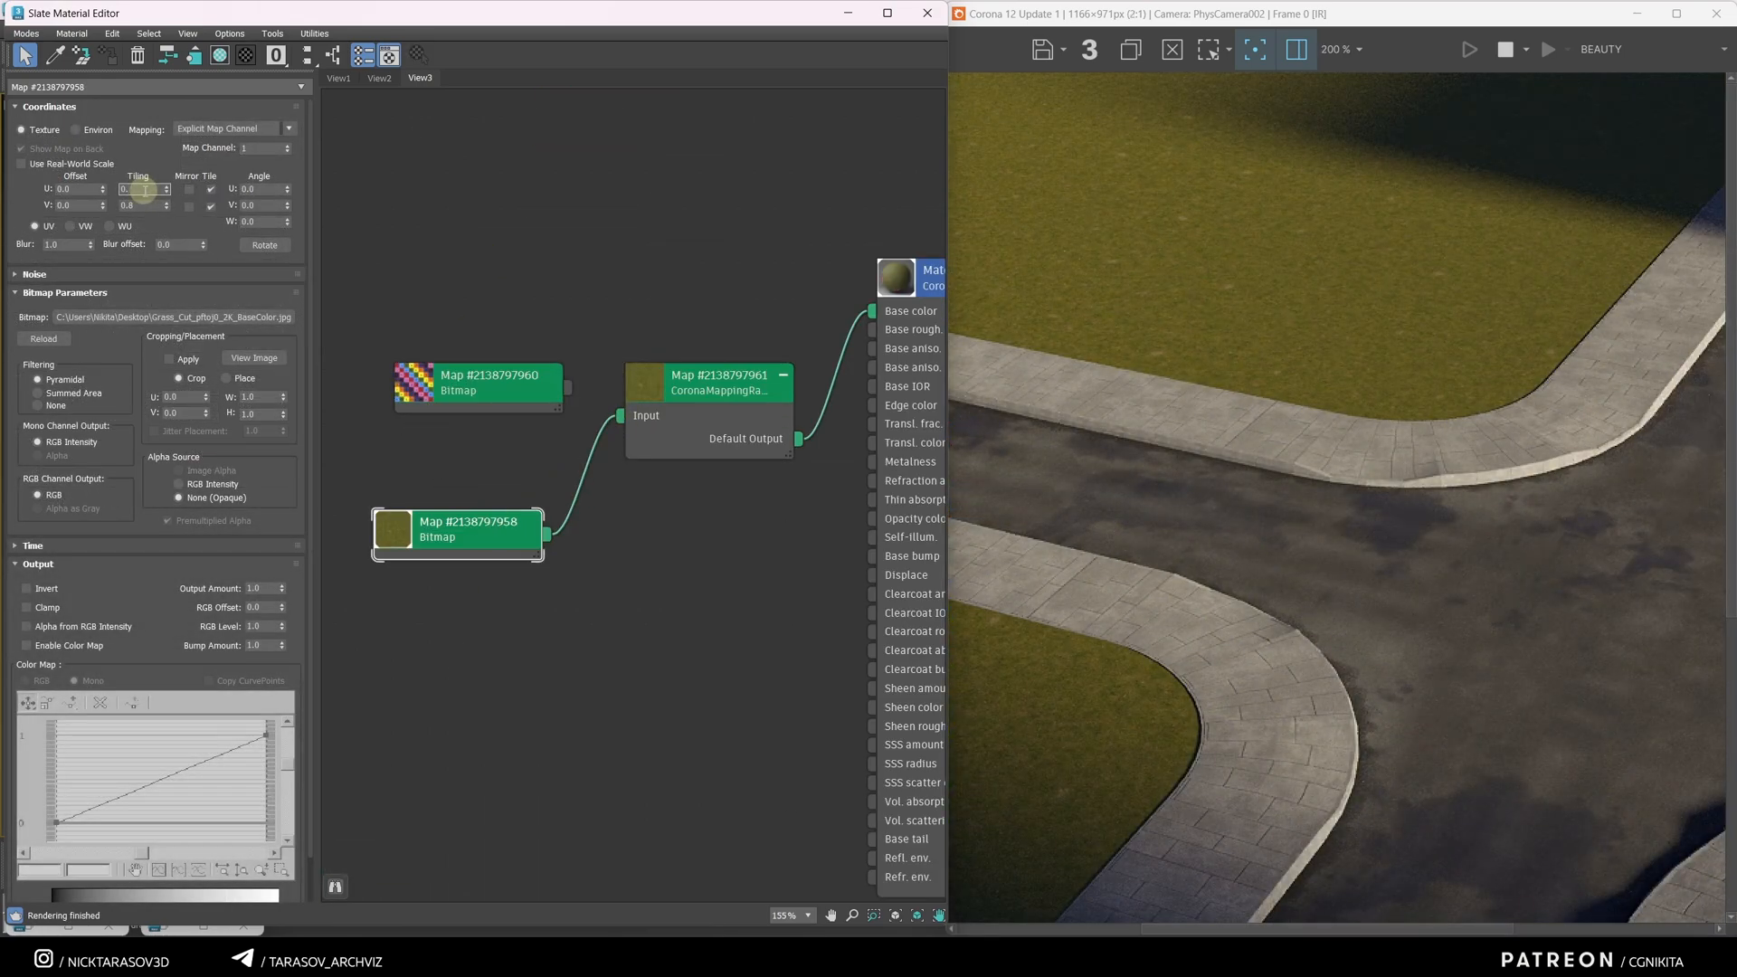
Step: Set the grass bitmap's tiling to 0.4 after feeding it into the randomizer
text(0.4)
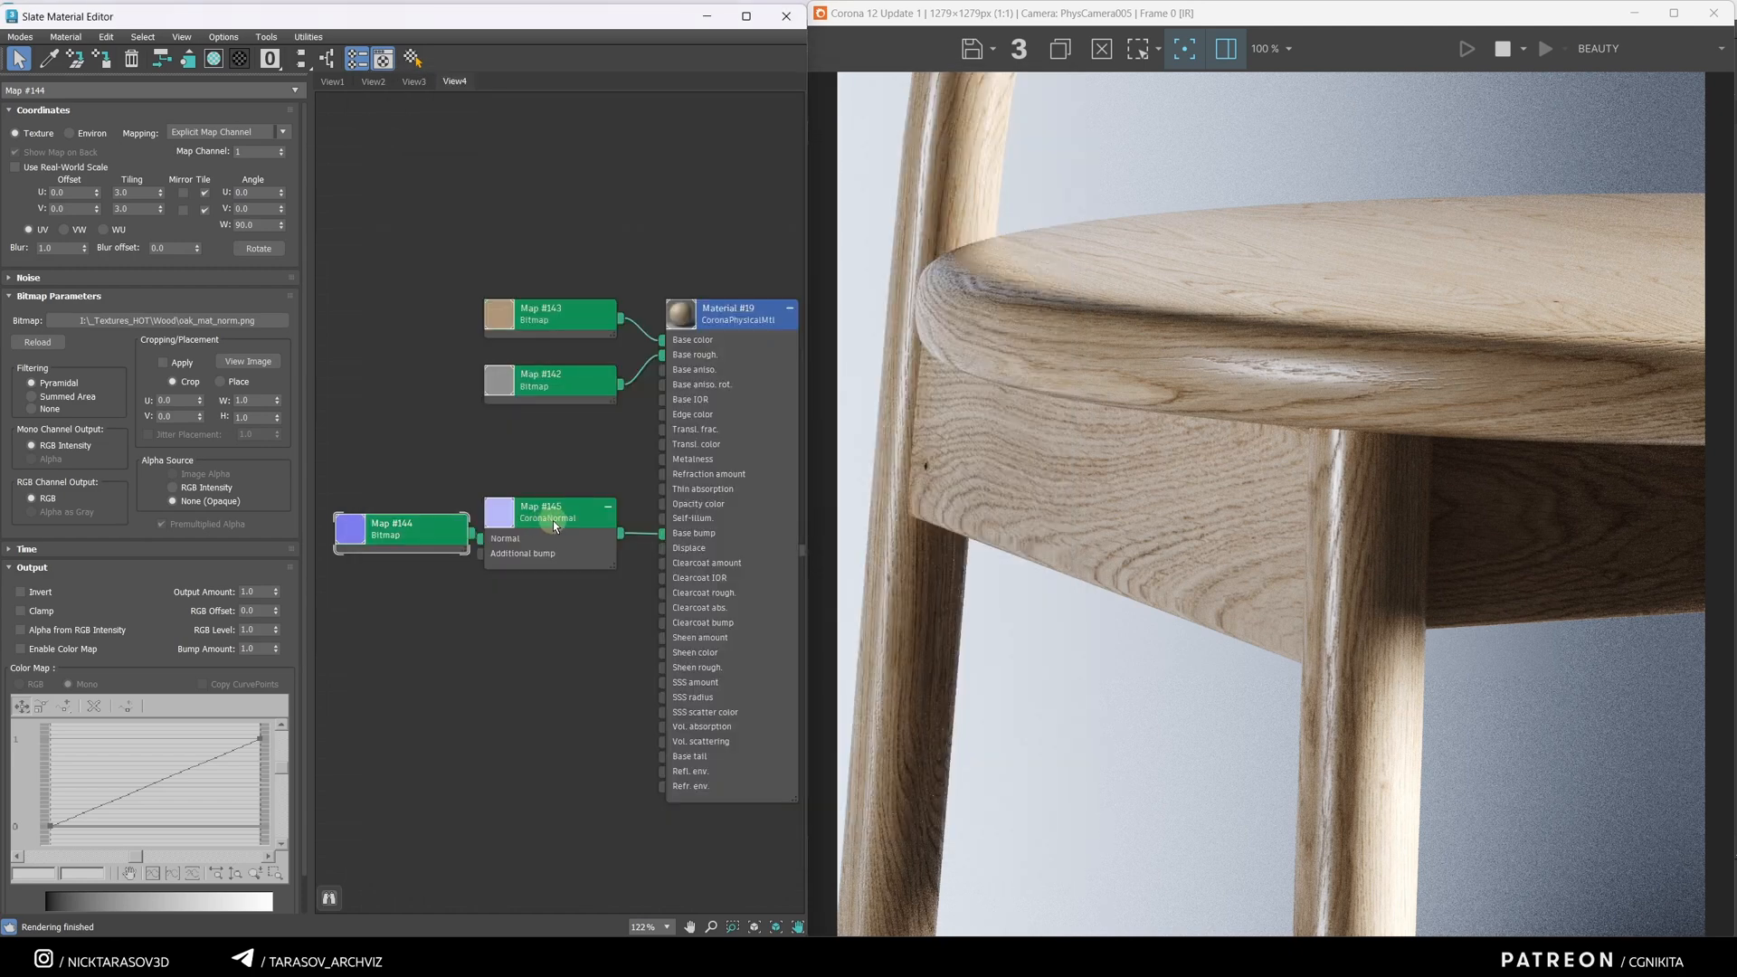
Step: Select the CoronaNormal node in the chair's material to show its parameters
click(547, 512)
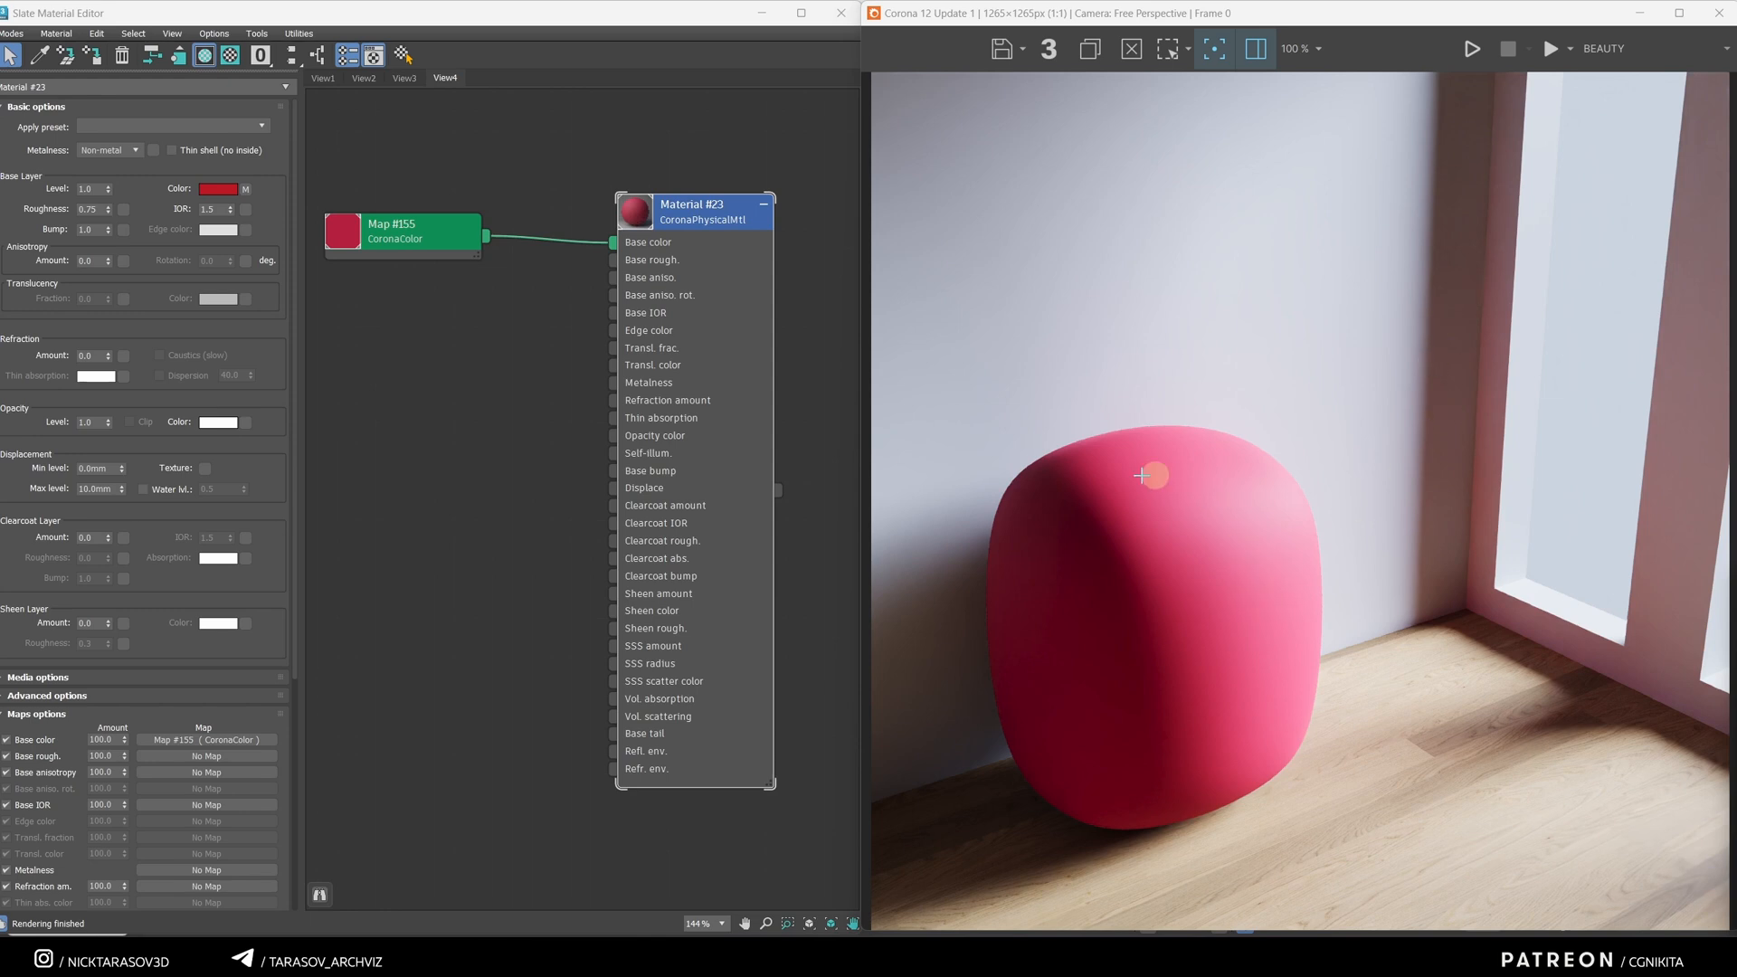
mouse_move(1178, 590)
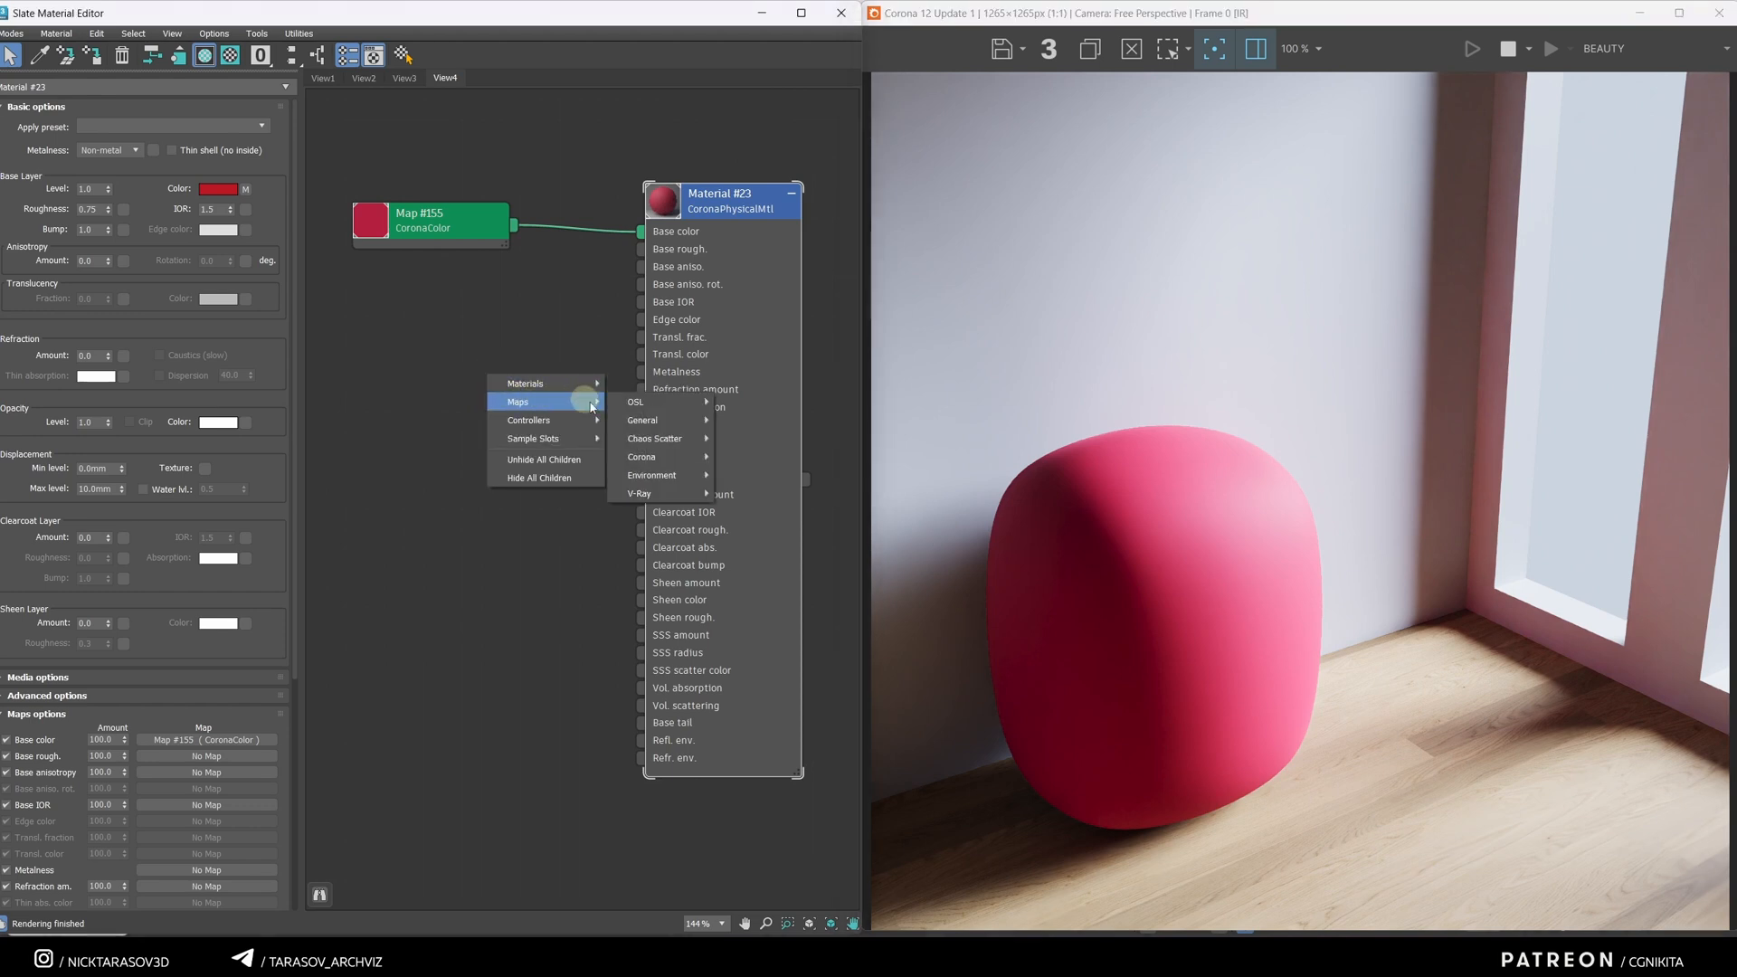
Step: Add a CoronaRaySwitch fed by the red colour map and wire it into Base color
click(643, 455)
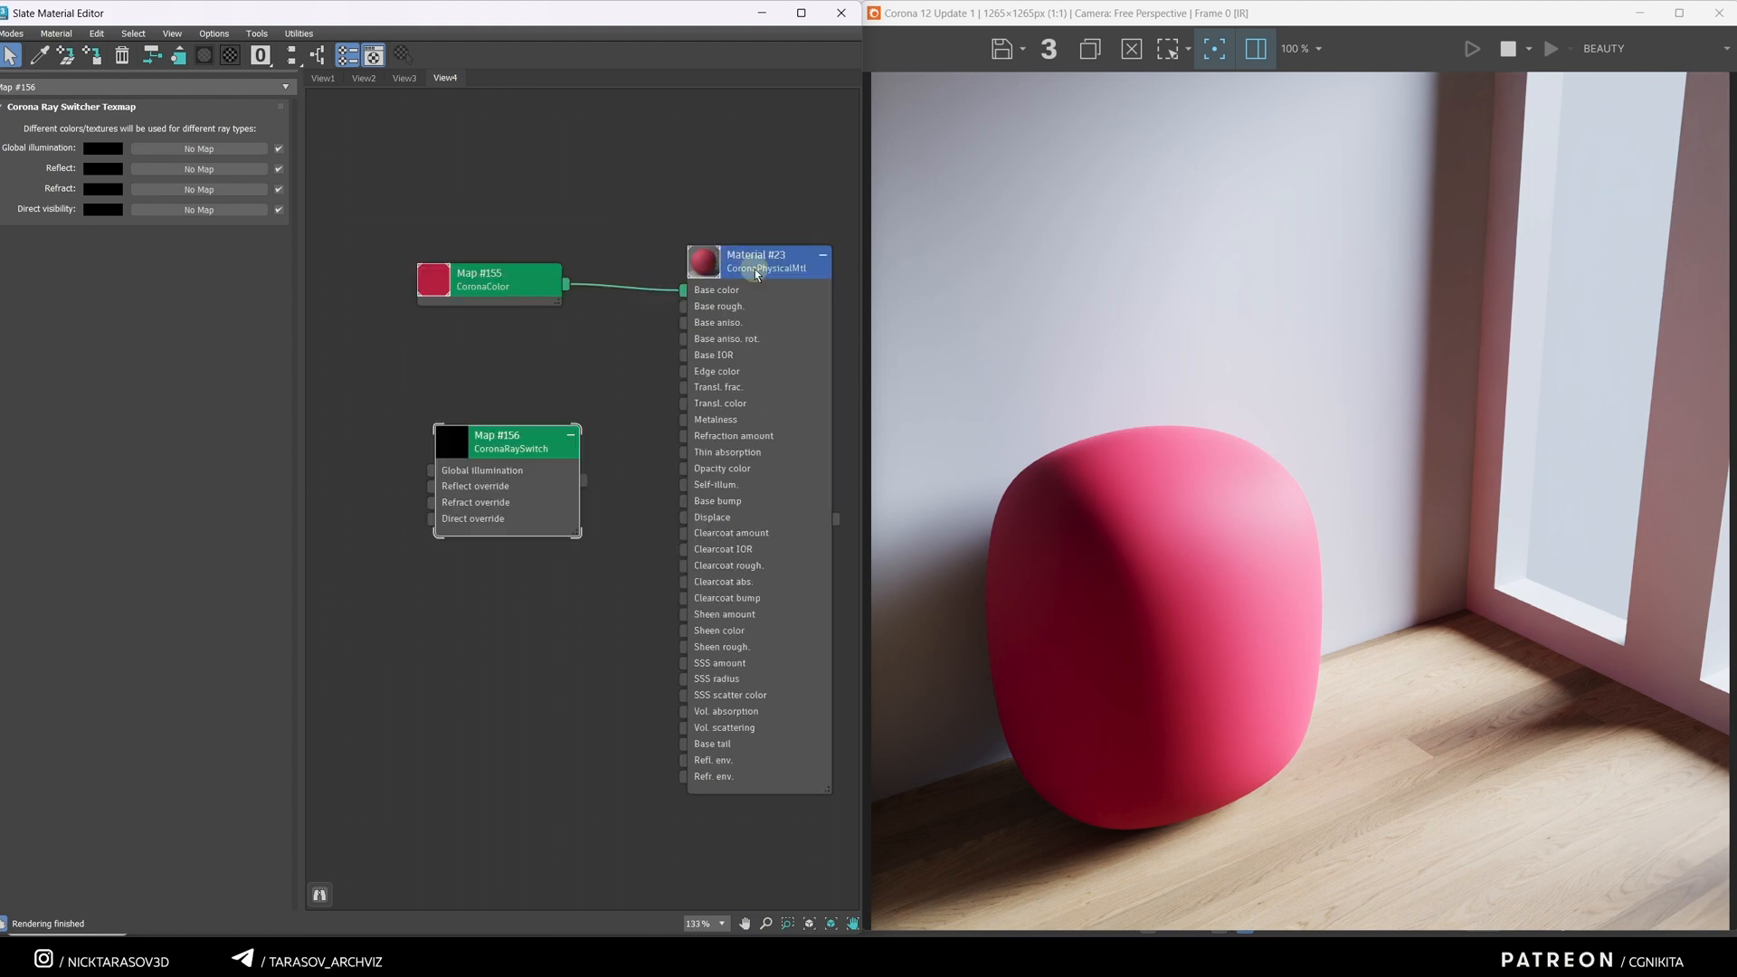
click(756, 261)
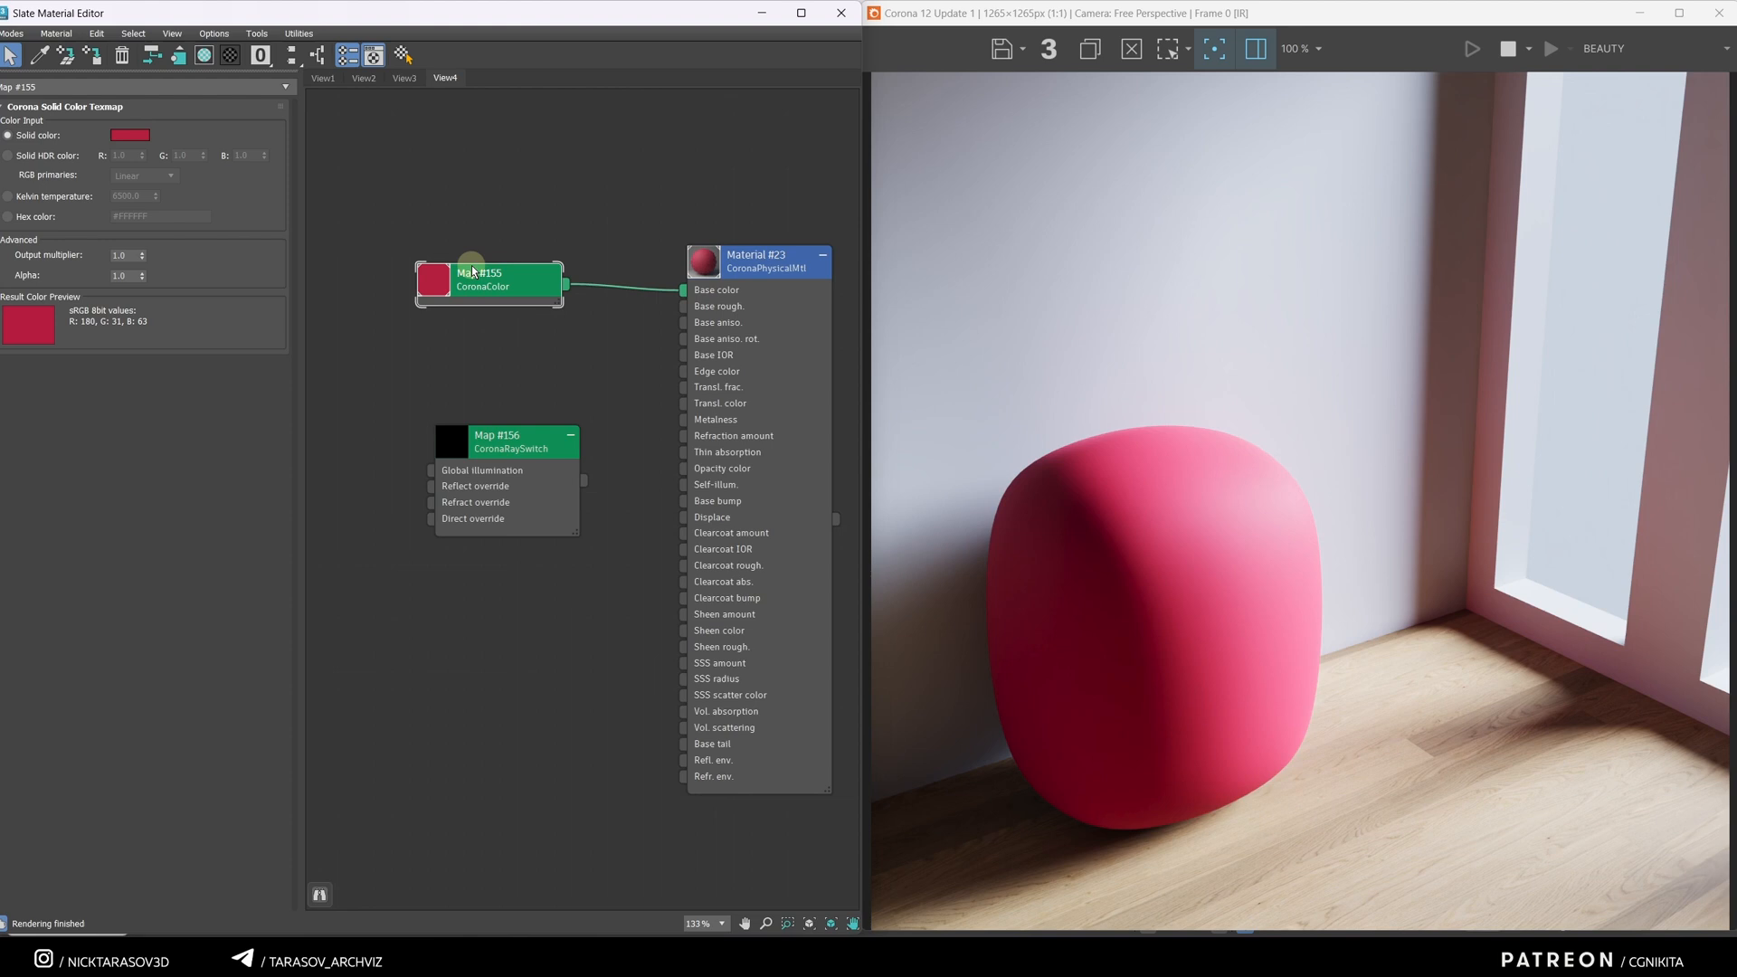
mouse_move(749, 444)
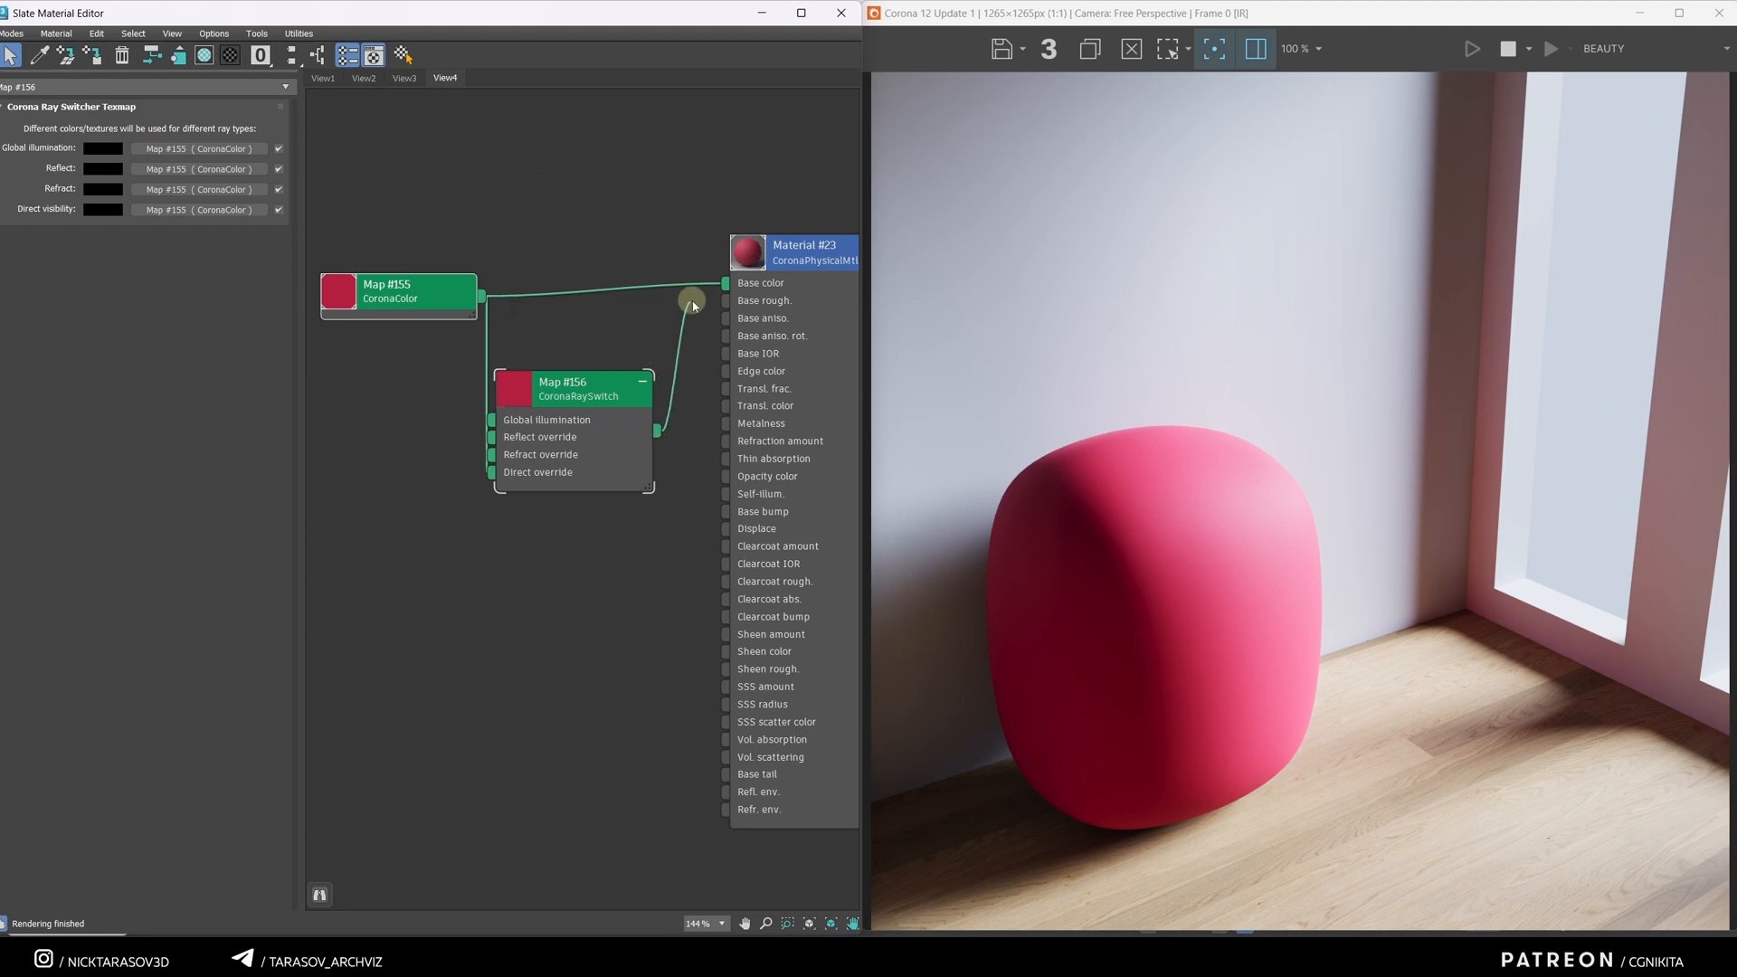
drag(573, 388, 596, 241)
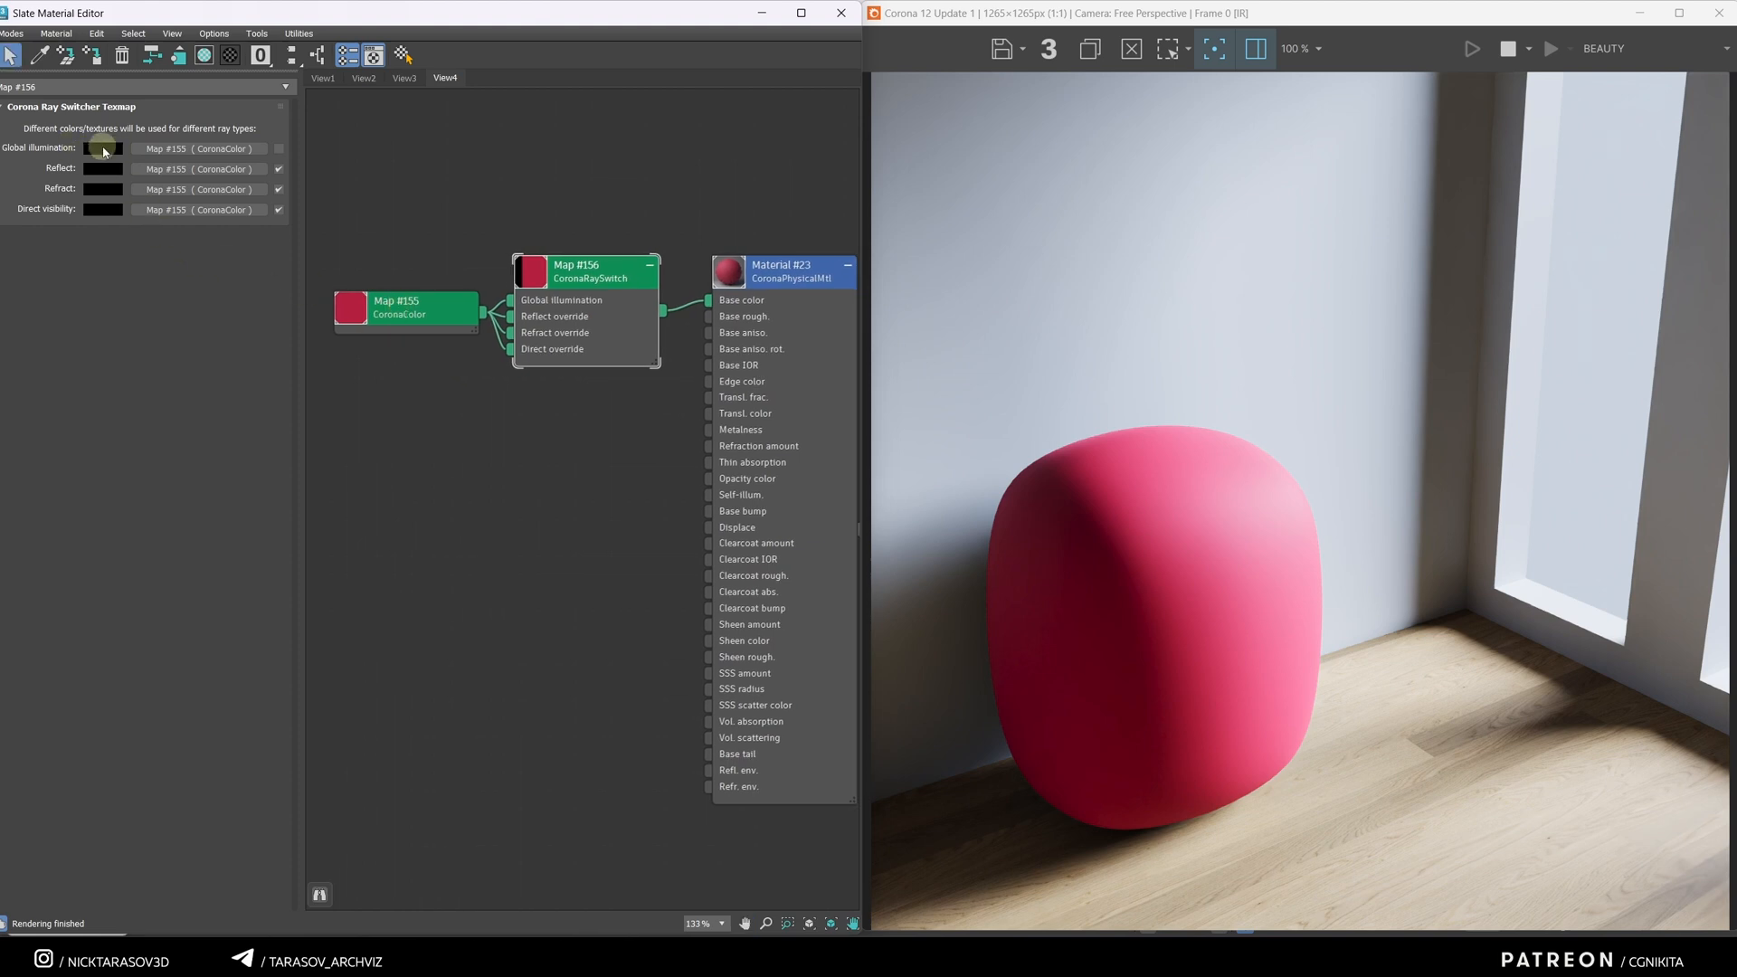
Step: Untick Global illumination on the Ray Switch, then test and discard a green GI colour
click(100, 149)
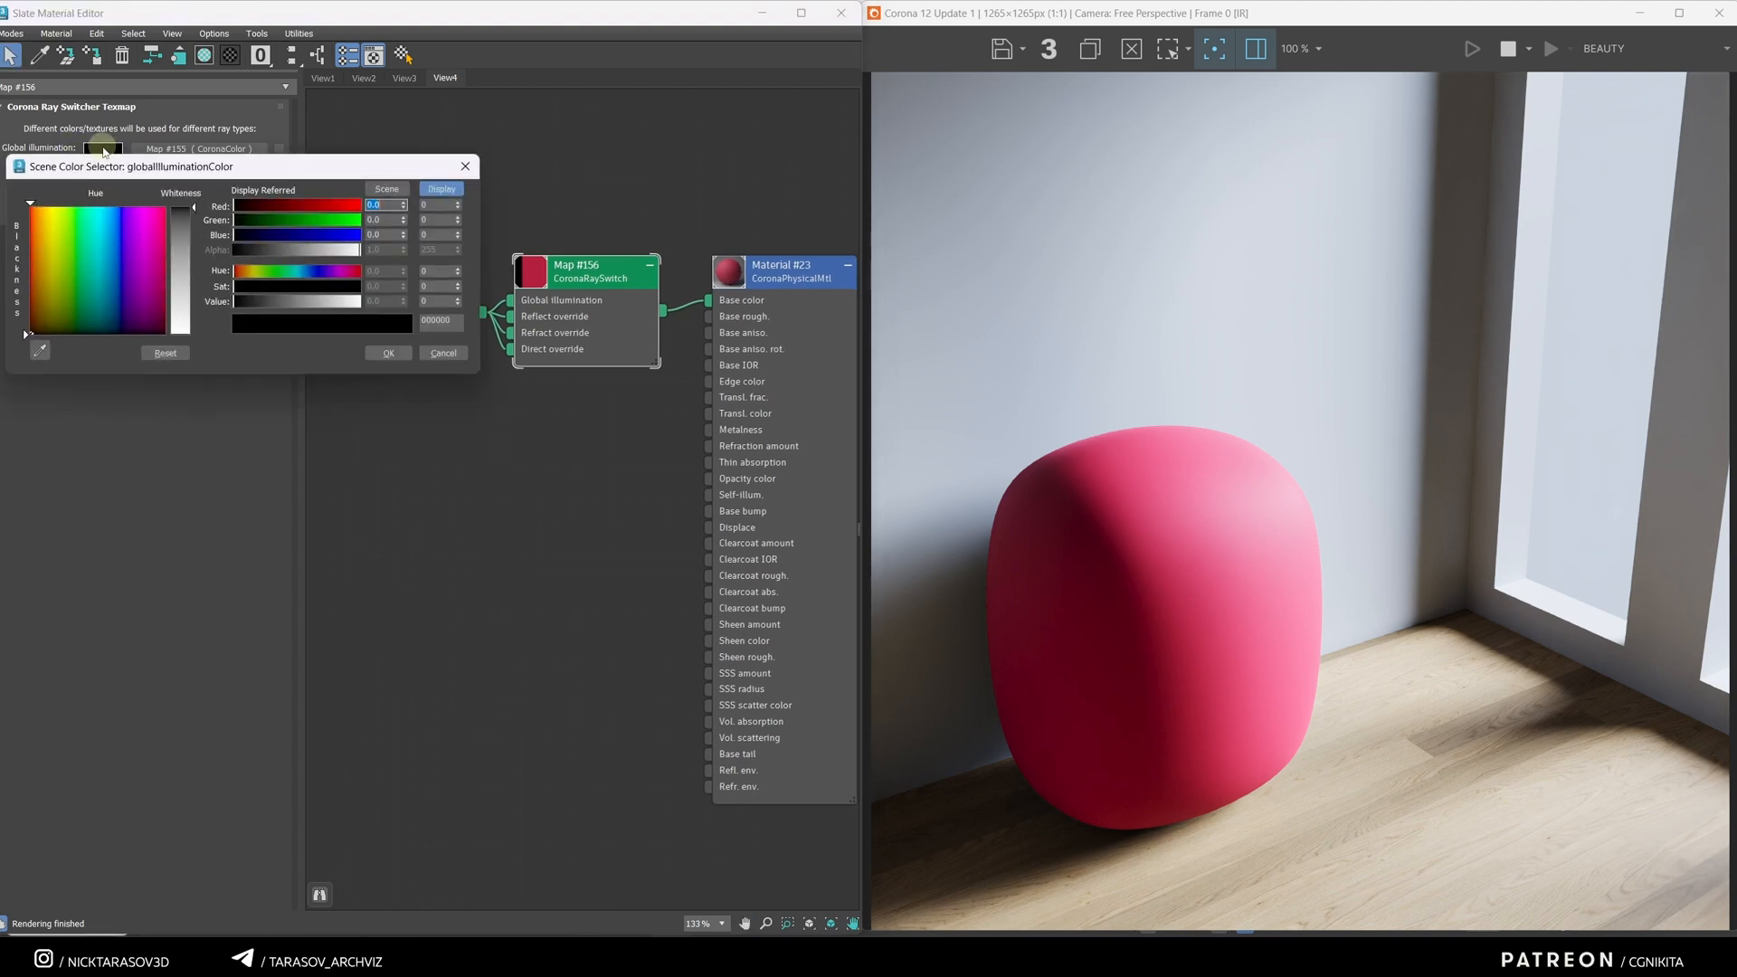
click(340, 210)
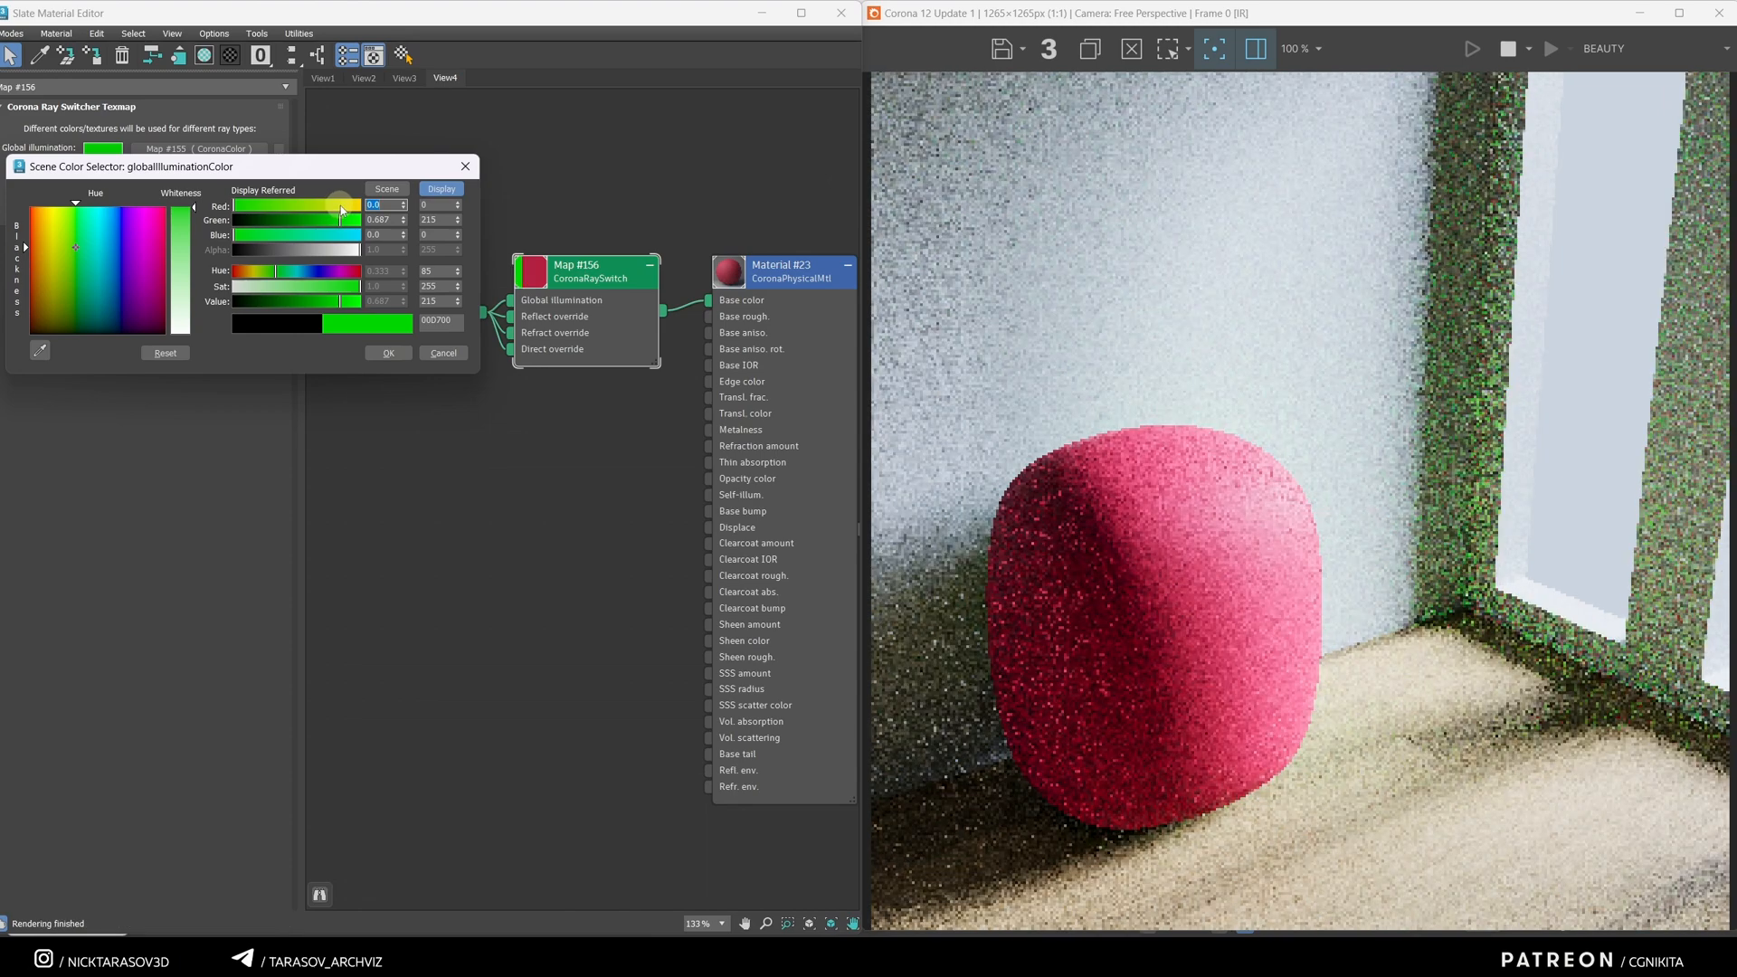
click(388, 352)
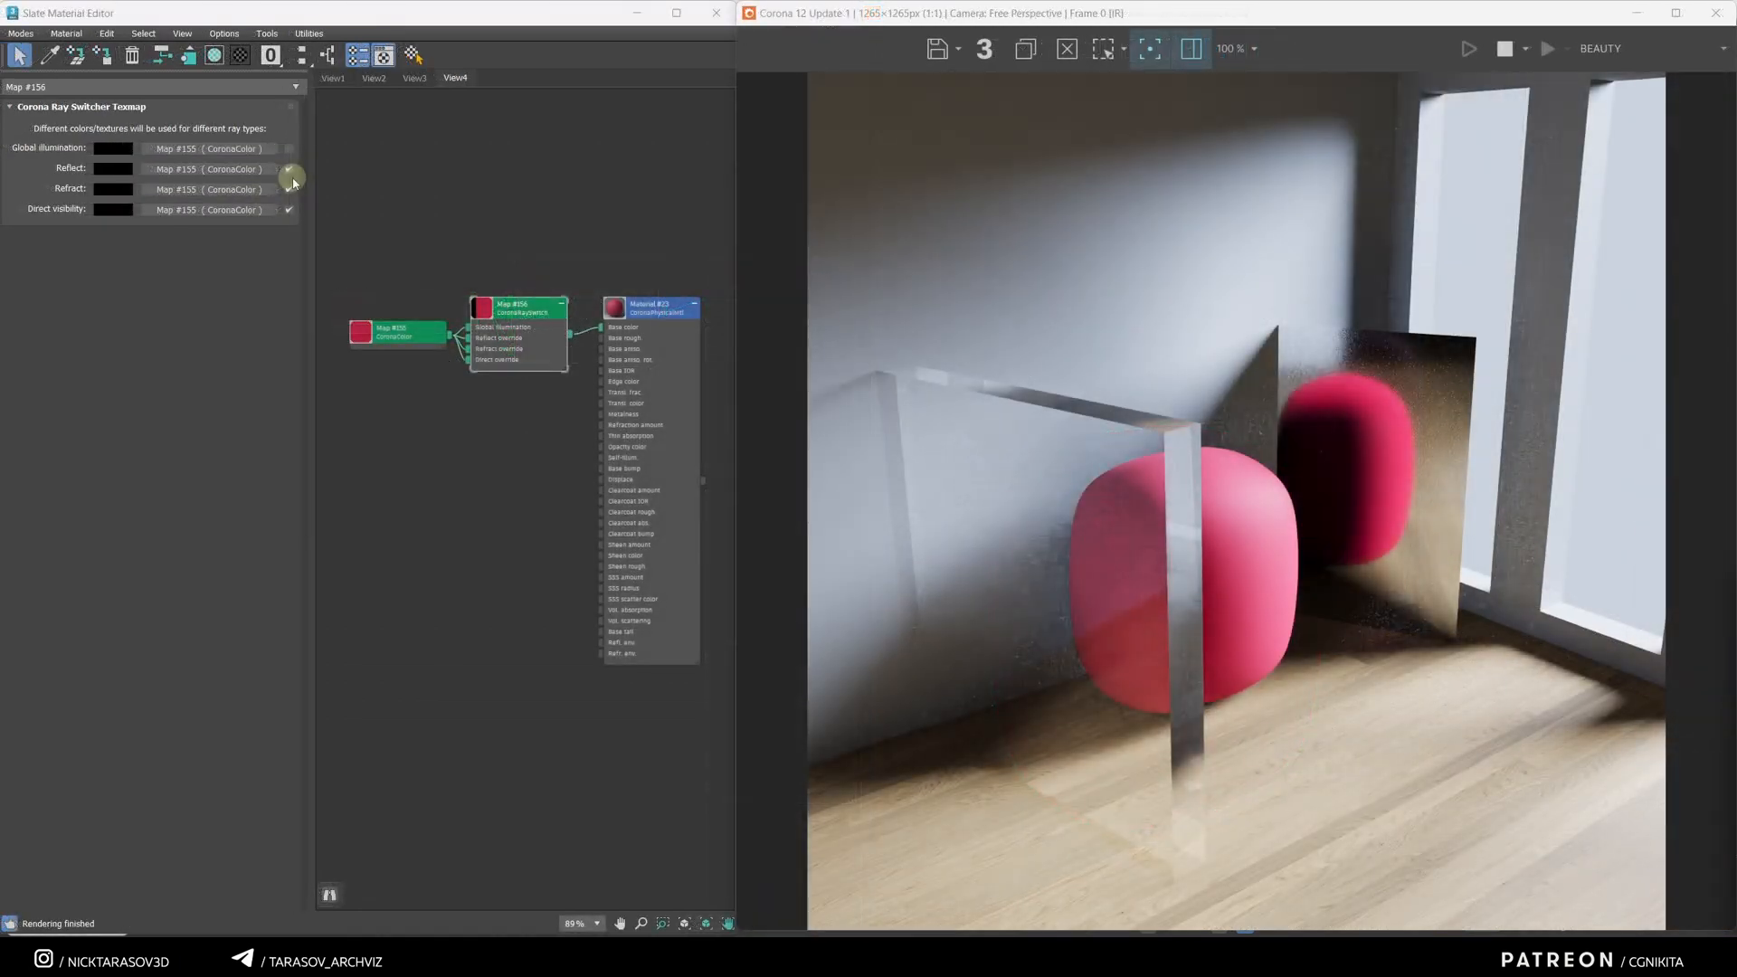
Step: Untick the Ray Switch's Reflect checkbox so the pouf reflects black in the mirror
click(288, 169)
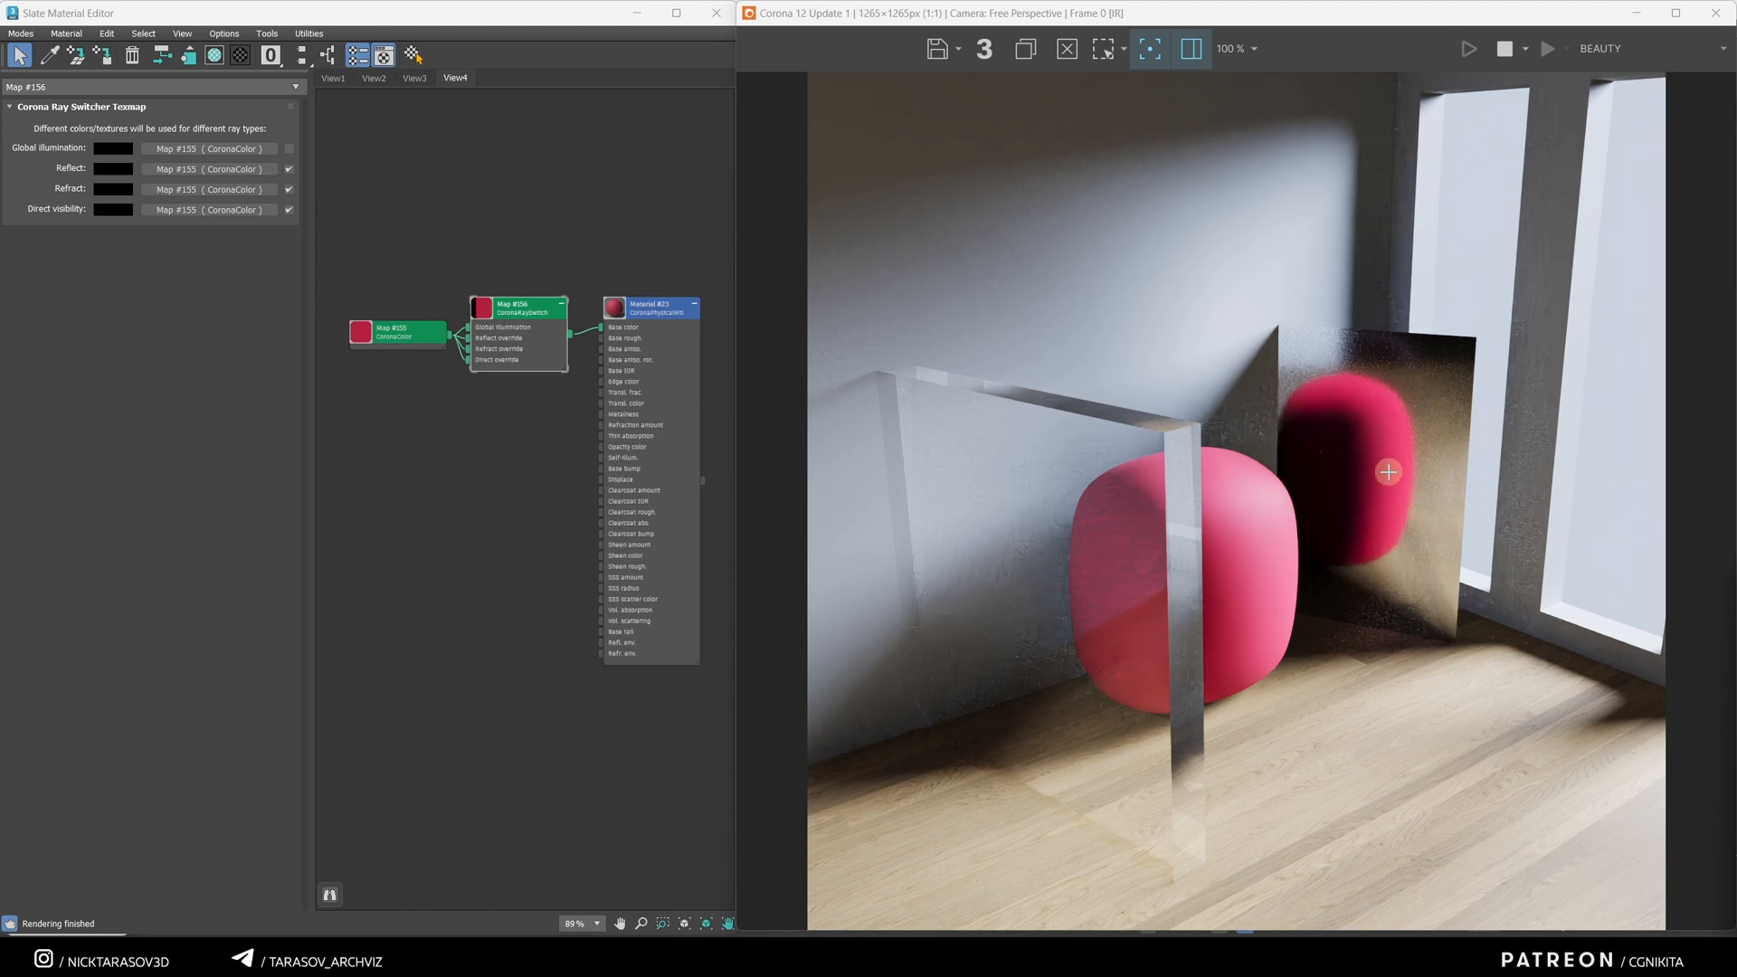
click(288, 169)
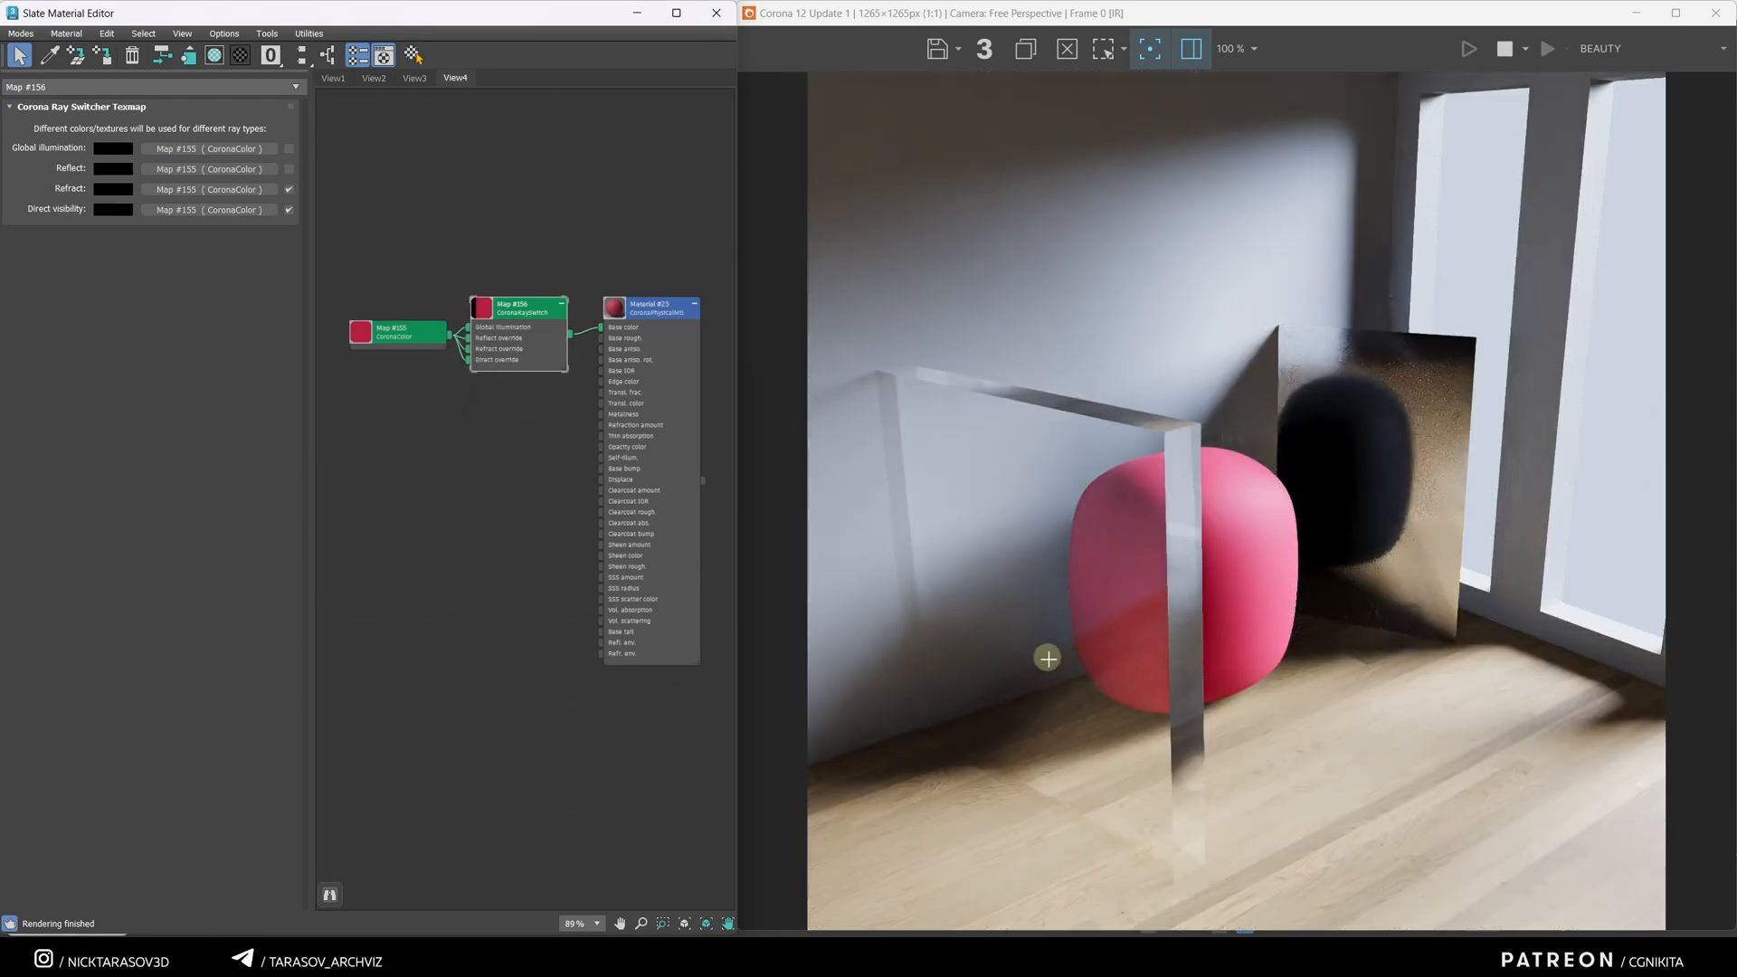
click(288, 188)
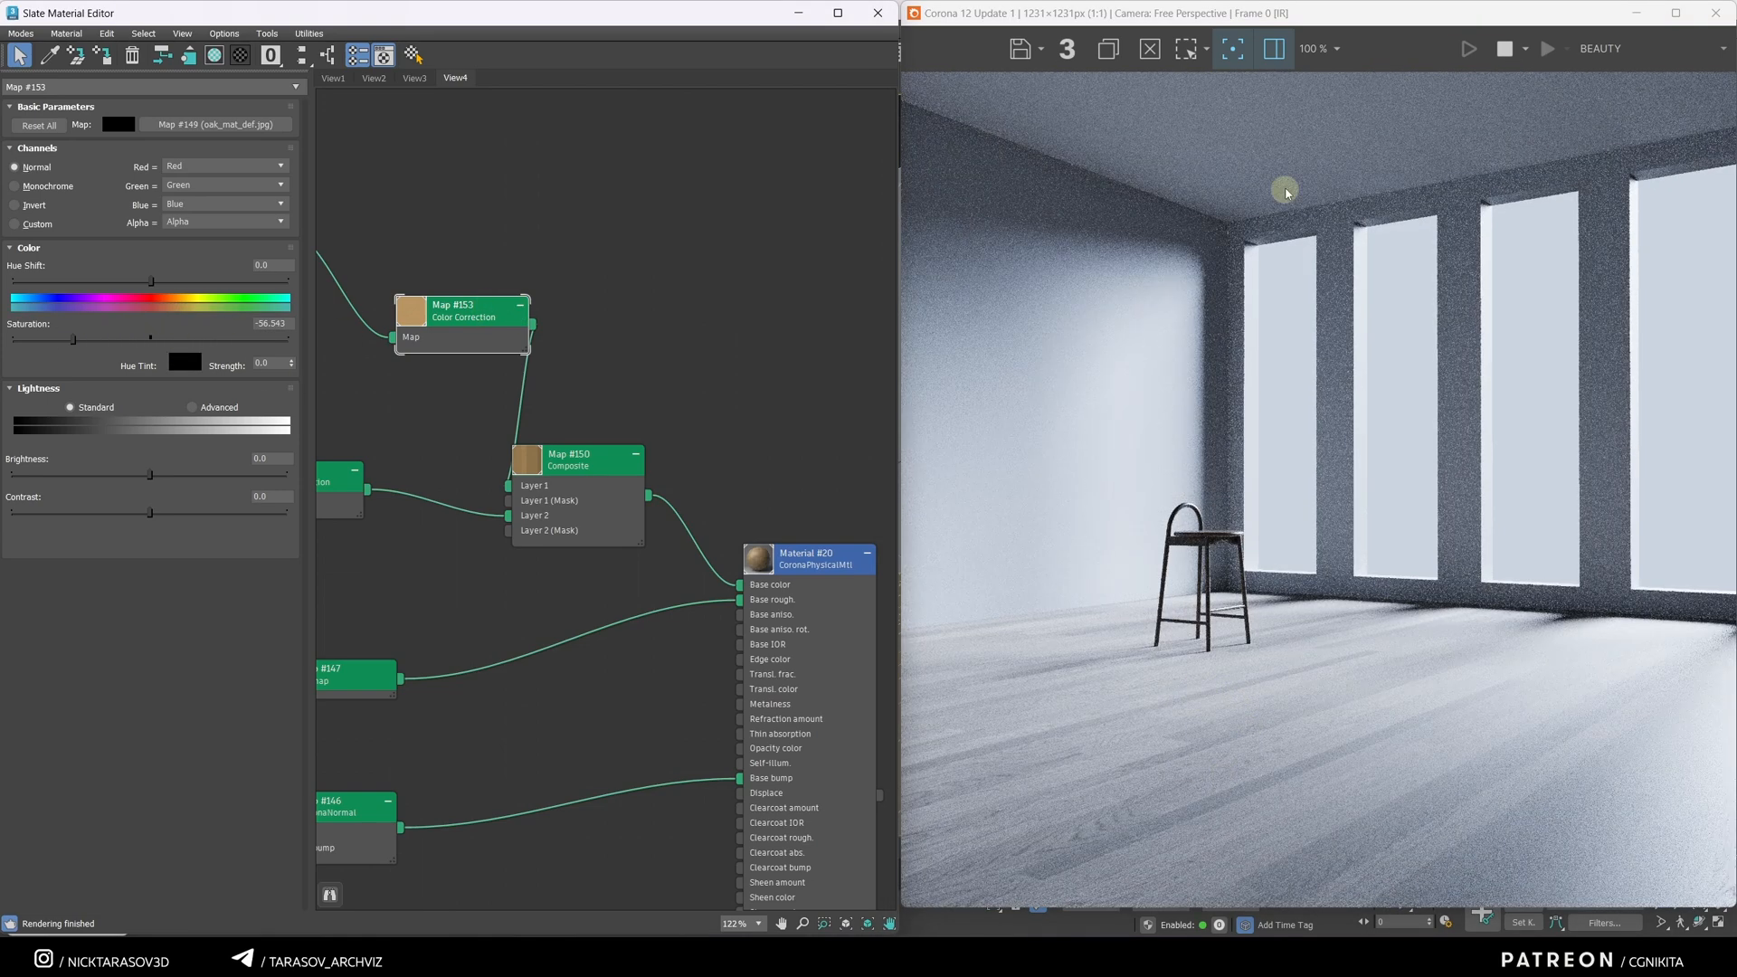
Step: Wire the floor Composite through a new Ray Switch and open its global illumination colour
drag(150, 337, 217, 337)
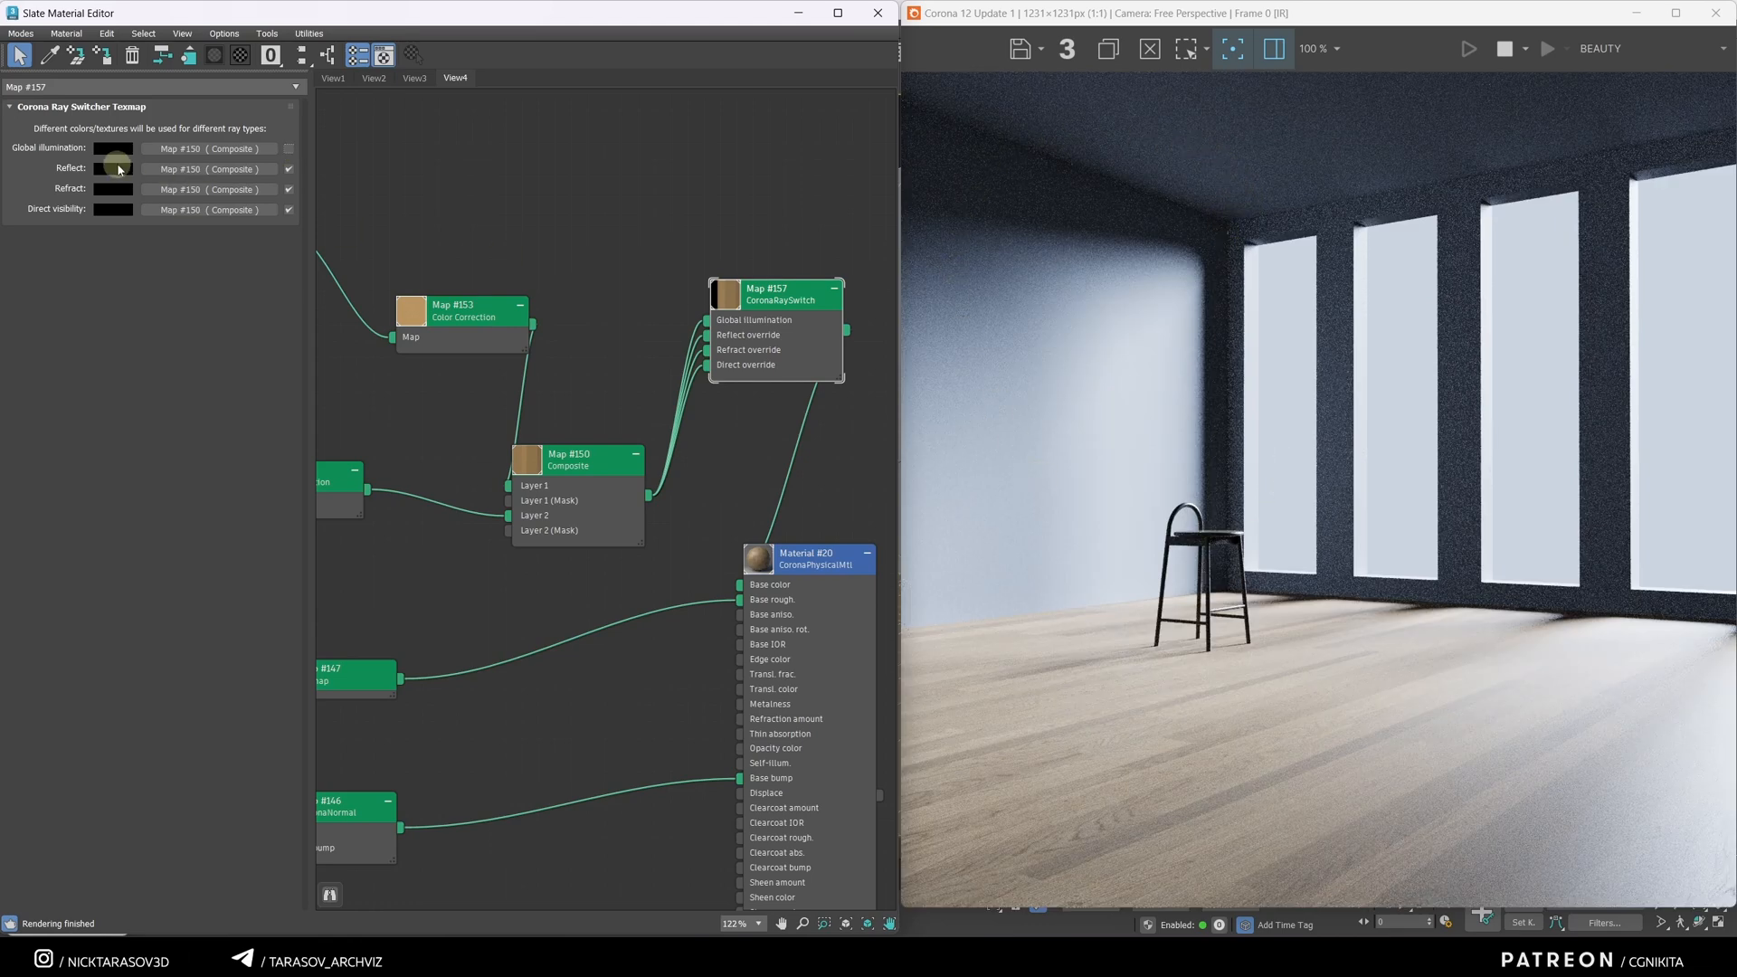
click(110, 148)
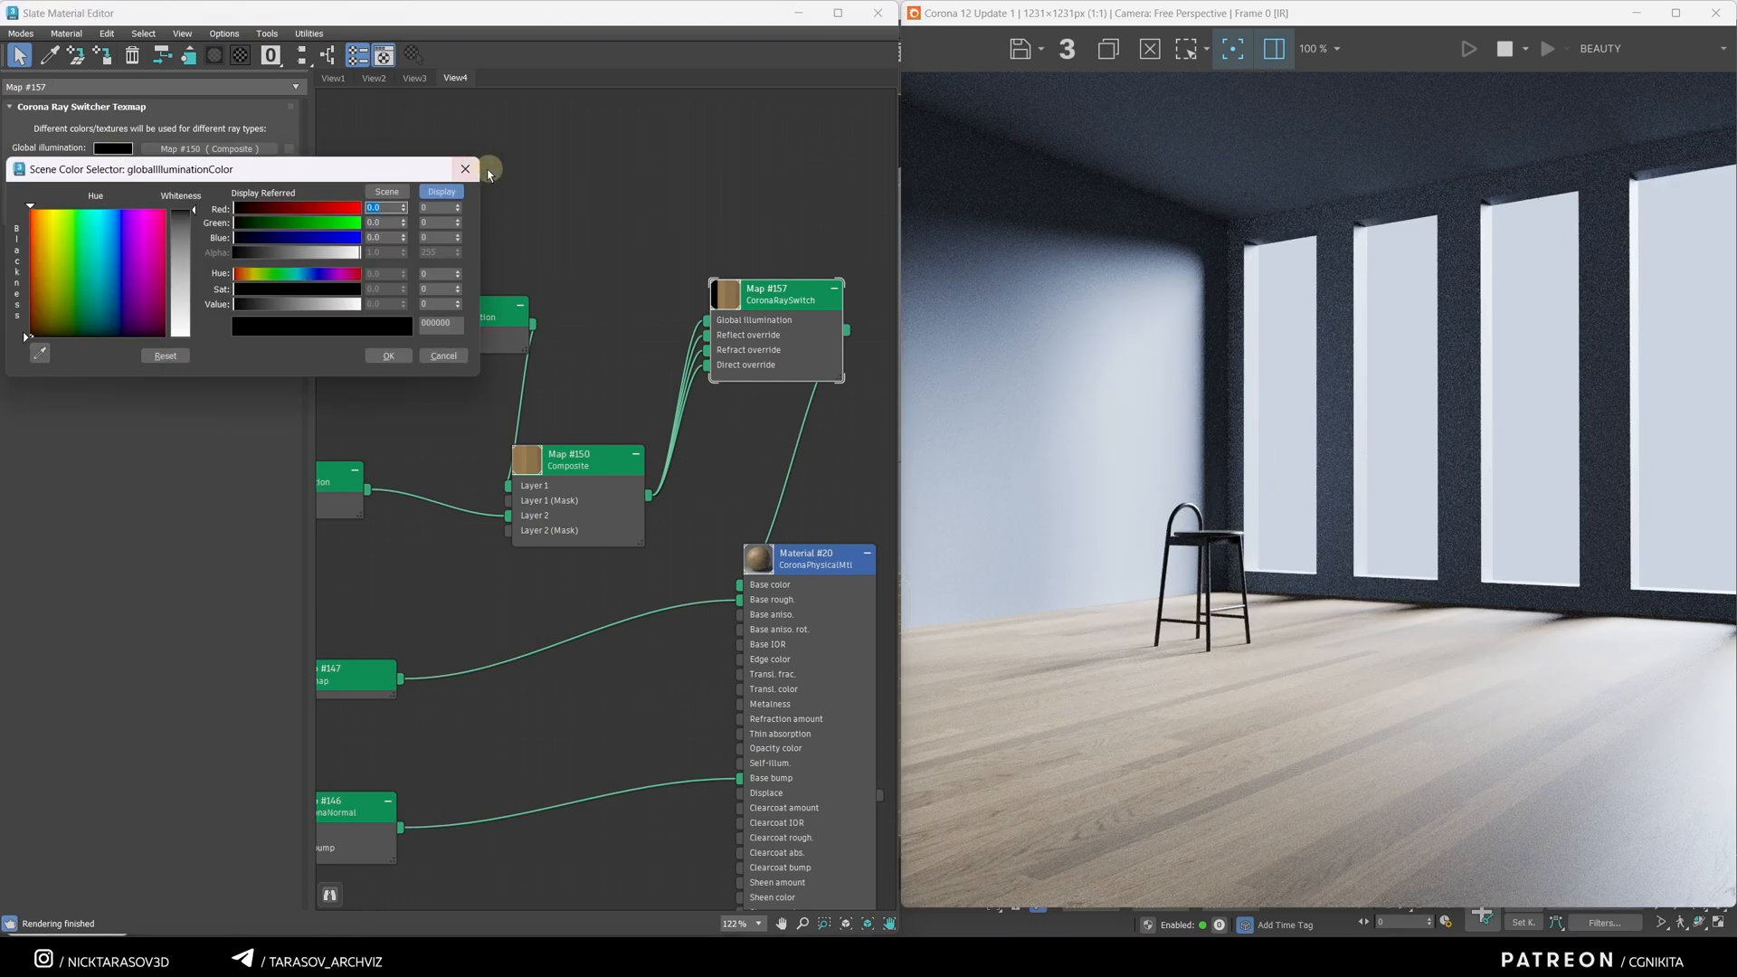